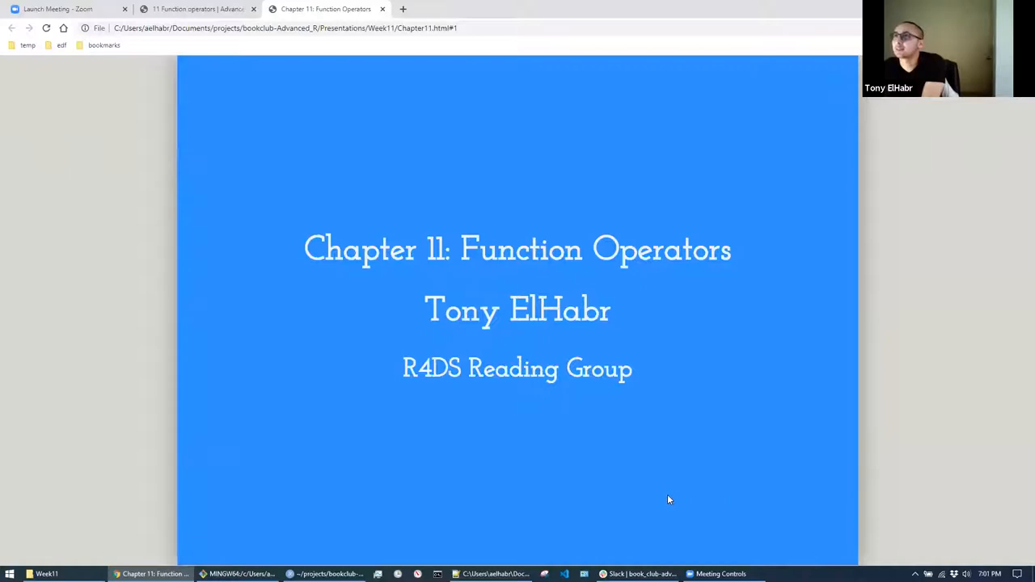
- Advance to slide 7, Behavioral FO Example #2 with twice(cat) via purrr::walk
{"action": "key", "text": "right"}
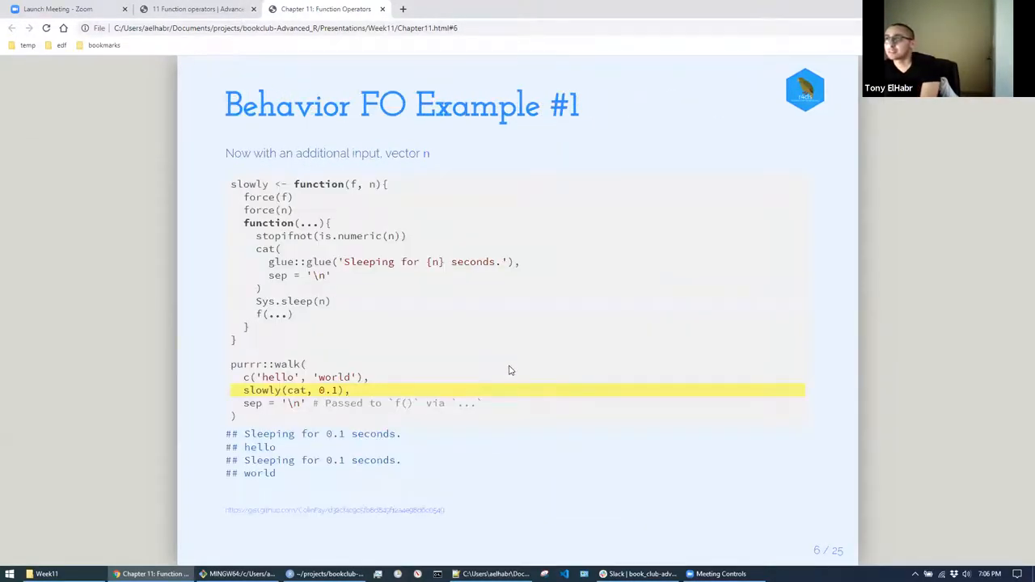
{"action": "mouse_move", "coordinate": [718, 323]}
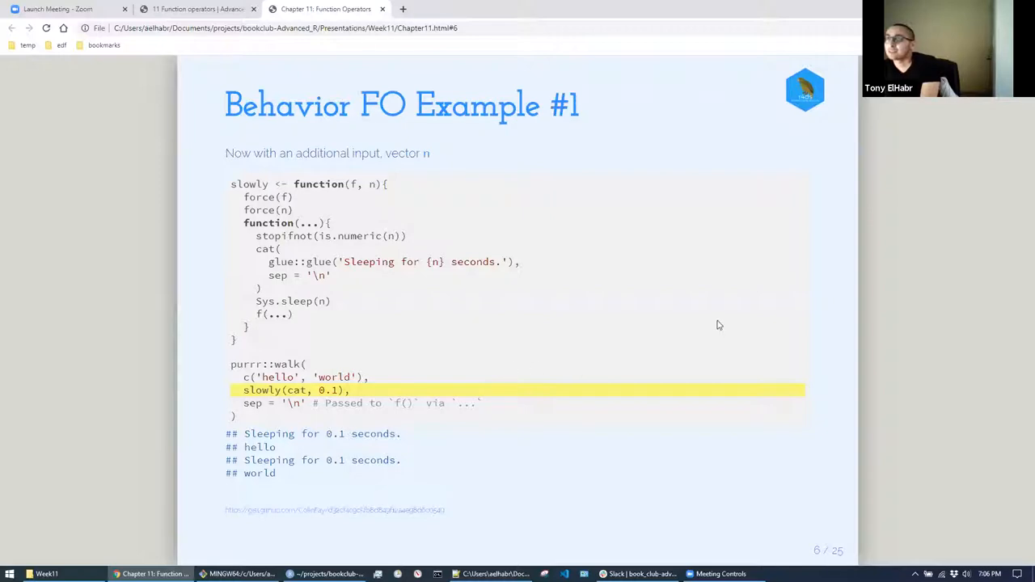
{"action": "mouse_move", "coordinate": [680, 174]}
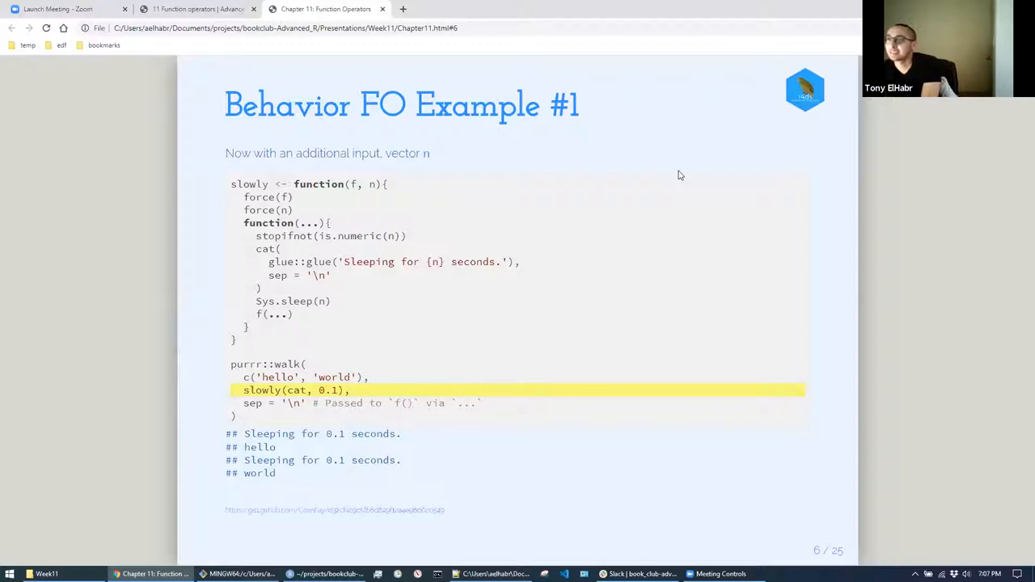
{"action": "mouse_move", "coordinate": [560, 237]}
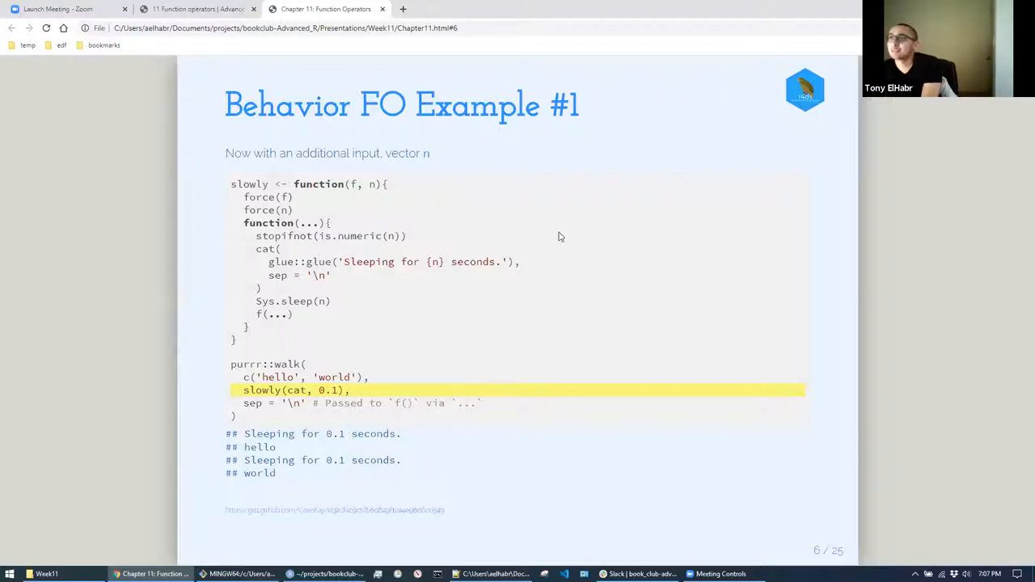
{"action": "mouse_move", "coordinate": [629, 189]}
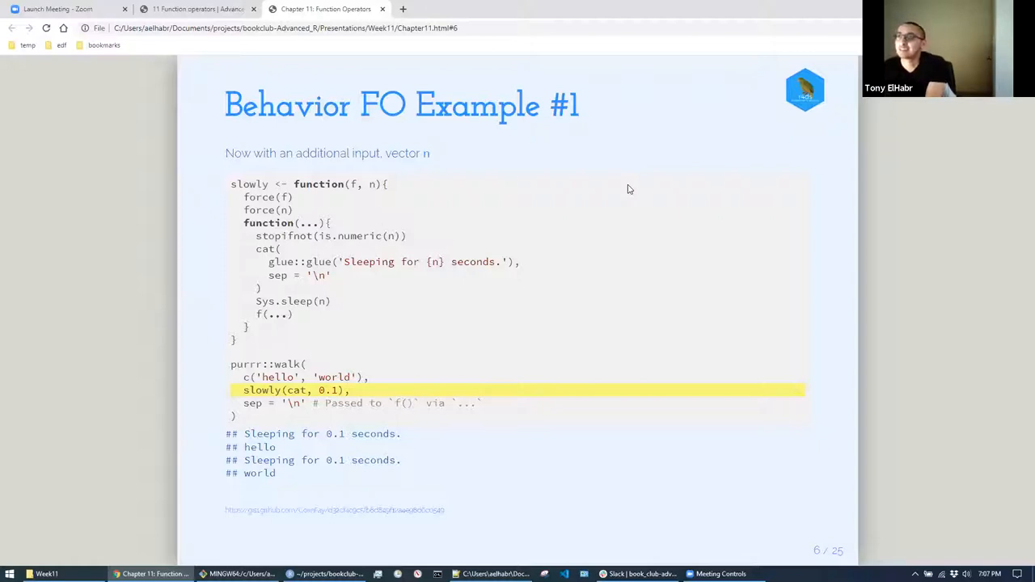
{"action": "mouse_move", "coordinate": [428, 249]}
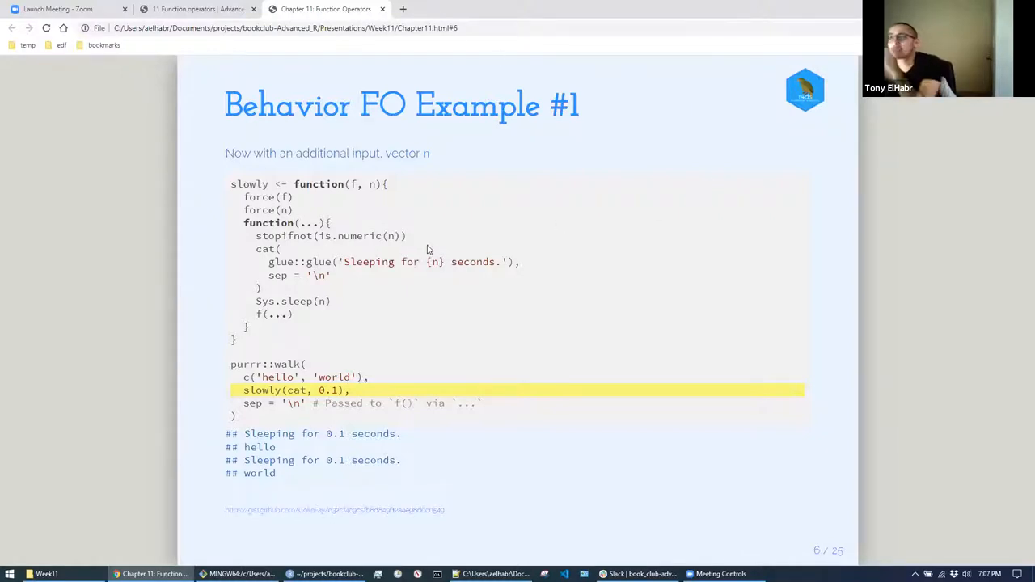
{"action": "mouse_move", "coordinate": [598, 375]}
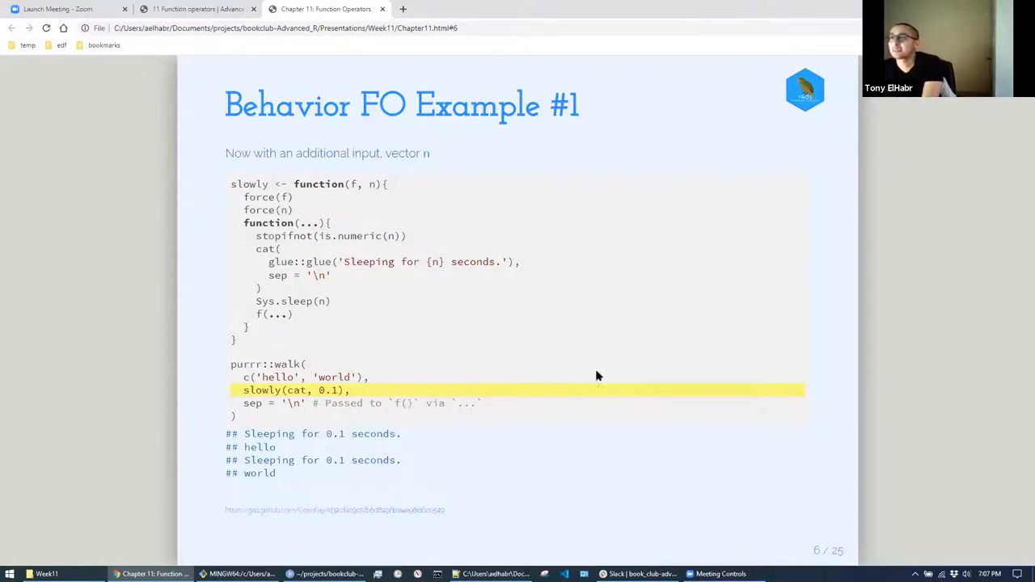
{"action": "mouse_move", "coordinate": [619, 380]}
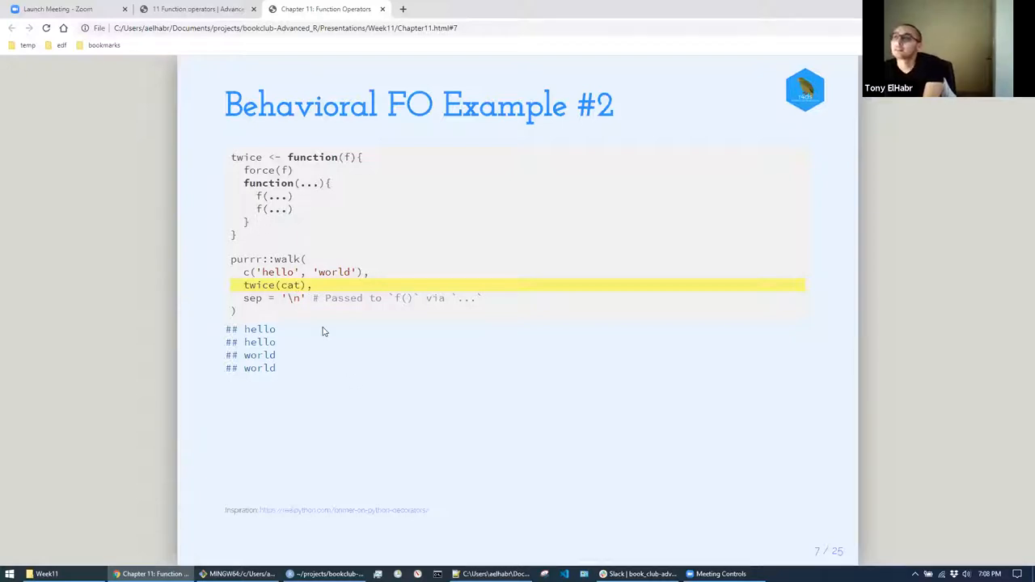
{"action": "mouse_move", "coordinate": [320, 307]}
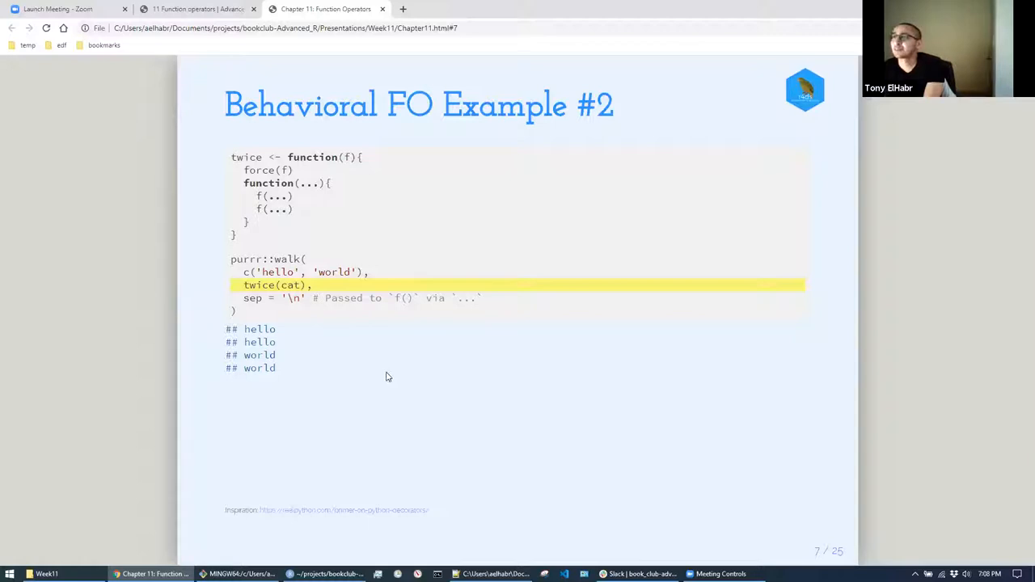
- Advance to slide 8 with the Python do_twice decorator, revisiting slide 7 briefly
{"action": "key", "text": "right"}
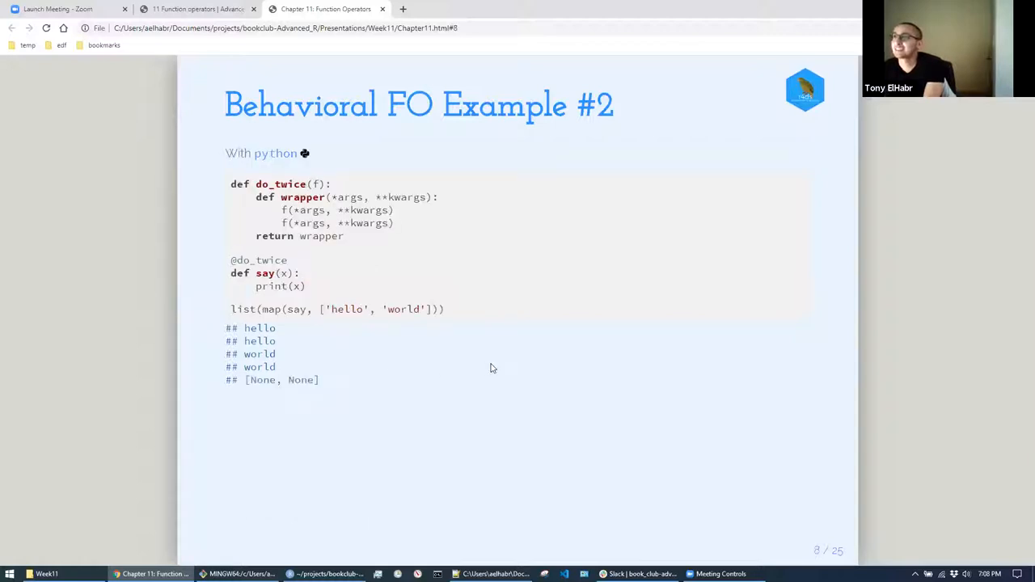
{"action": "mouse_move", "coordinate": [524, 366]}
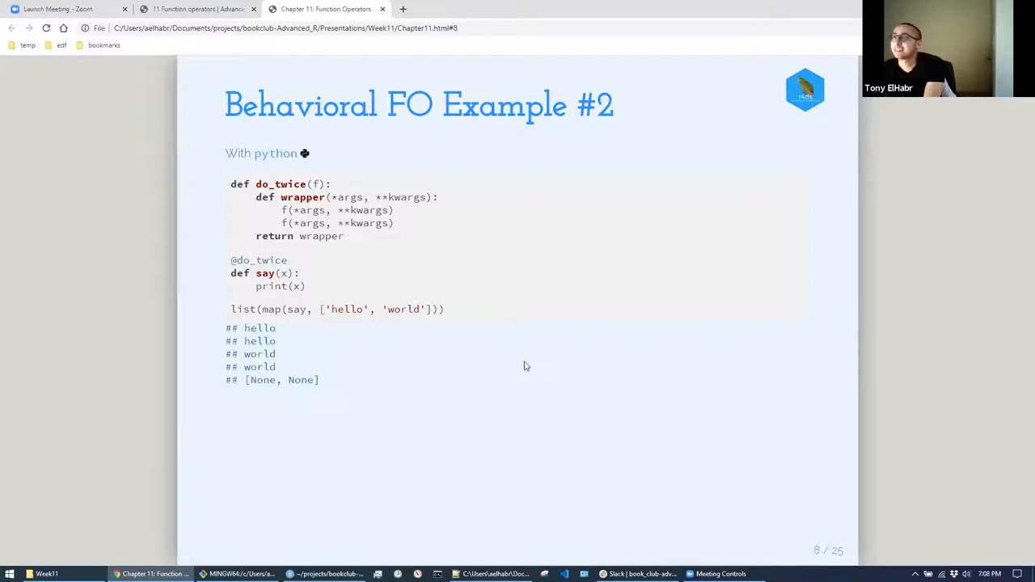
{"action": "mouse_move", "coordinate": [719, 338]}
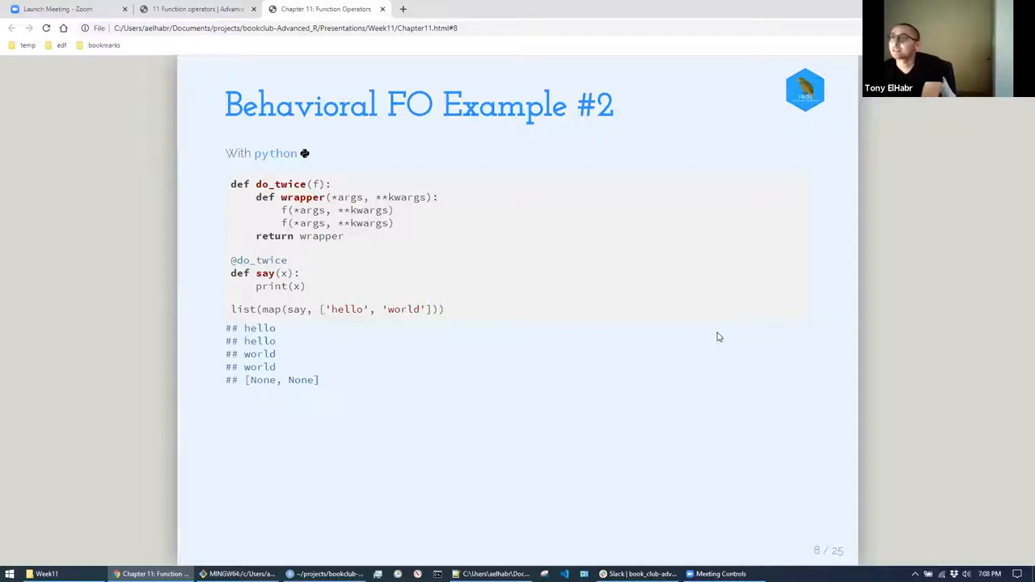
{"action": "mouse_move", "coordinate": [103, 131]}
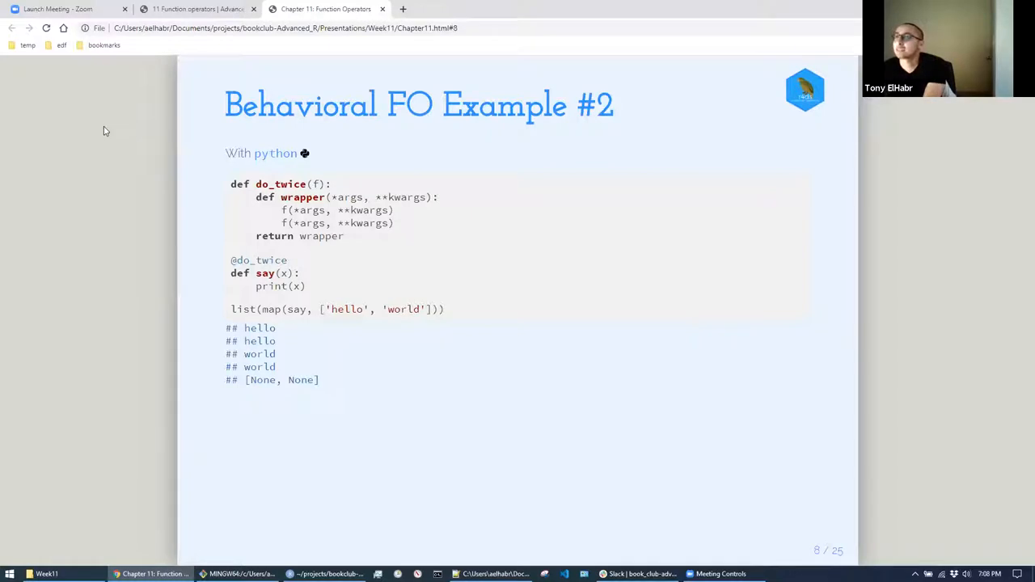
{"action": "mouse_move", "coordinate": [557, 461]}
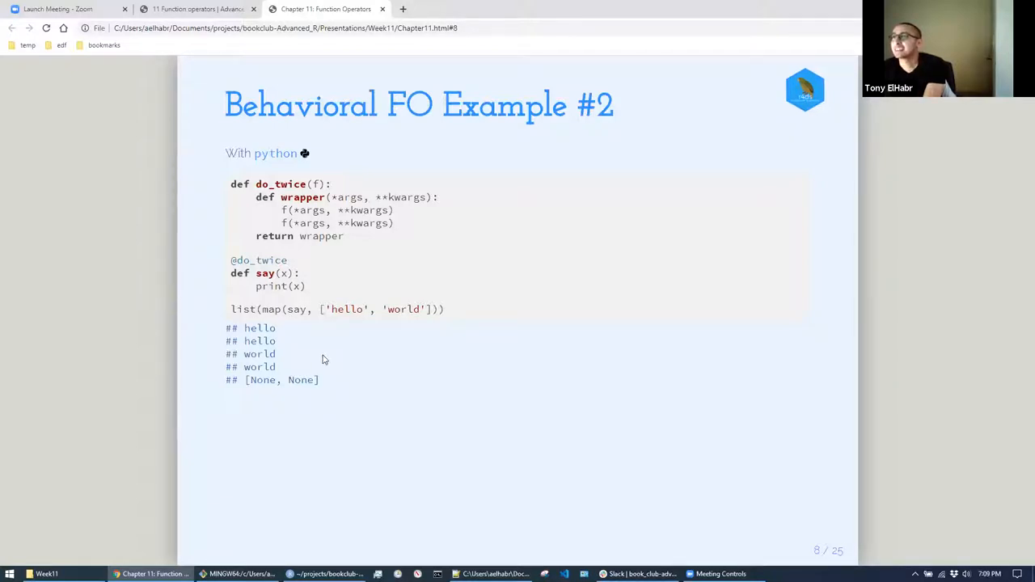
{"action": "mouse_move", "coordinate": [304, 343]}
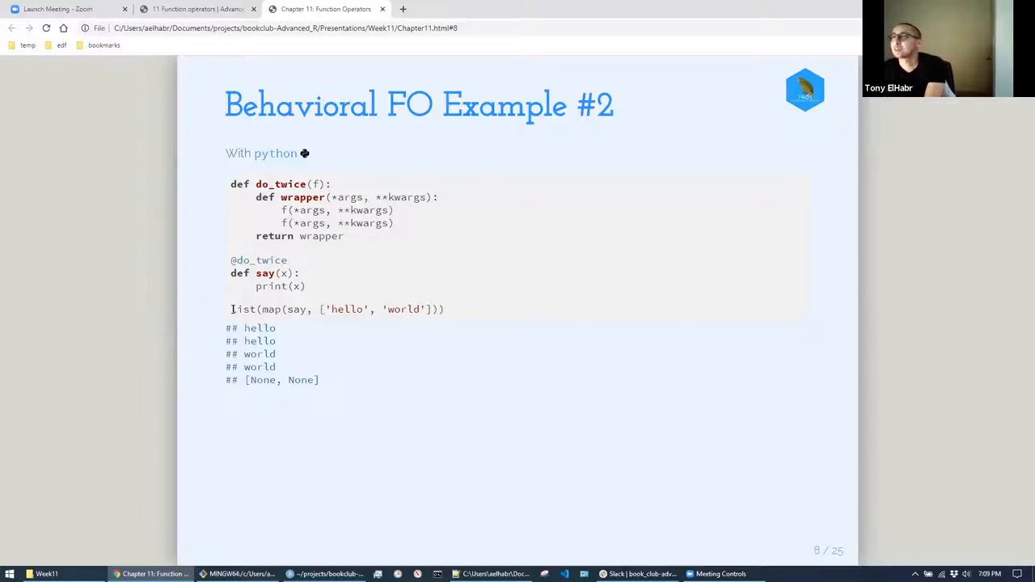
{"action": "mouse_move", "coordinate": [355, 238]}
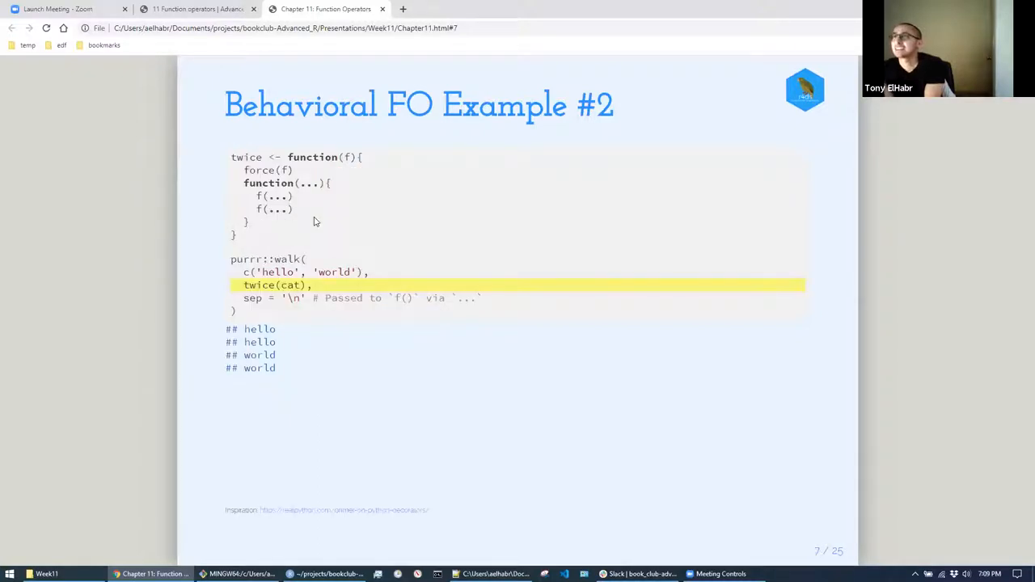
{"action": "key", "text": "Right"}
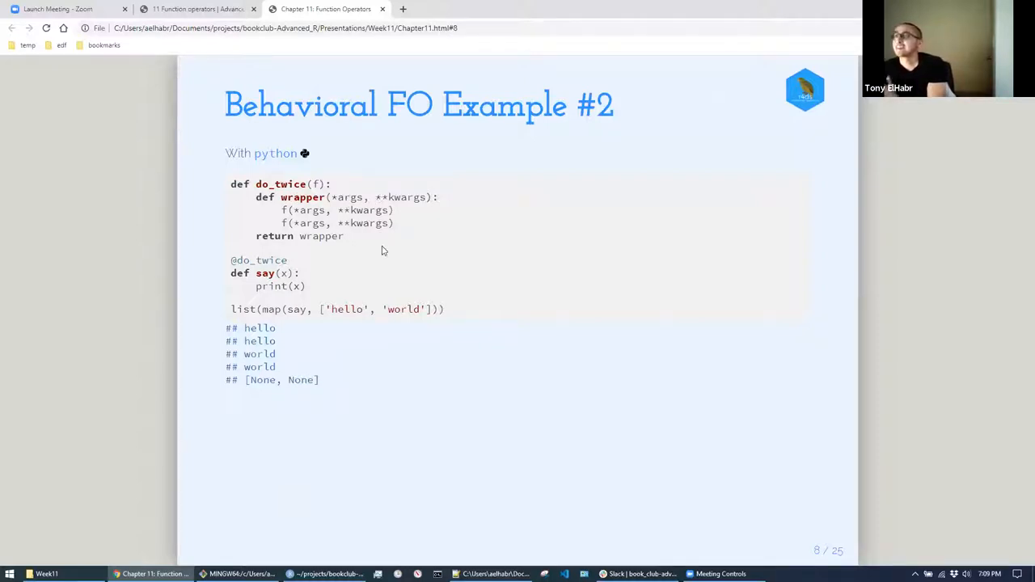
{"action": "mouse_move", "coordinate": [372, 262]}
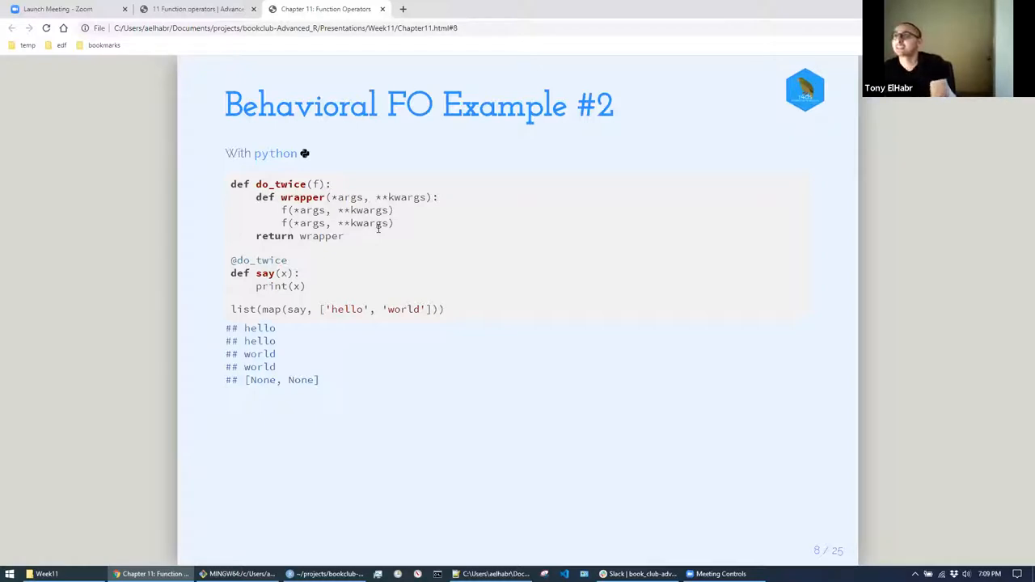
{"action": "mouse_move", "coordinate": [376, 266]}
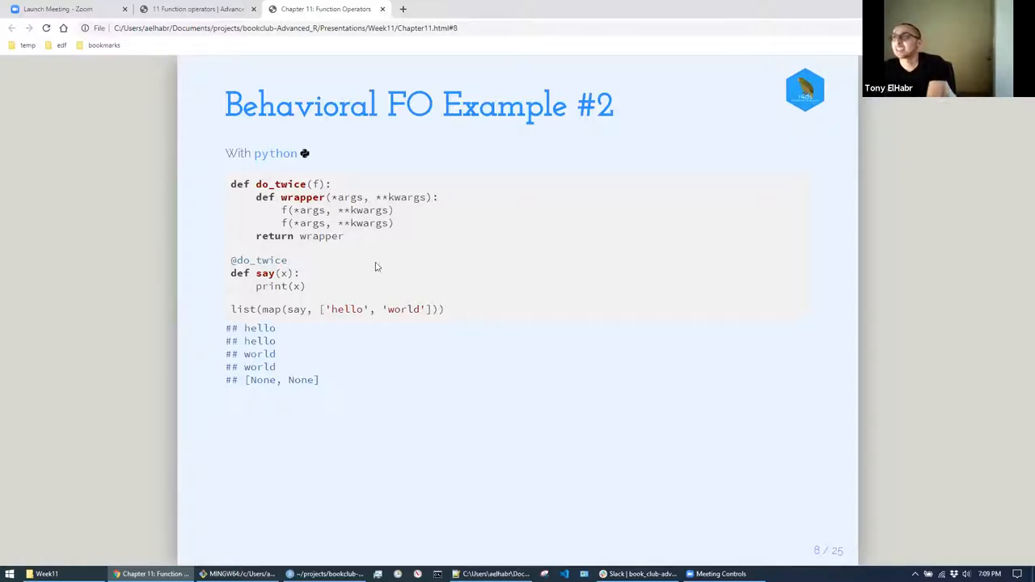
{"action": "mouse_move", "coordinate": [389, 291]}
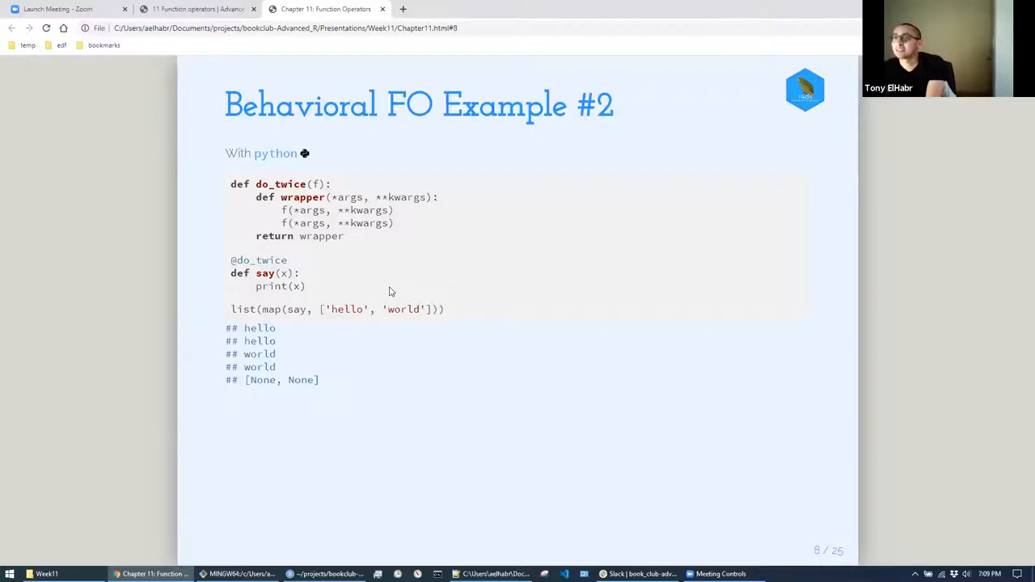
{"action": "mouse_move", "coordinate": [395, 292]}
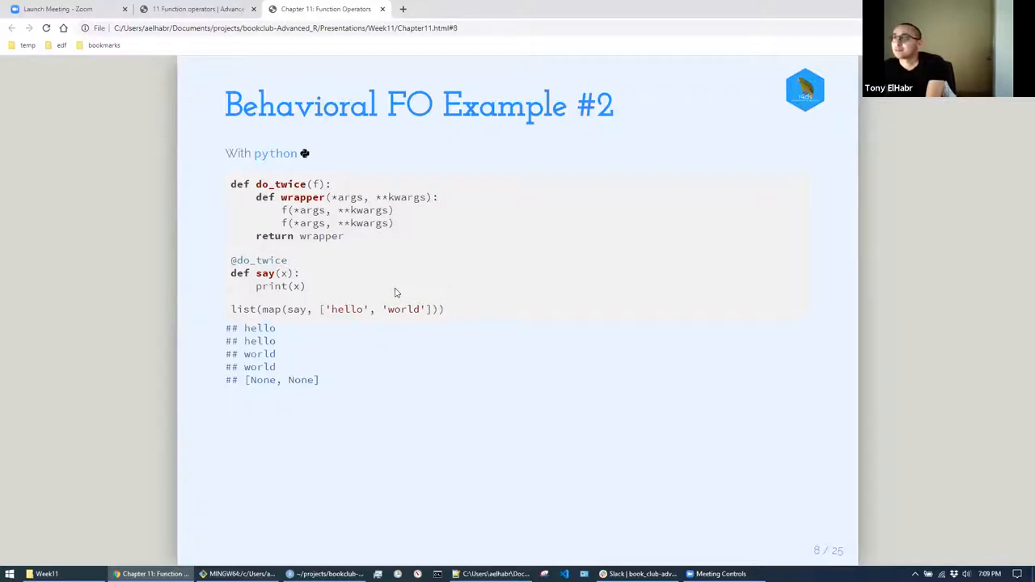
{"action": "key", "text": "Right"}
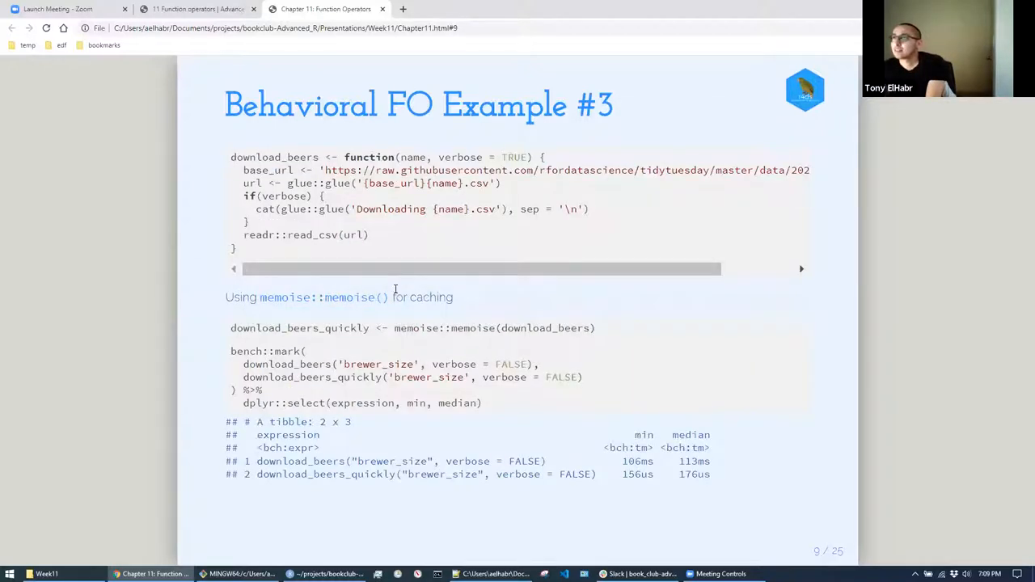
{"action": "mouse_move", "coordinate": [602, 285]}
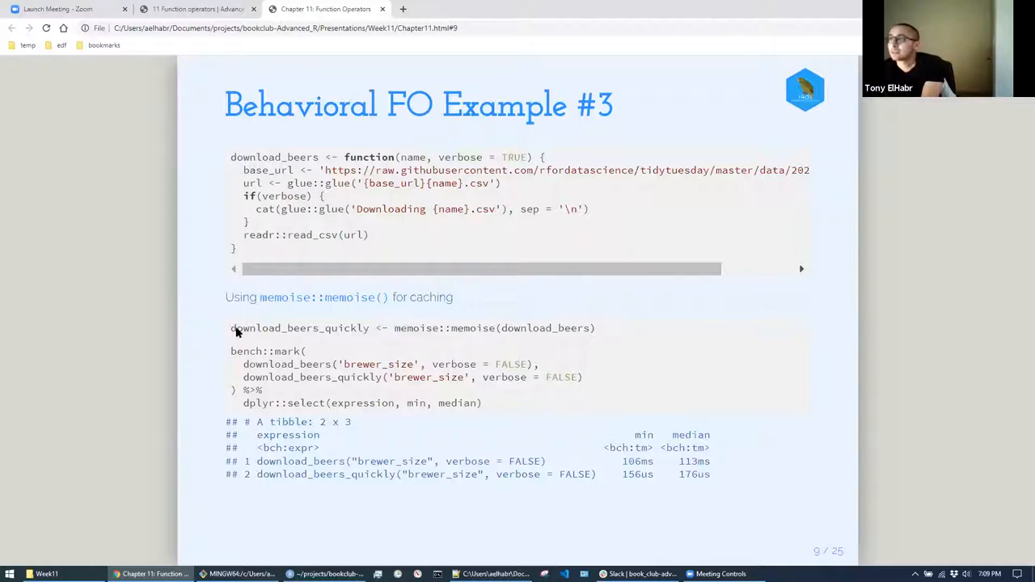
{"action": "mouse_move", "coordinate": [307, 408]}
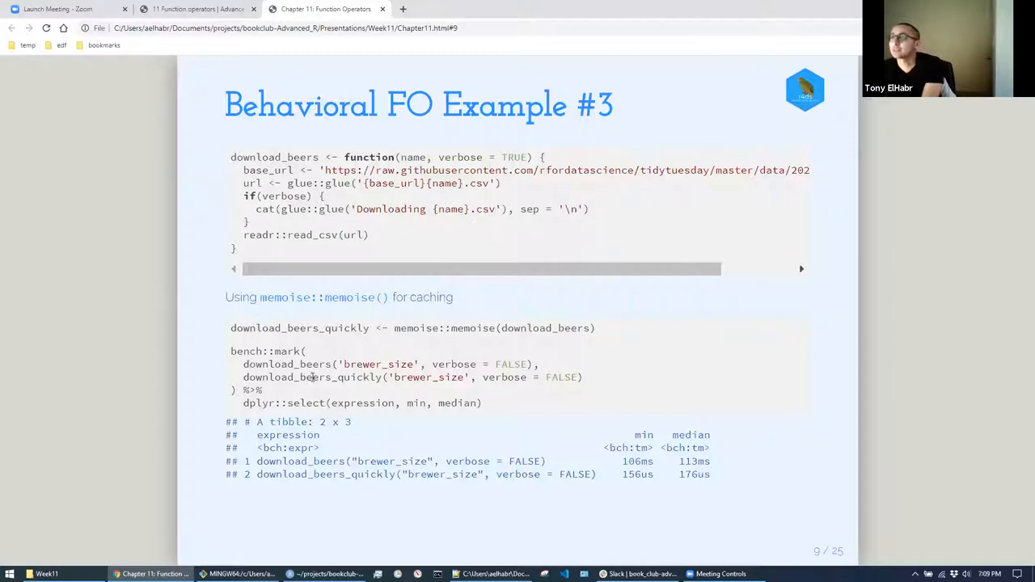
{"action": "mouse_move", "coordinate": [625, 472]}
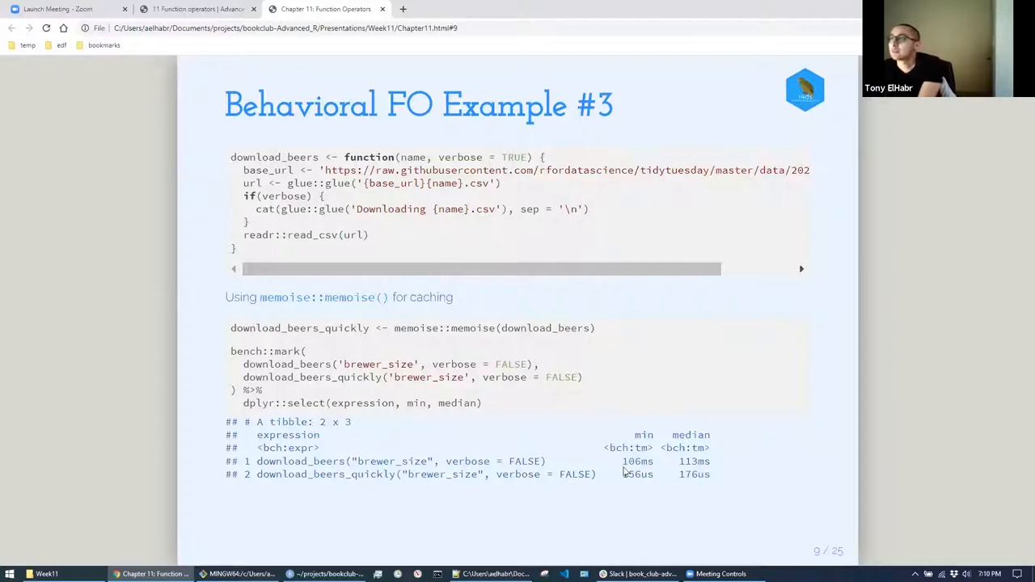
{"action": "mouse_move", "coordinate": [634, 473]}
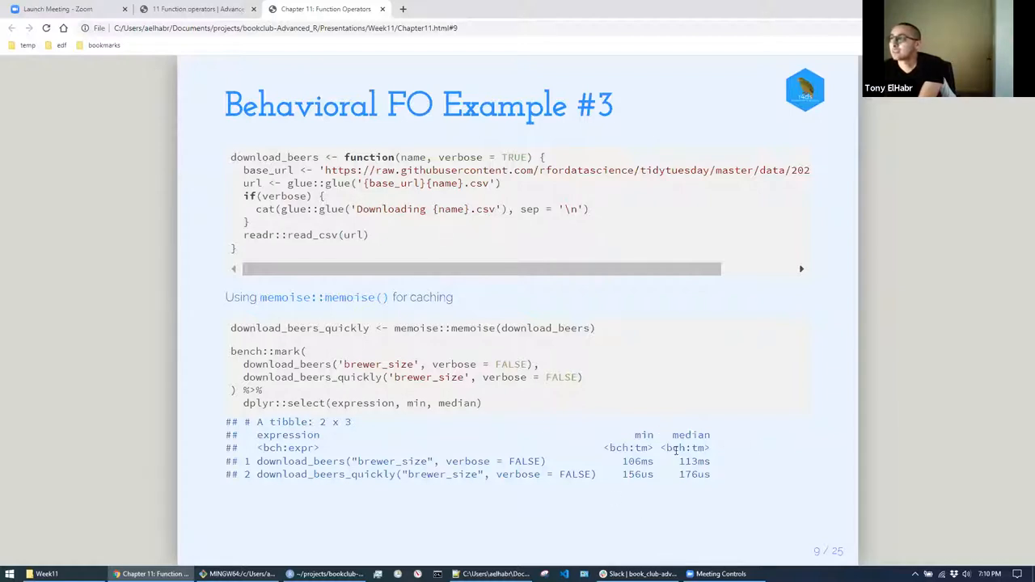
{"action": "mouse_move", "coordinate": [640, 495]}
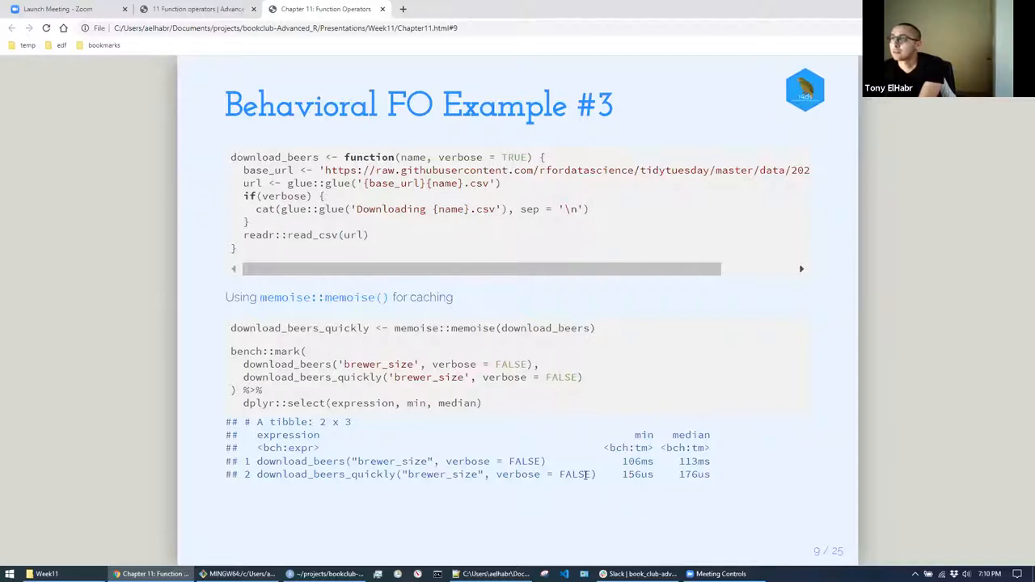
{"action": "key", "text": "Right"}
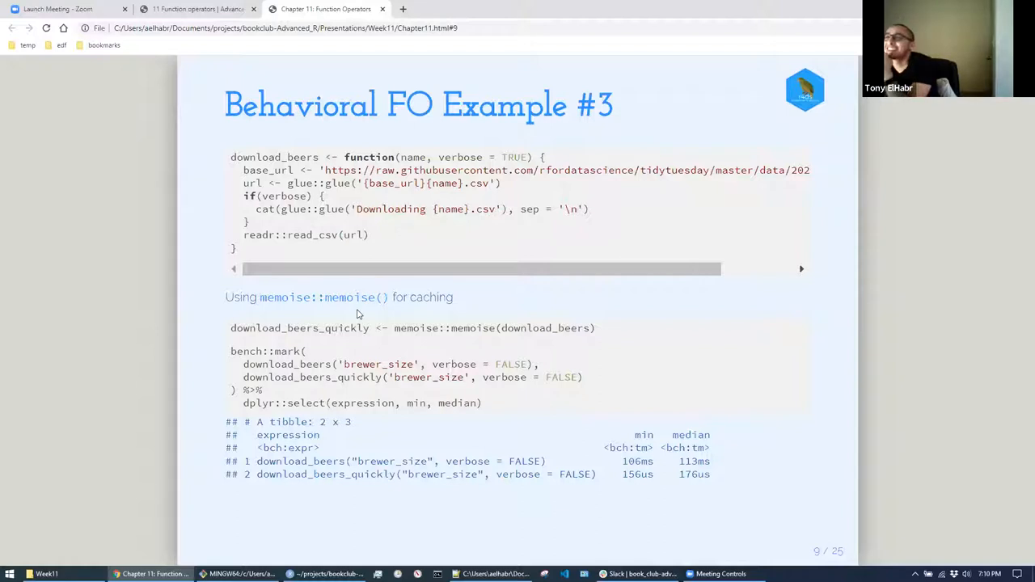
- Advance to slide 10, Behavioral FO Example #4 timing memoise::memoise
{"action": "key", "text": "right"}
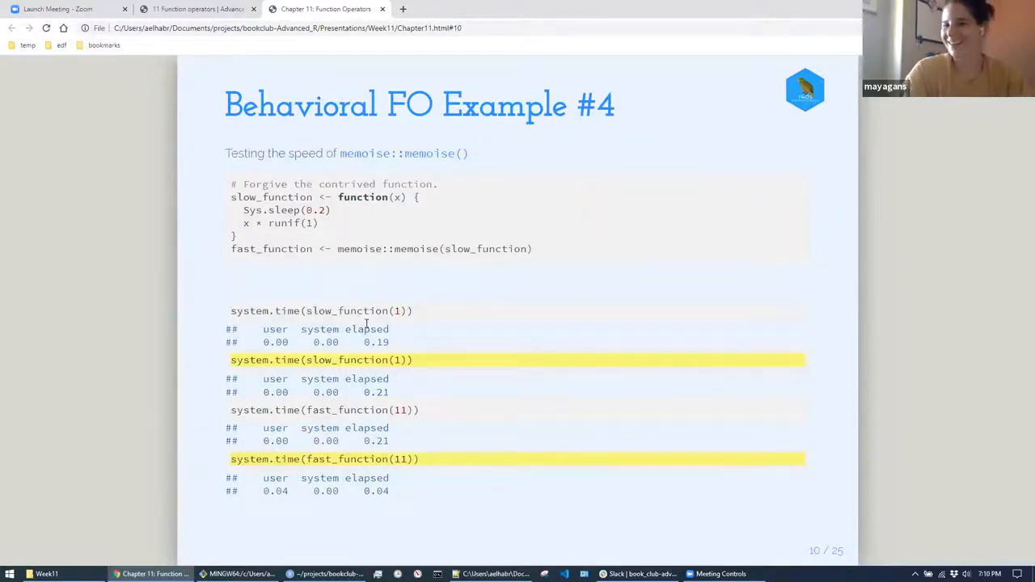
{"action": "mouse_move", "coordinate": [597, 304]}
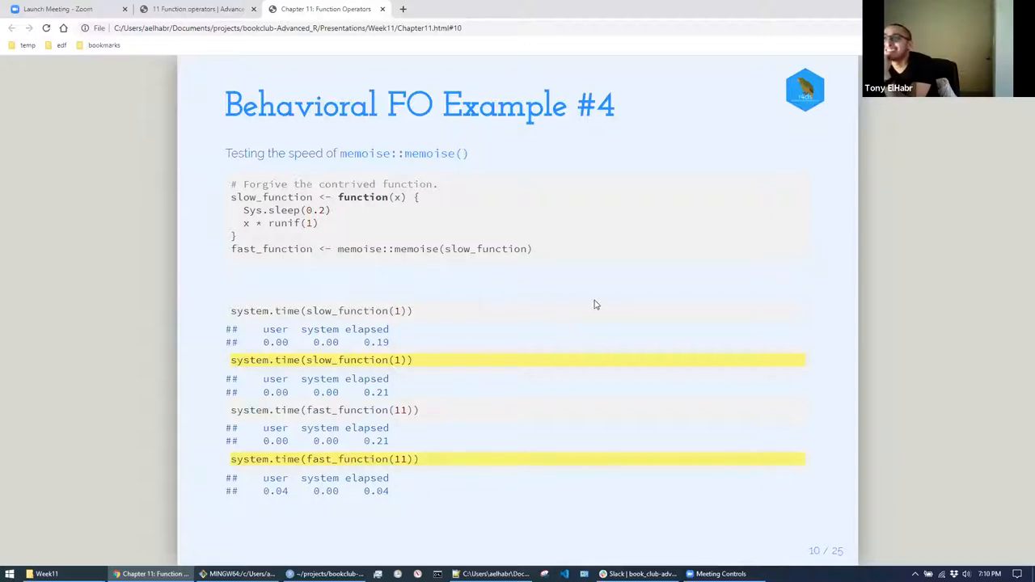
{"action": "mouse_move", "coordinate": [659, 270]}
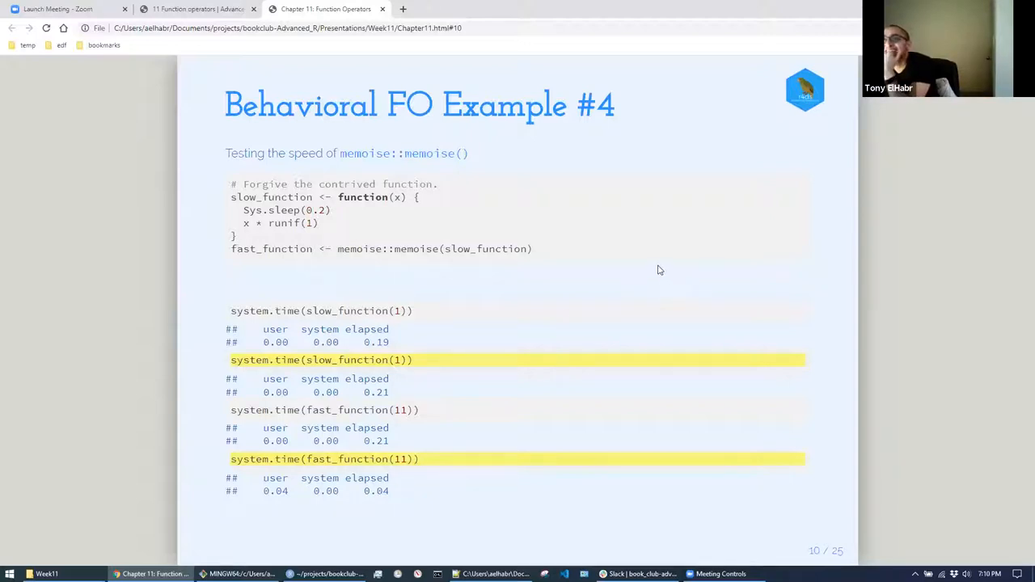
{"action": "mouse_move", "coordinate": [333, 269]}
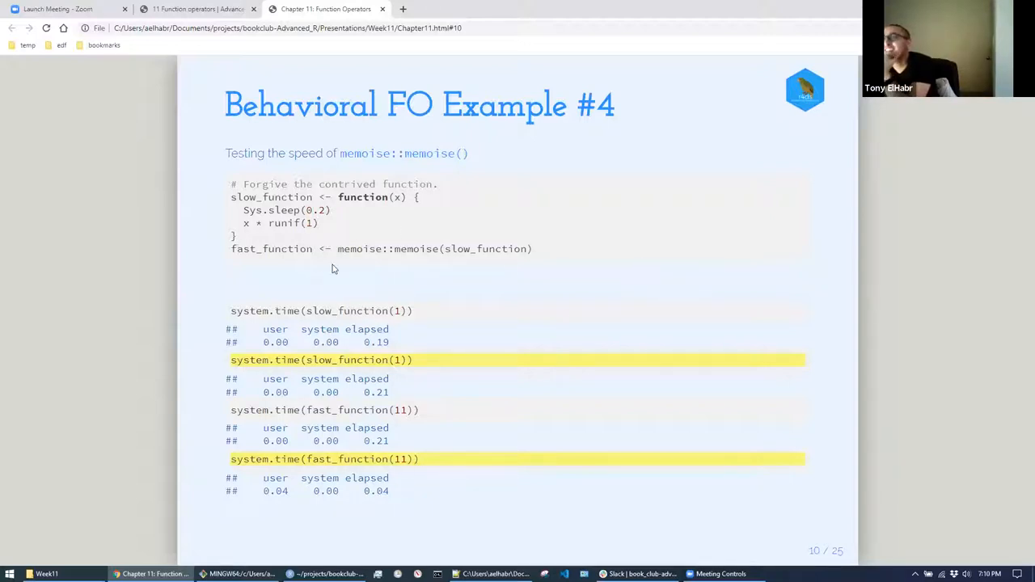
{"action": "mouse_move", "coordinate": [343, 285]}
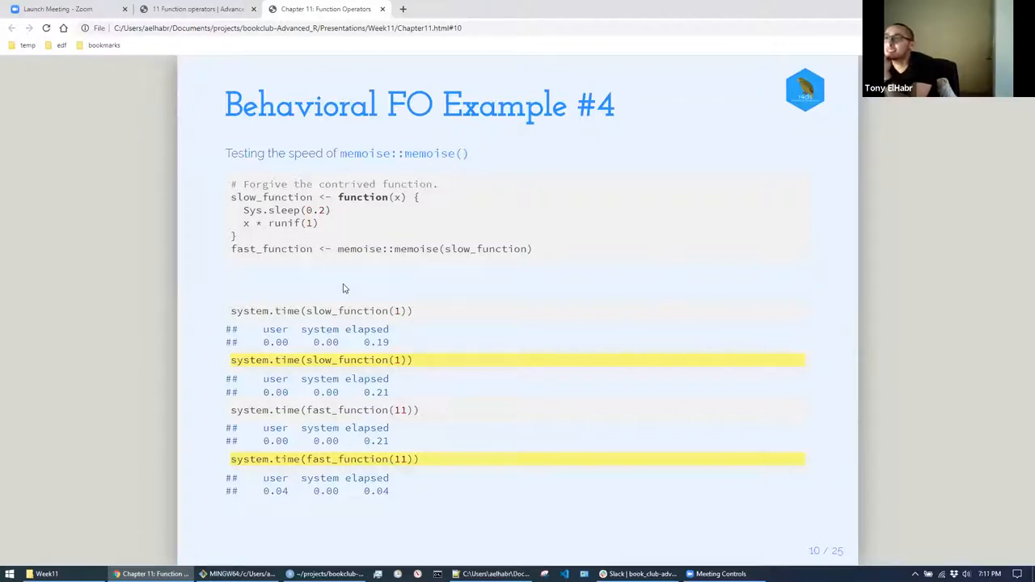
{"action": "mouse_move", "coordinate": [382, 292]}
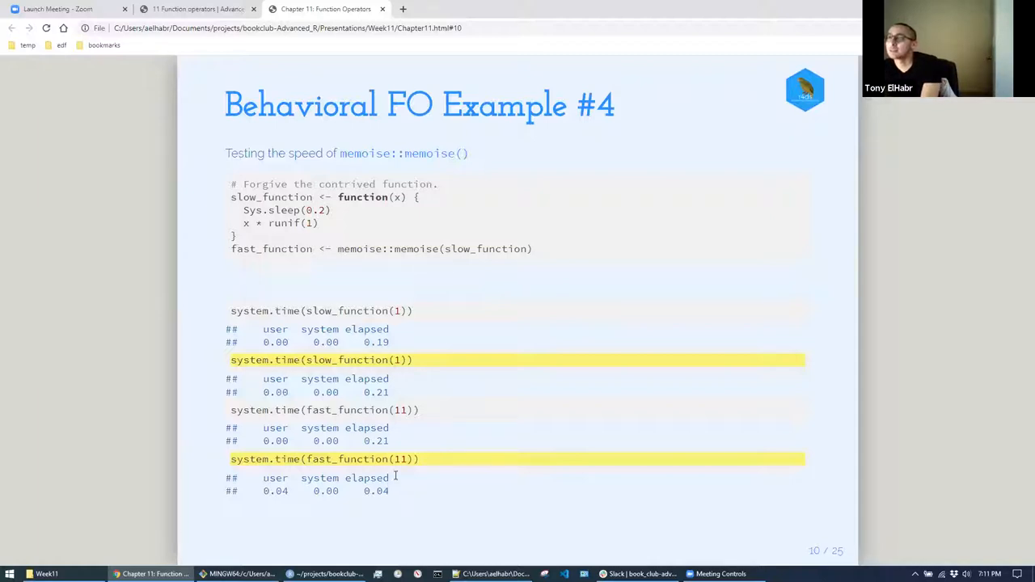
- Show slide 11 on fast_function staying fast after input changes, after a peek at slide 12
{"action": "key", "text": "Right"}
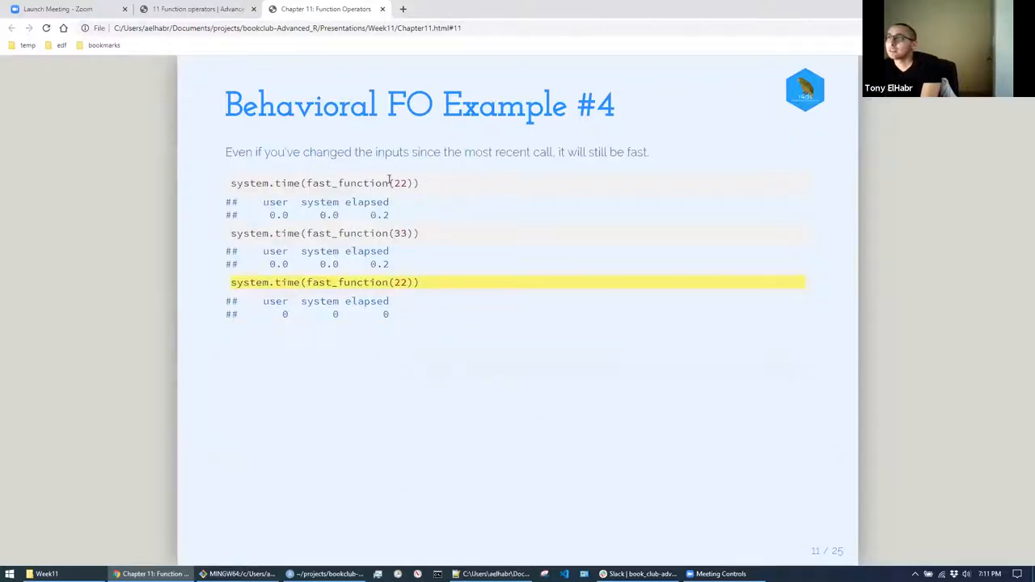
{"action": "mouse_move", "coordinate": [504, 160]}
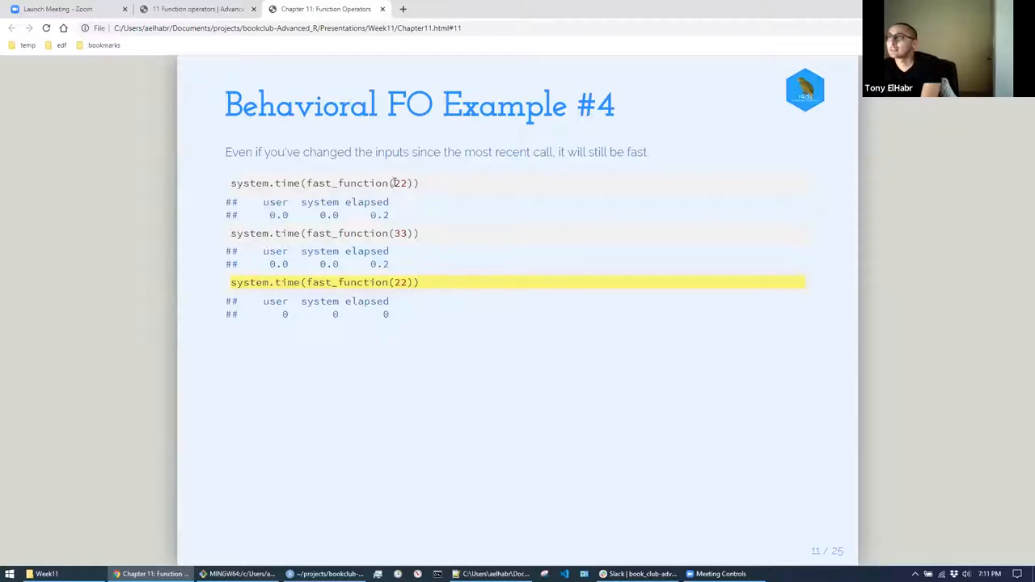
{"action": "mouse_move", "coordinate": [494, 250]}
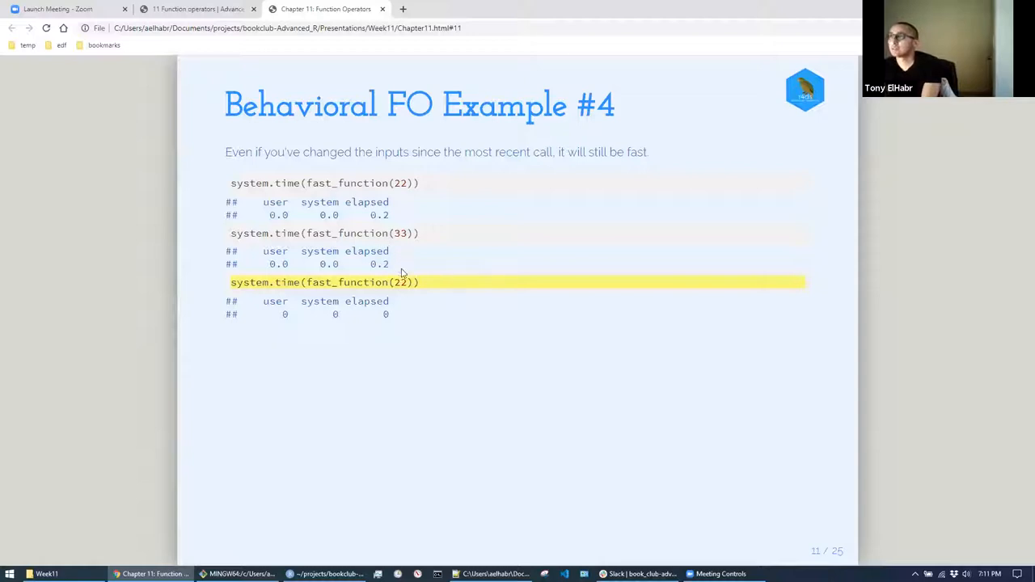
{"action": "mouse_move", "coordinate": [411, 256]}
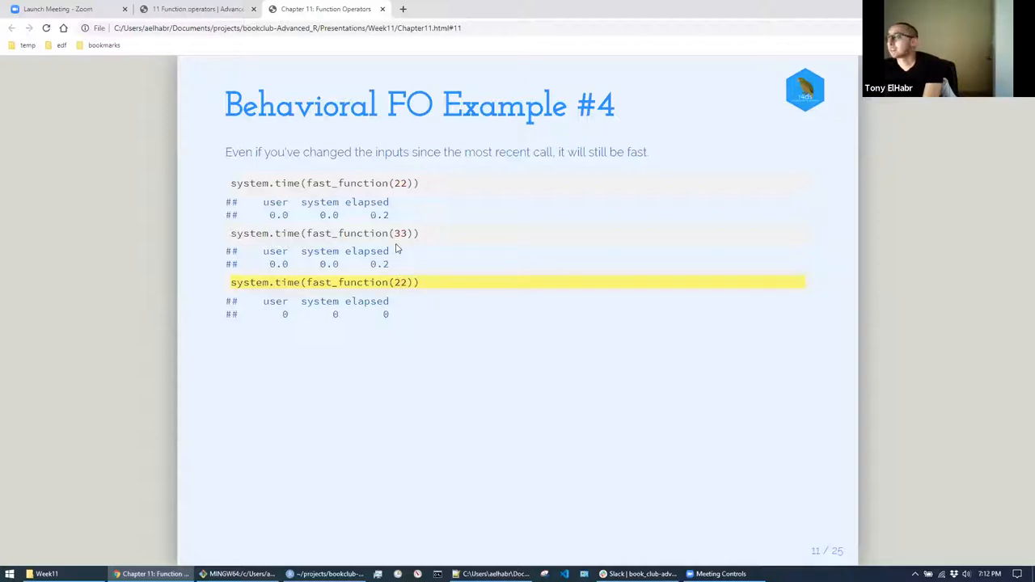
{"action": "mouse_move", "coordinate": [408, 311]}
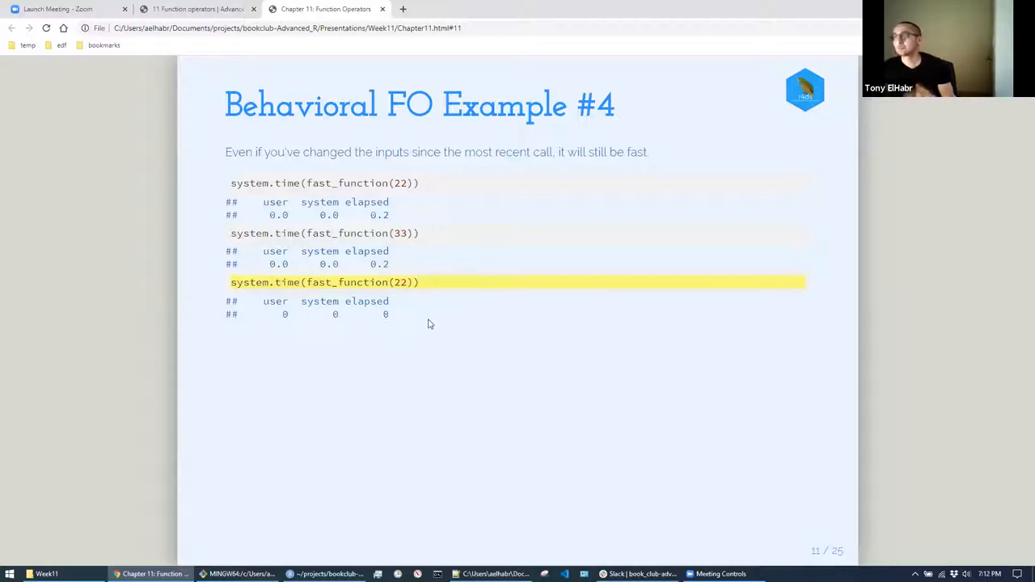
{"action": "mouse_move", "coordinate": [429, 361]}
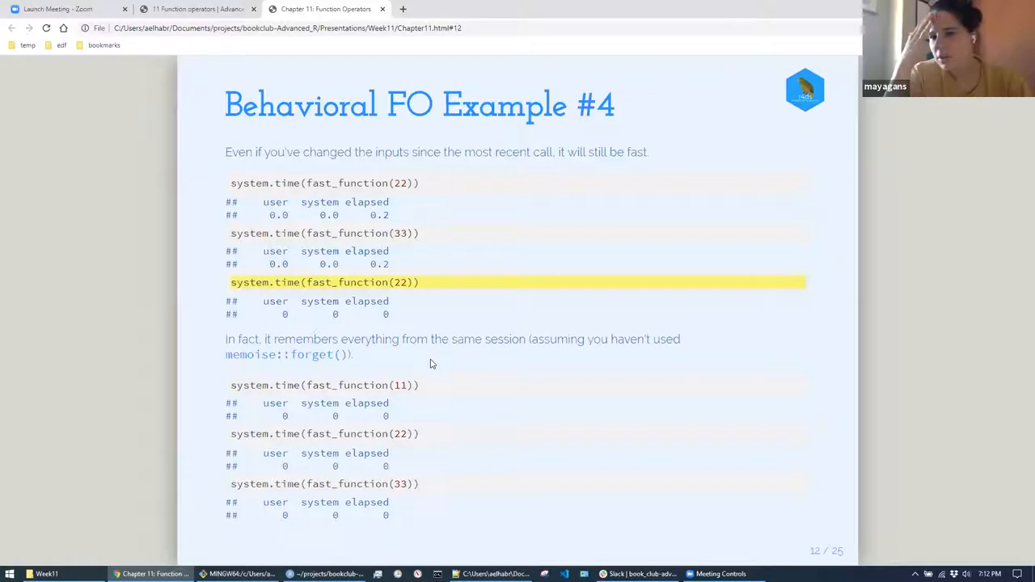
{"action": "key", "text": "Left"}
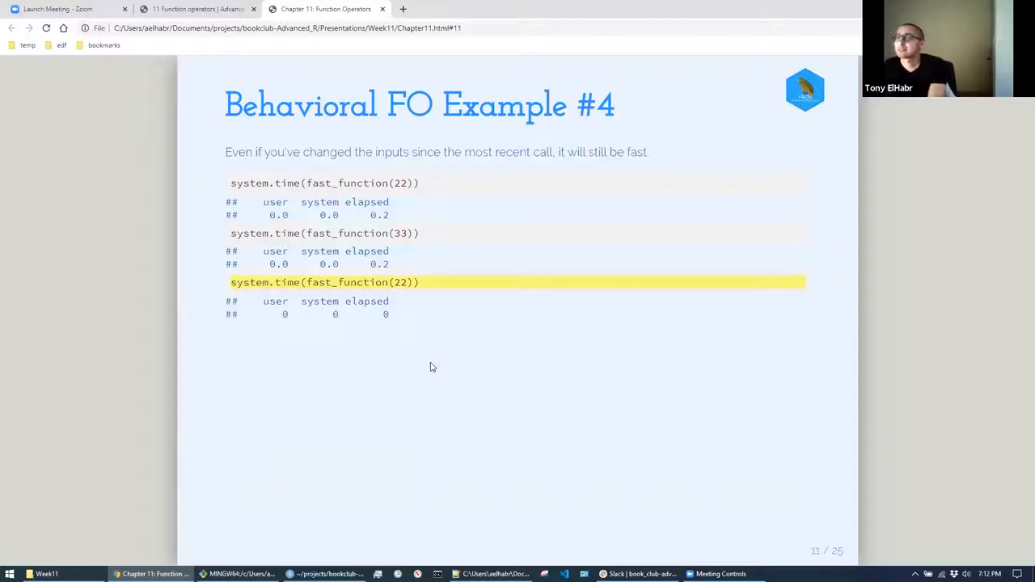
{"action": "mouse_move", "coordinate": [437, 381]}
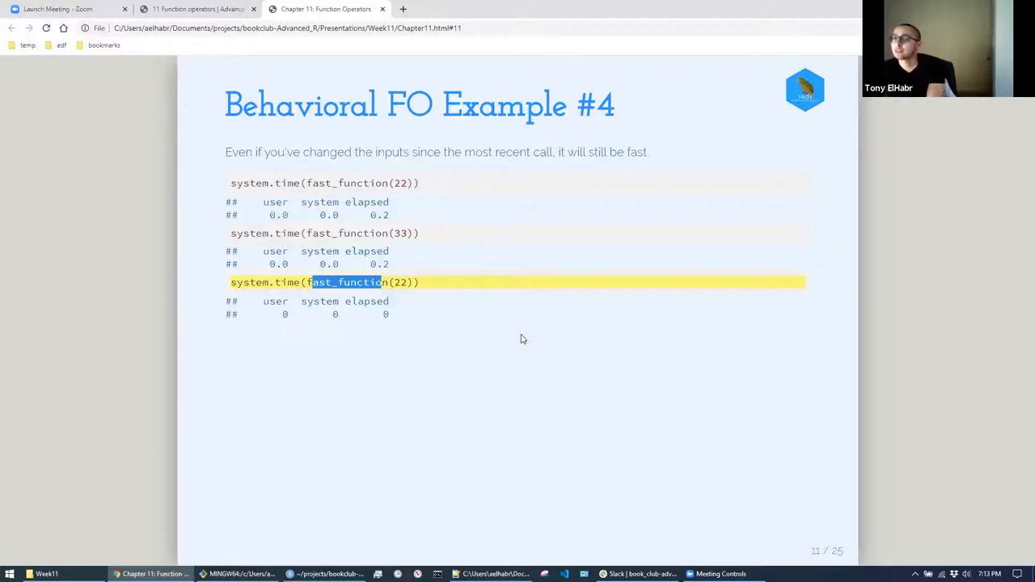
{"action": "mouse_move", "coordinate": [466, 379]}
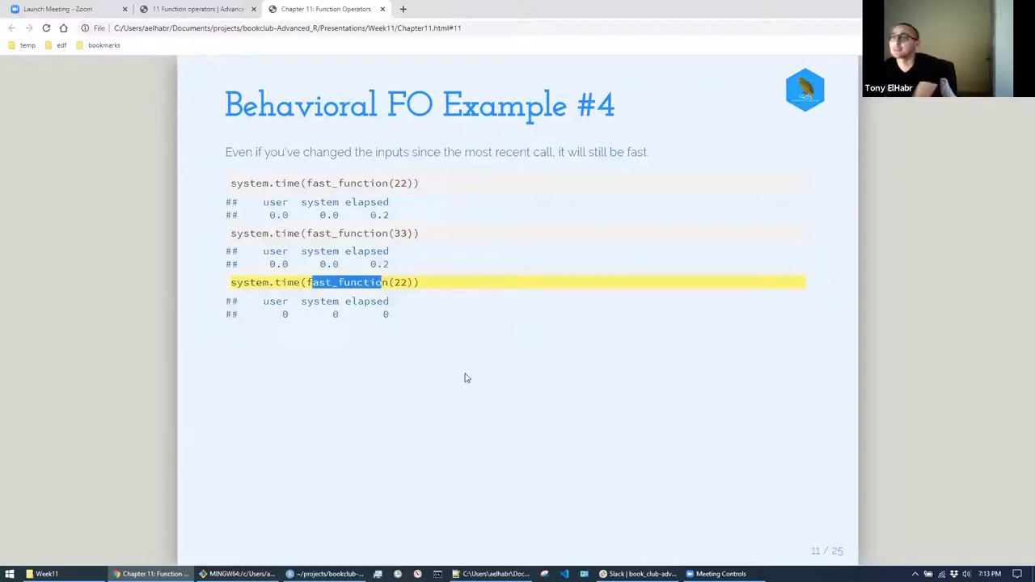
{"action": "mouse_move", "coordinate": [317, 501]}
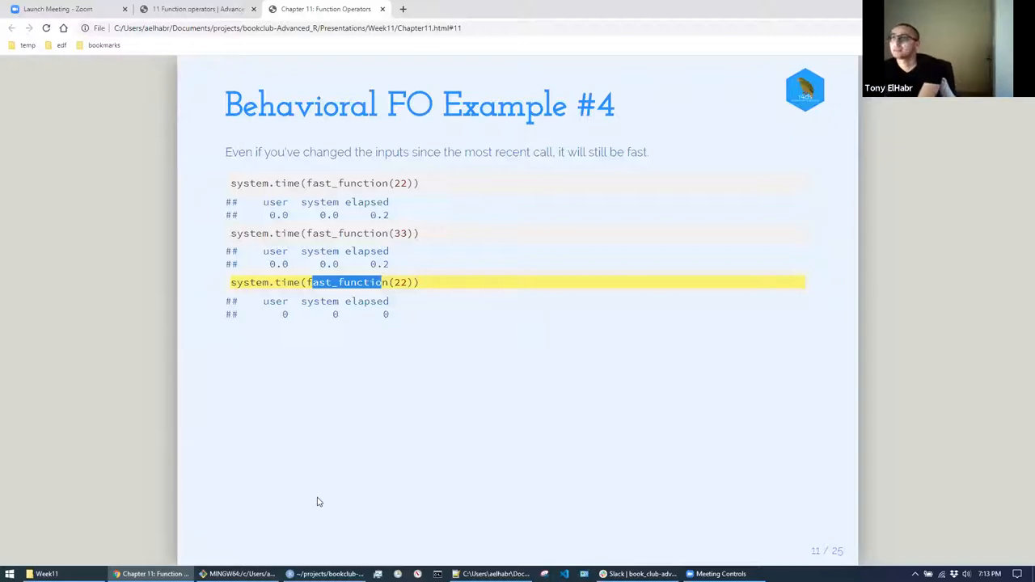
- Advance to slide 12 on memoise remembering every earlier session input
{"action": "key", "text": "right"}
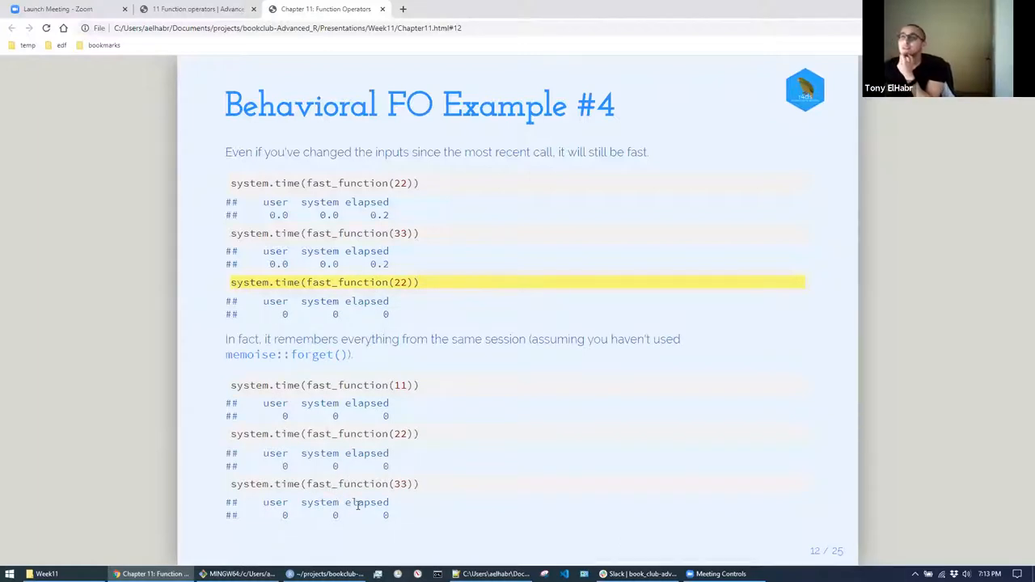
{"action": "mouse_move", "coordinate": [540, 302]}
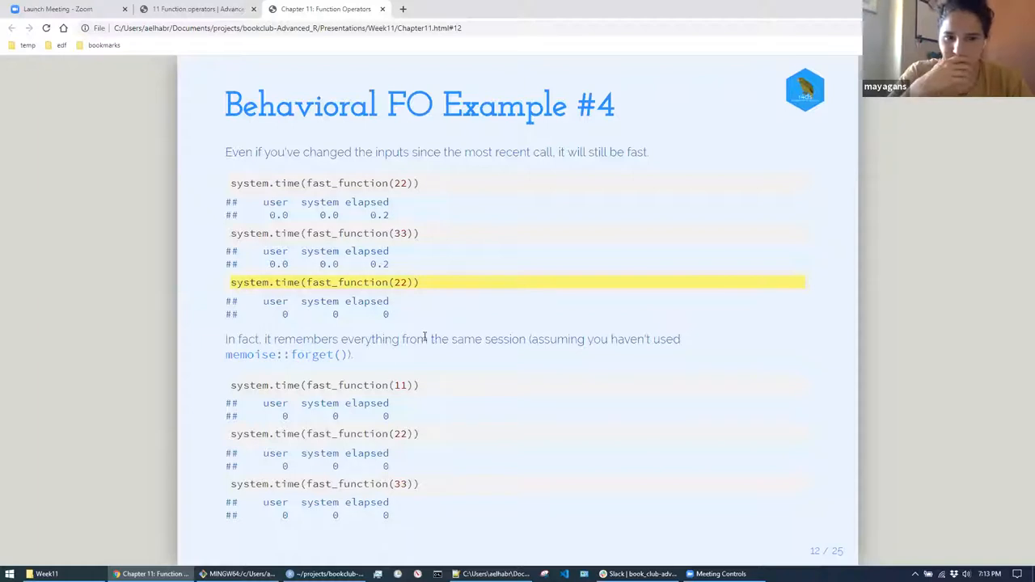
{"action": "double_click", "coordinate": [405, 385]}
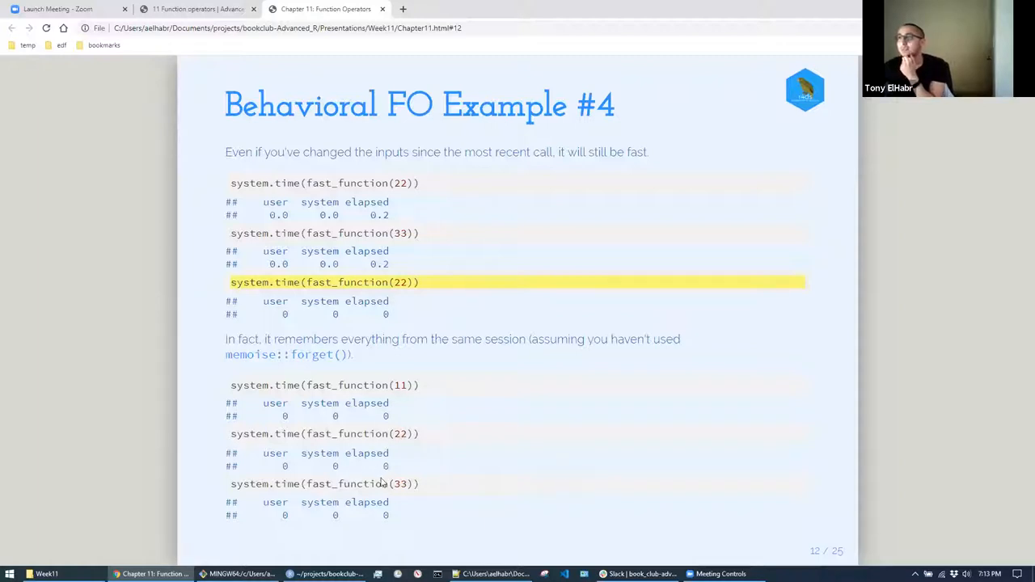
{"action": "mouse_move", "coordinate": [382, 483]}
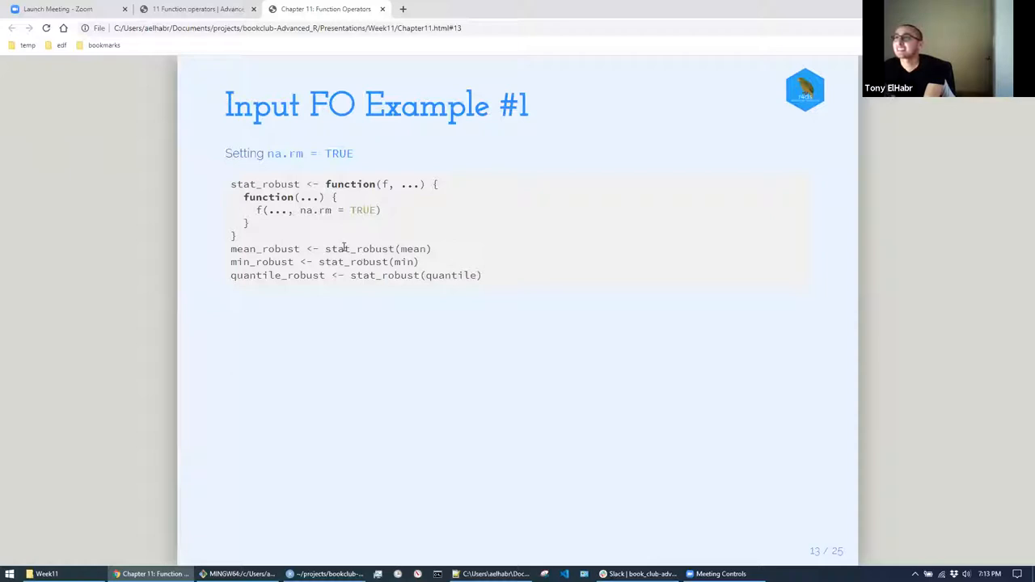
{"action": "mouse_move", "coordinate": [398, 178]}
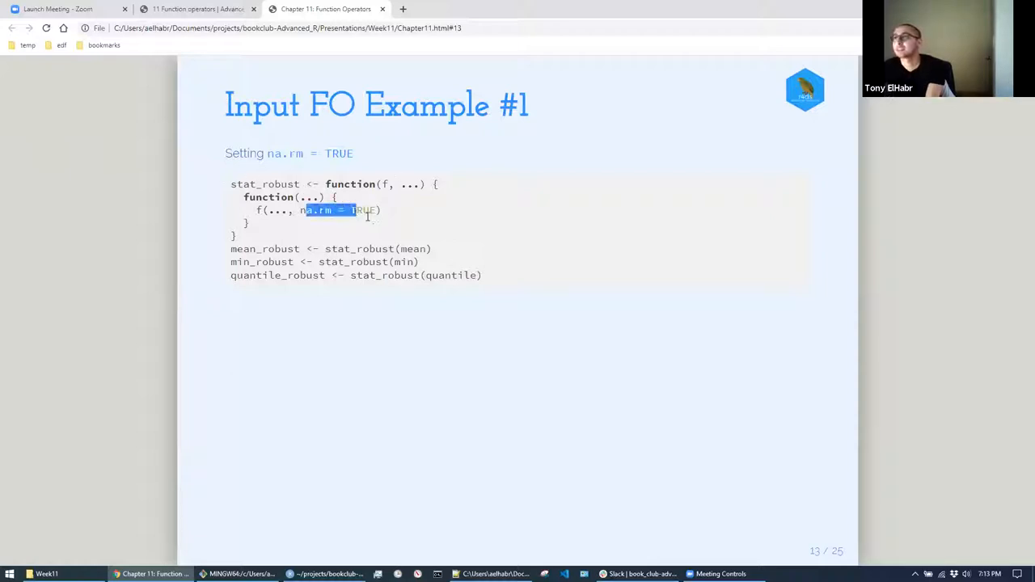
- Bring up slide 13, Input FO Example #1 defining stat_robust with na.rm = TRUE
{"action": "left_click", "coordinate": [614, 343]}
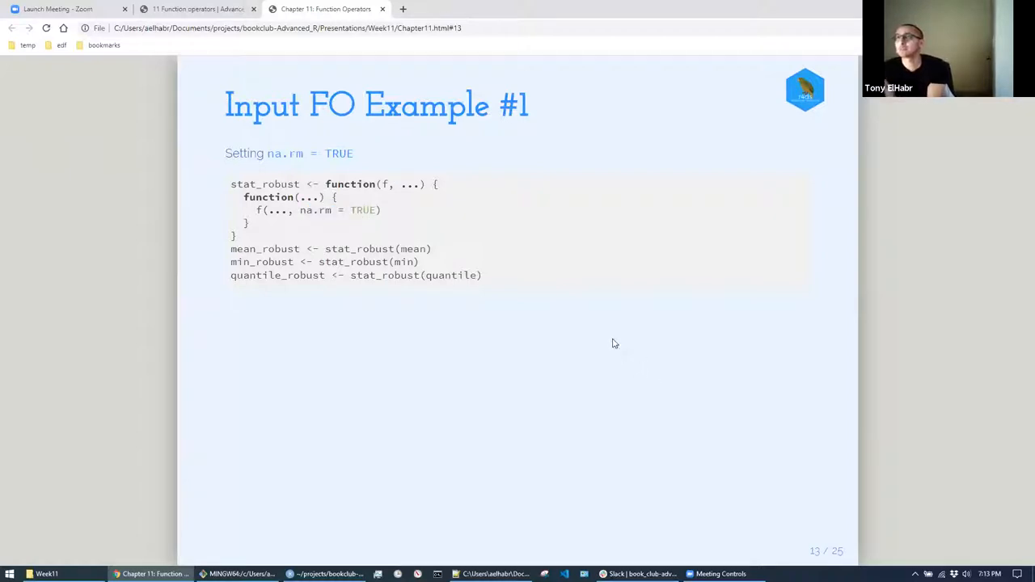
{"action": "mouse_move", "coordinate": [427, 299]}
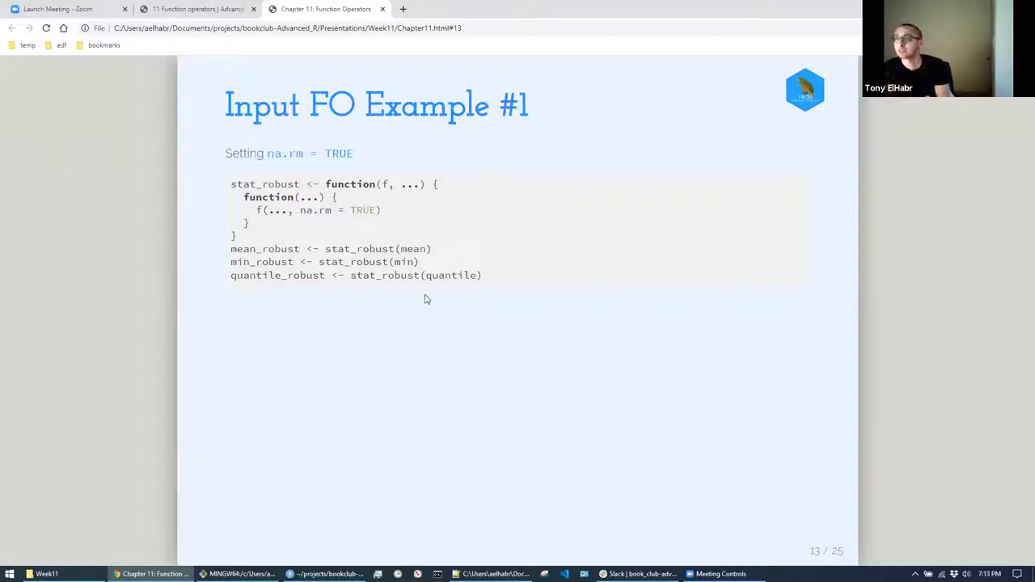
{"action": "key", "text": "right"}
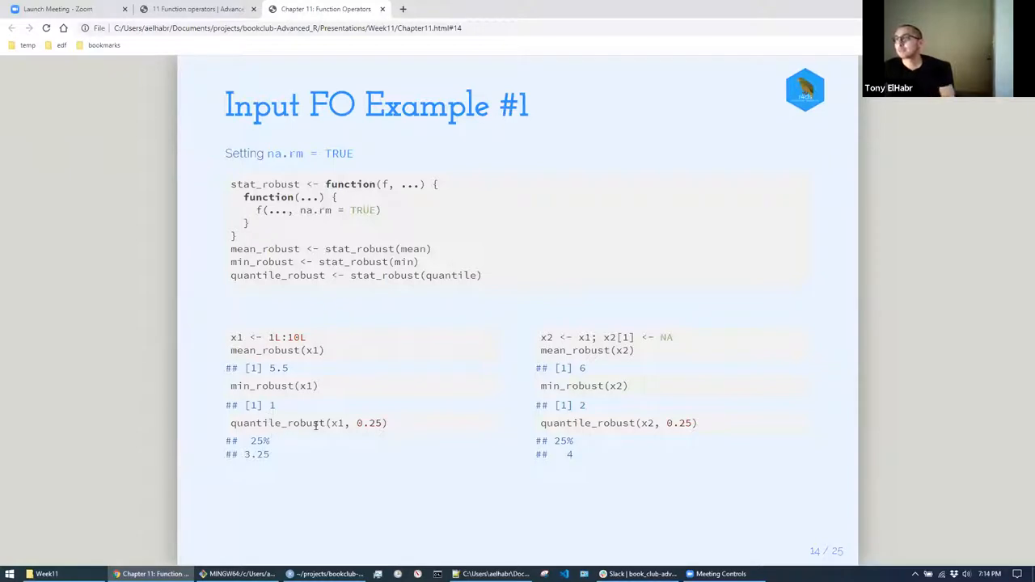
{"action": "mouse_move", "coordinate": [634, 314]}
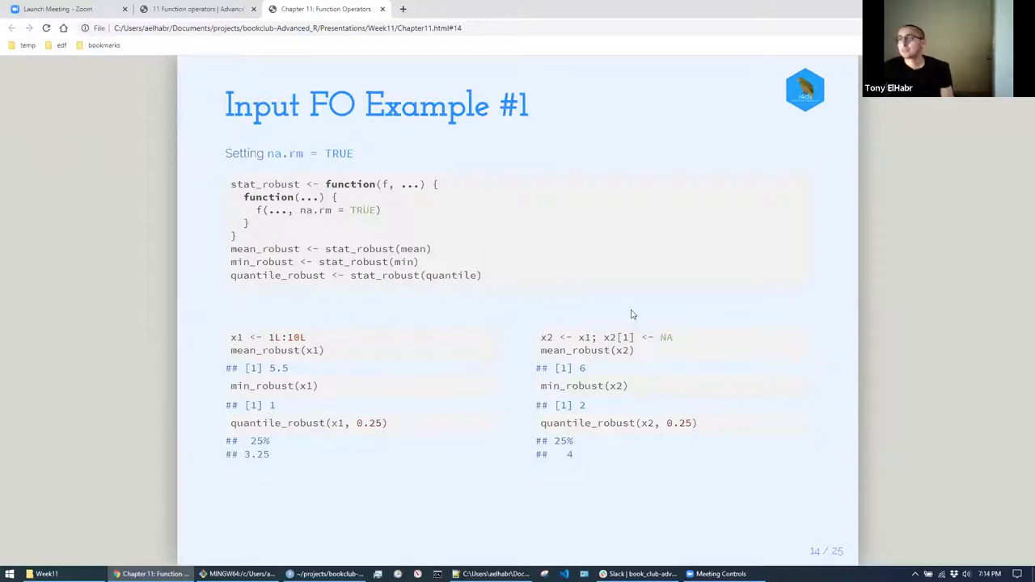
{"action": "mouse_move", "coordinate": [634, 307]}
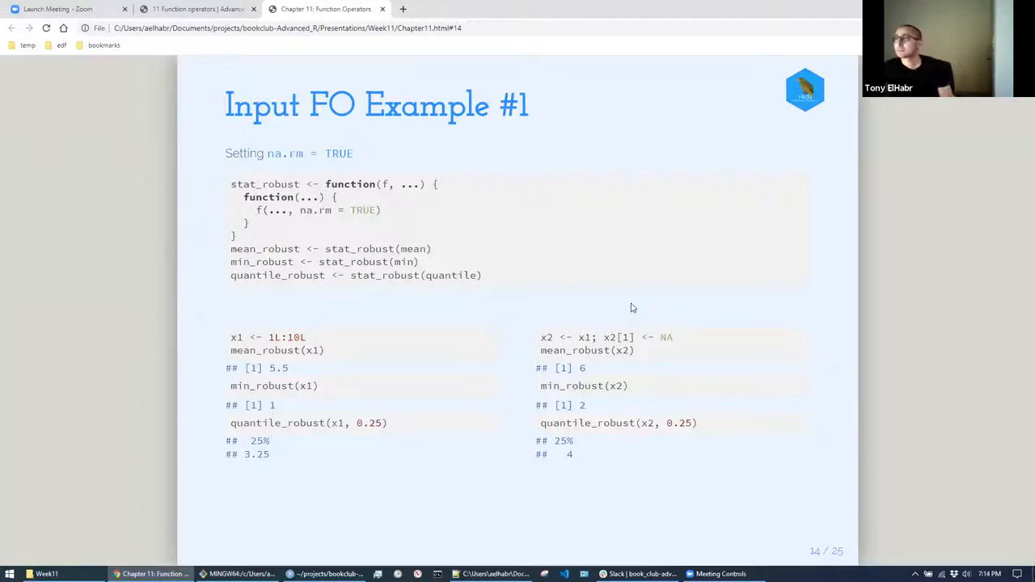
{"action": "mouse_move", "coordinate": [366, 372]}
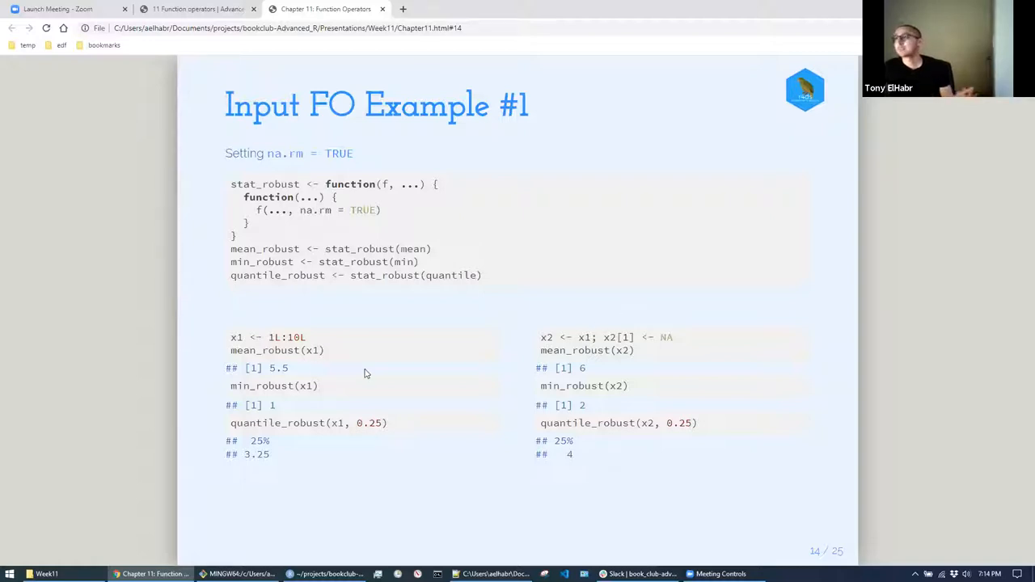
{"action": "mouse_move", "coordinate": [513, 372]}
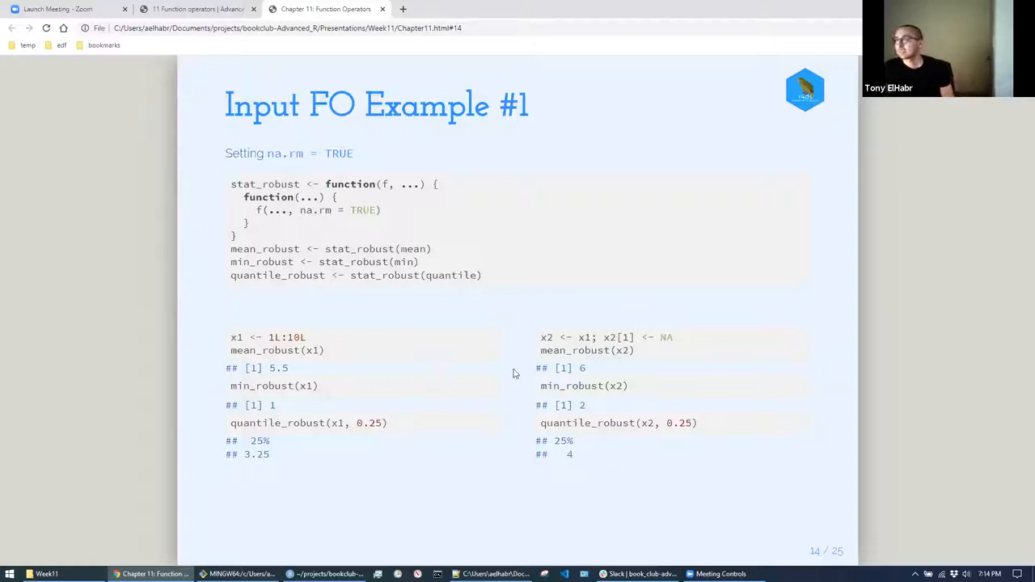
{"action": "mouse_move", "coordinate": [534, 321]}
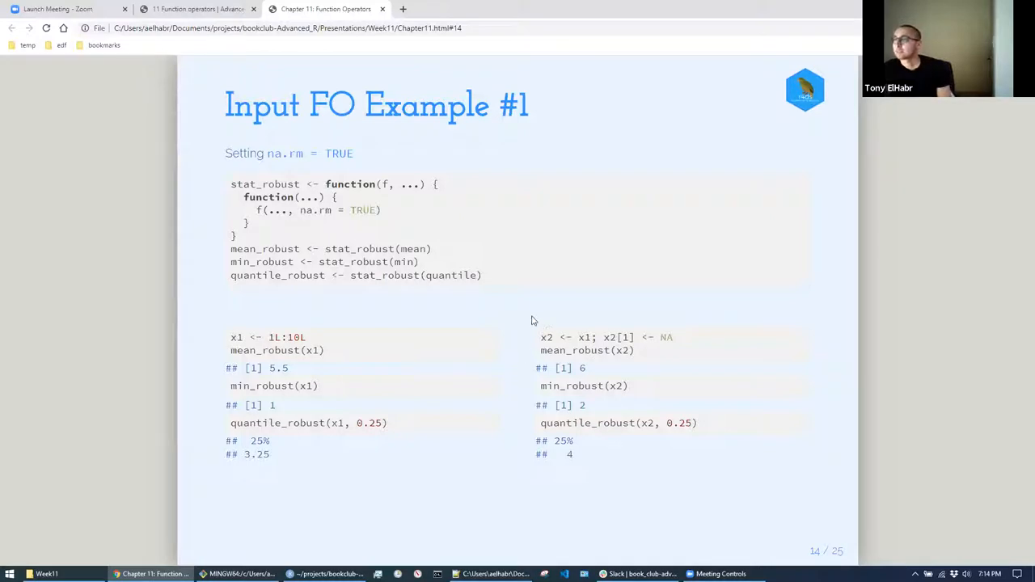
{"action": "mouse_move", "coordinate": [531, 379]}
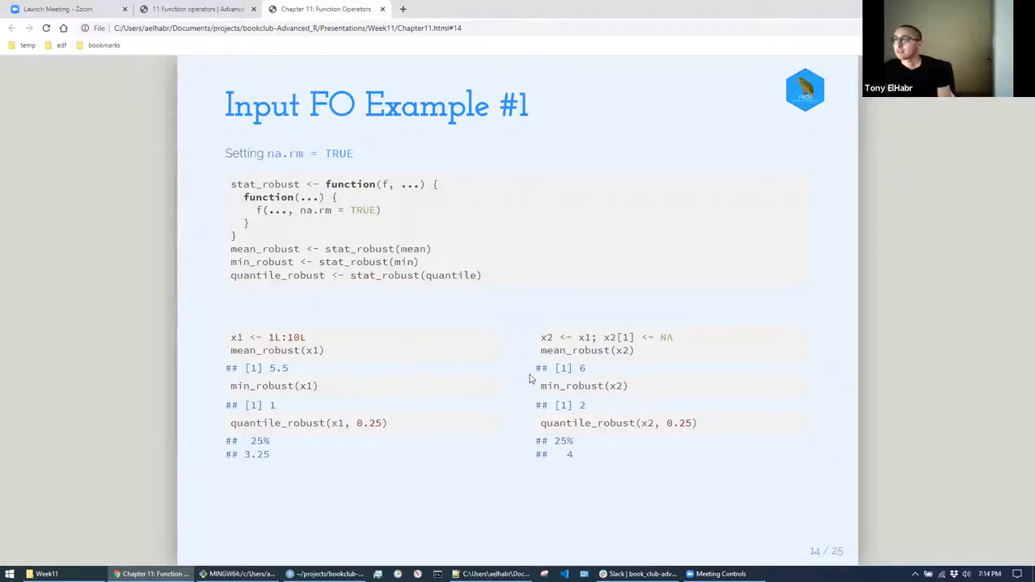
{"action": "mouse_move", "coordinate": [511, 362]}
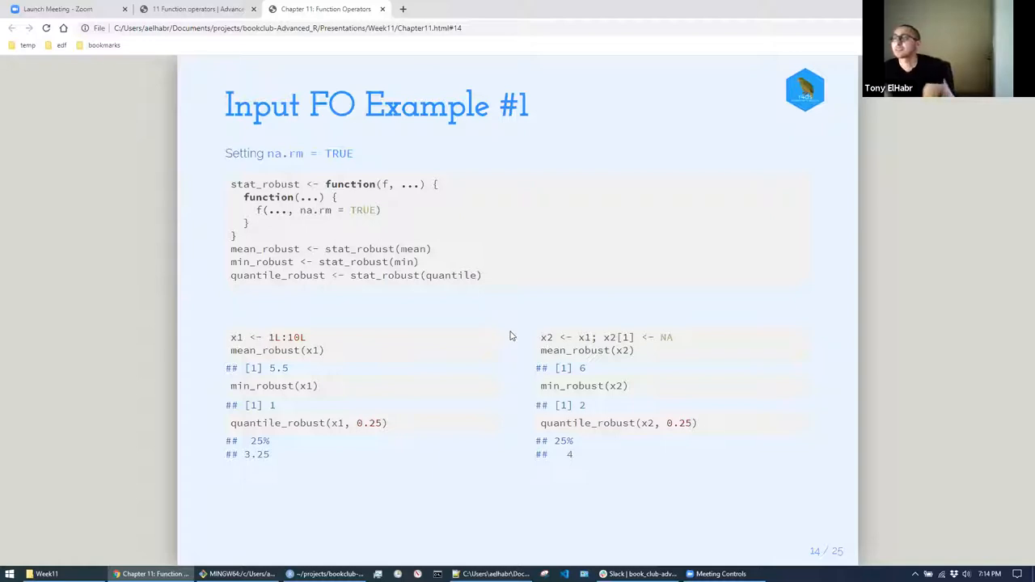
{"action": "key", "text": "Right"}
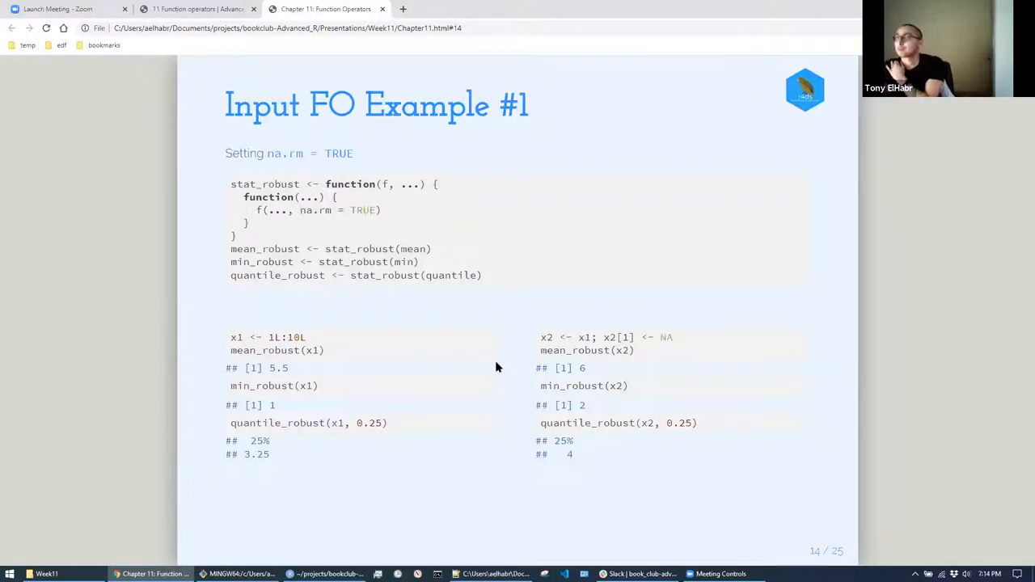
- Advance through slides 15 and 16 comparing purrr::partial() with a hand-written mean_wrapper
{"action": "key", "text": "Right"}
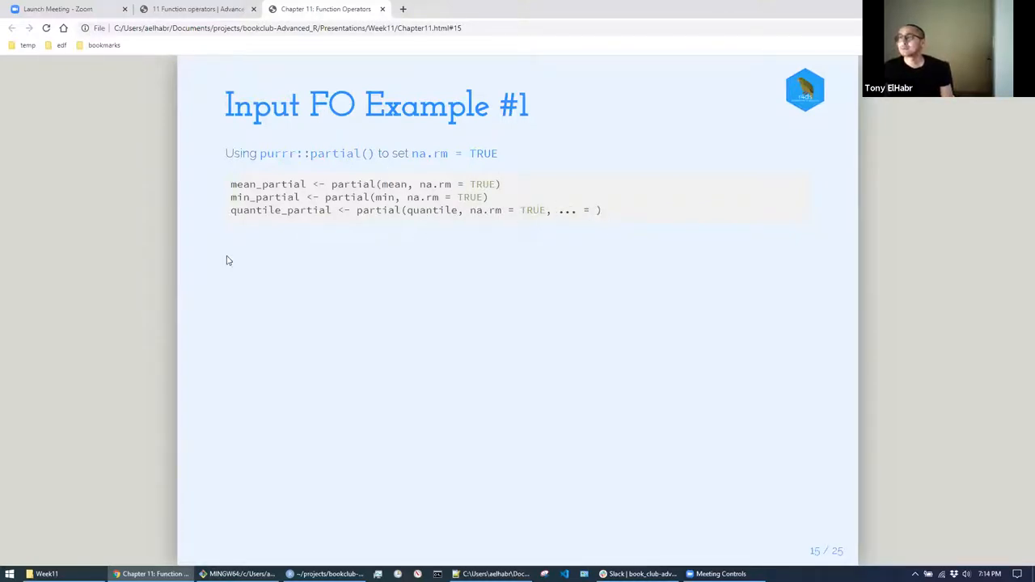
{"action": "mouse_move", "coordinate": [408, 224]}
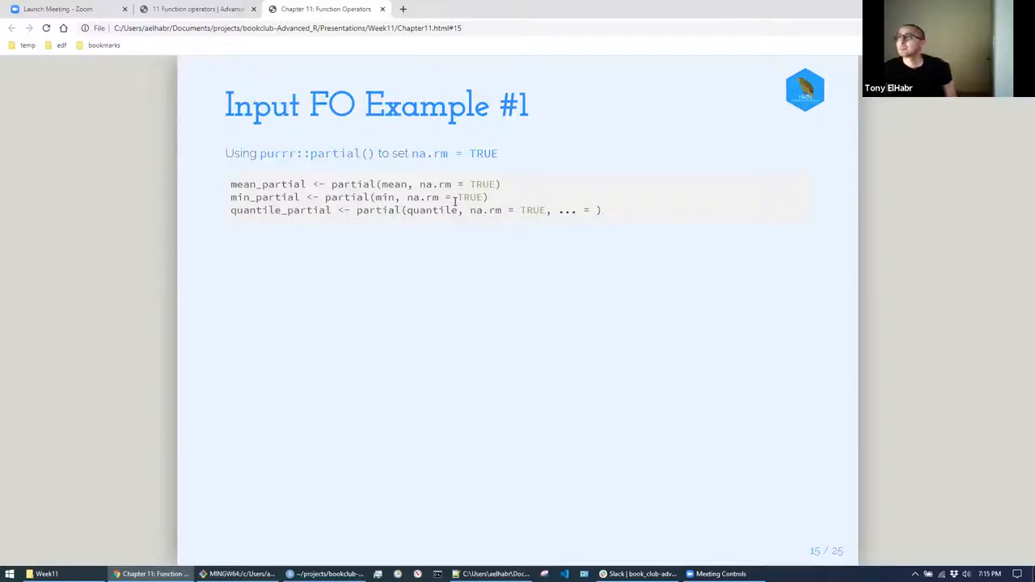
{"action": "mouse_move", "coordinate": [595, 259]}
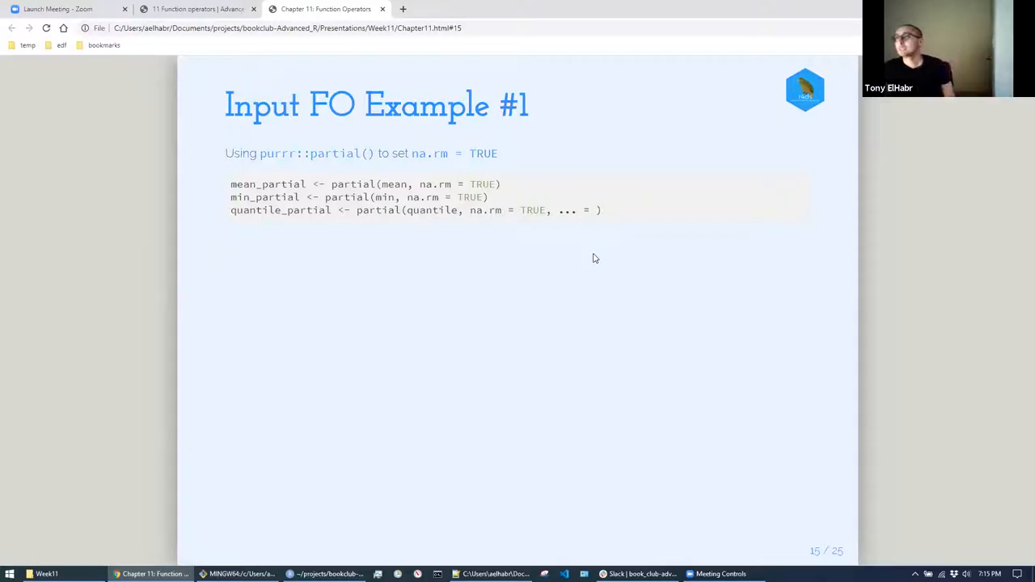
{"action": "mouse_move", "coordinate": [579, 230]}
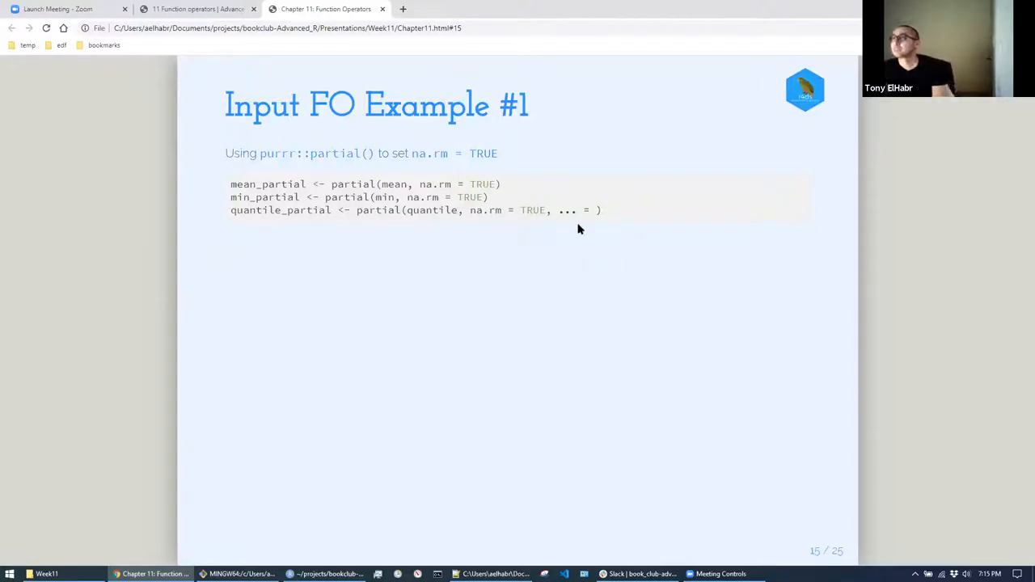
{"action": "key", "text": "right"}
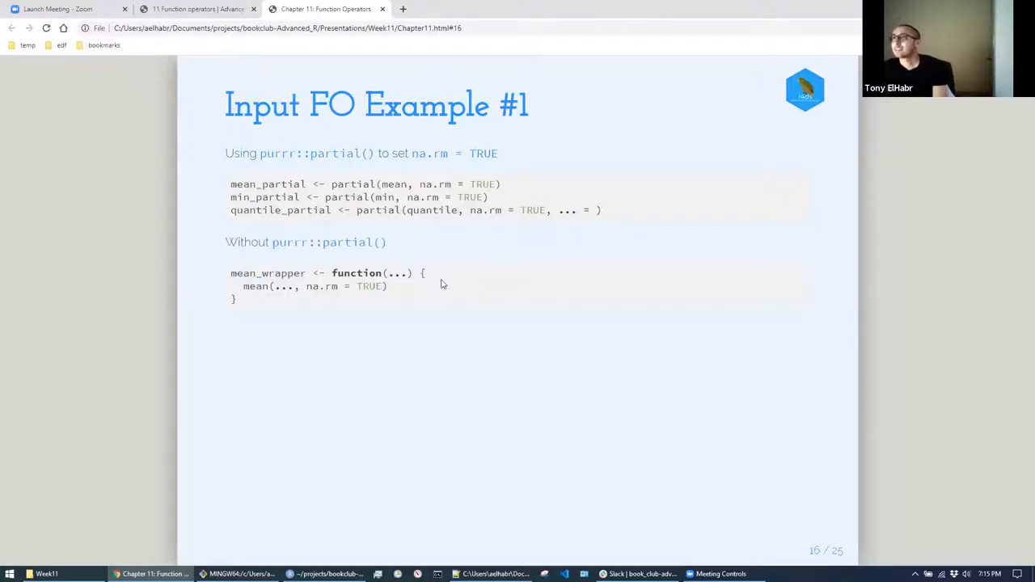
{"action": "mouse_move", "coordinate": [411, 251]}
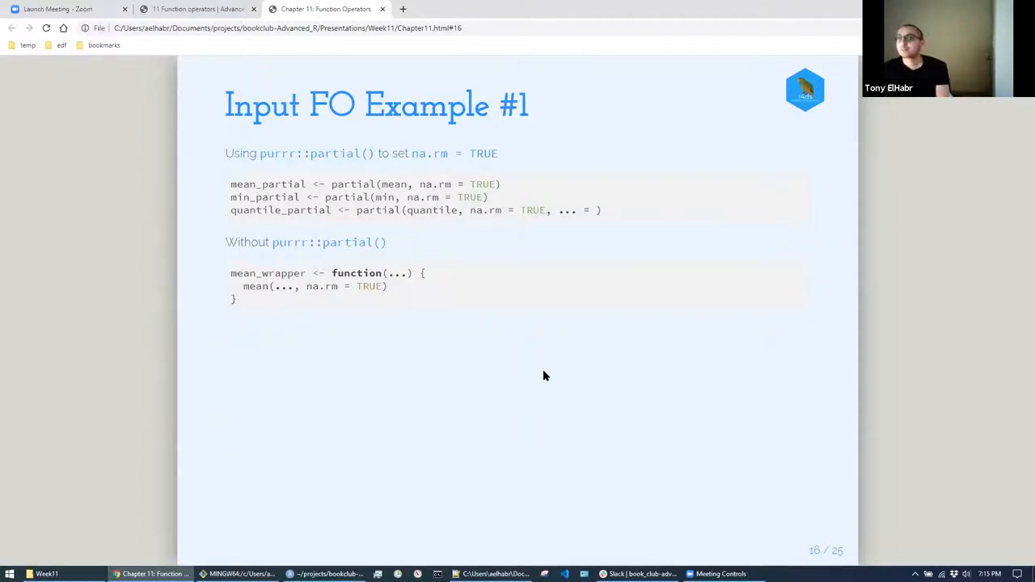
{"action": "mouse_move", "coordinate": [479, 379]}
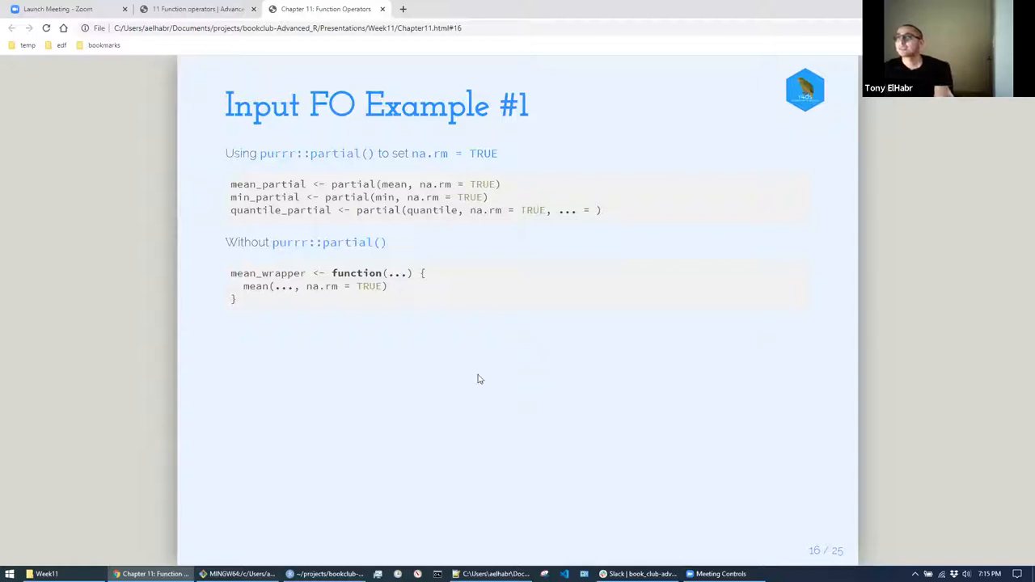
{"action": "mouse_move", "coordinate": [372, 338]}
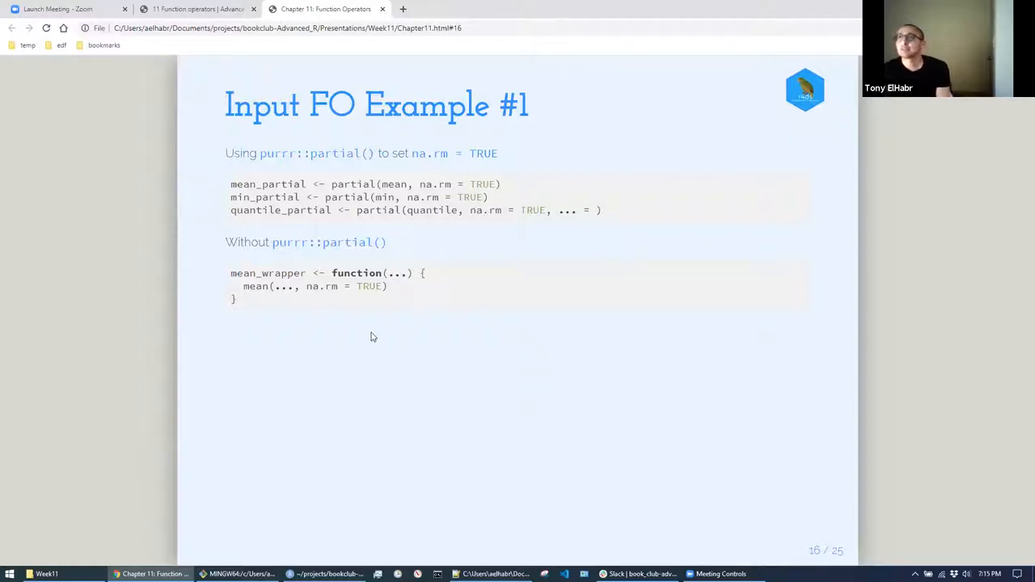
{"action": "mouse_move", "coordinate": [353, 339]}
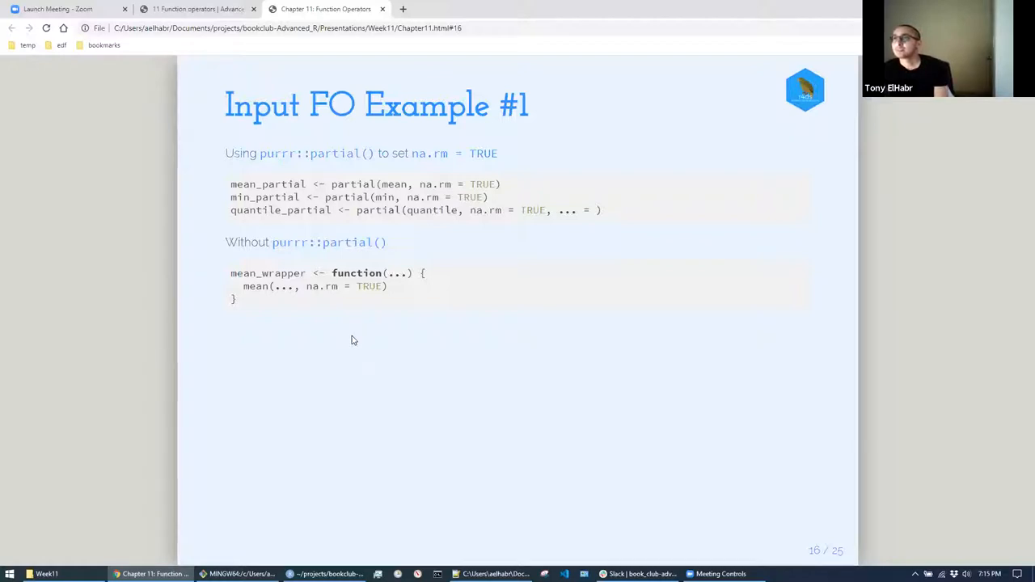
{"action": "mouse_move", "coordinate": [314, 241]}
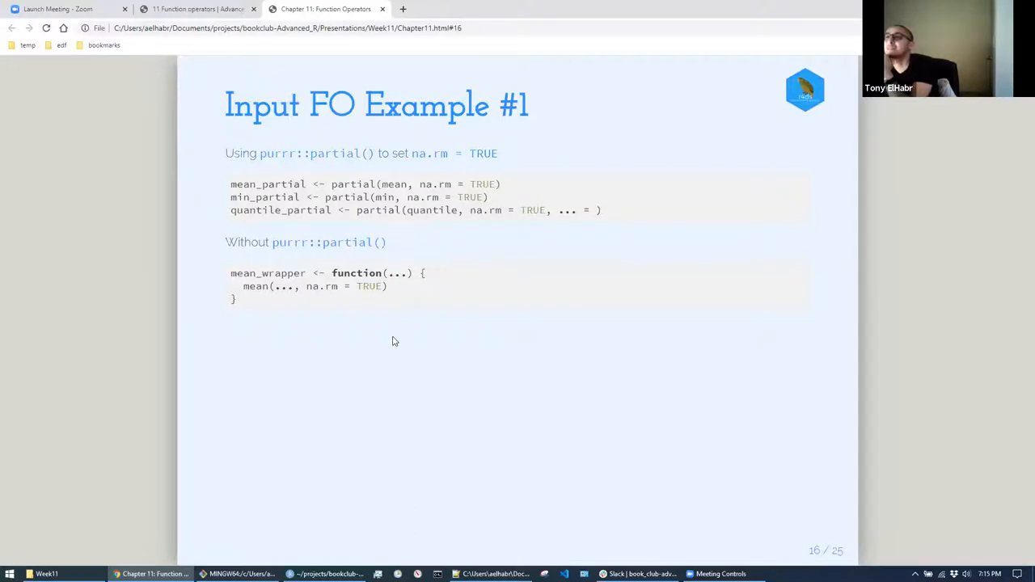
- Advance to slide 17, Input FO Example #2 summarising brewer_size with mean_robust
{"action": "key", "text": "Right"}
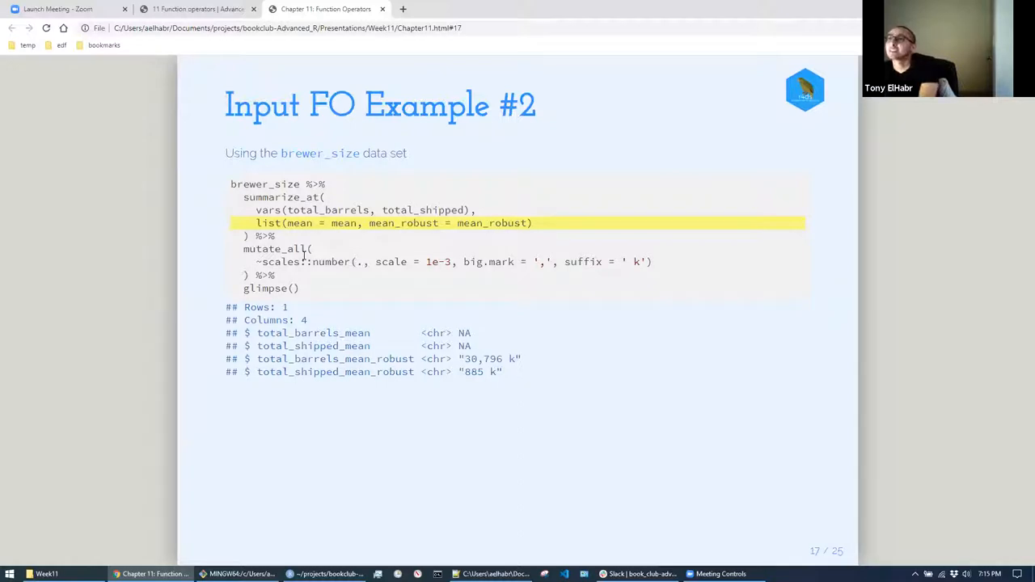
{"action": "mouse_move", "coordinate": [494, 225]}
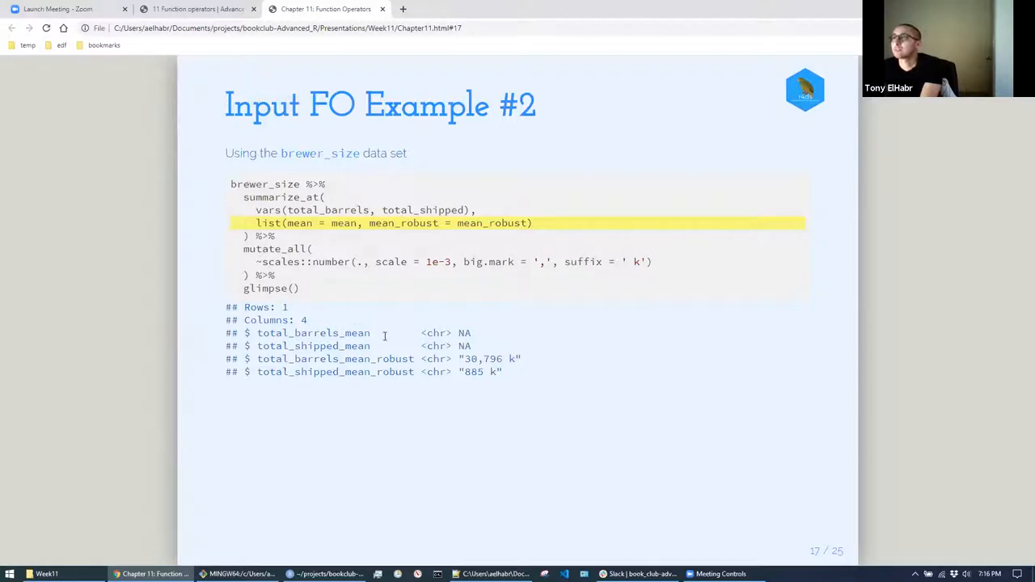
{"action": "mouse_move", "coordinate": [408, 356]}
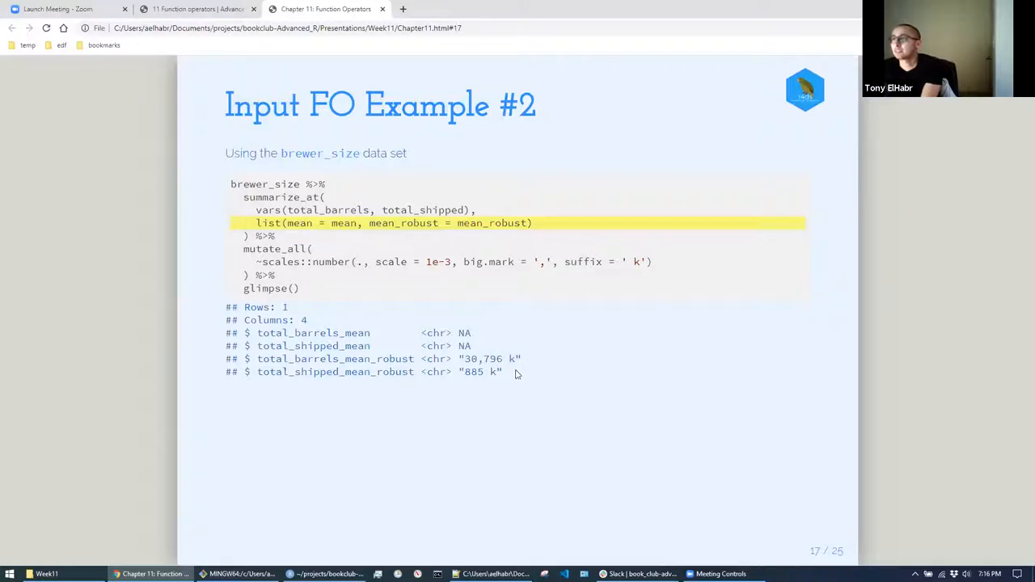
{"action": "mouse_move", "coordinate": [597, 316]}
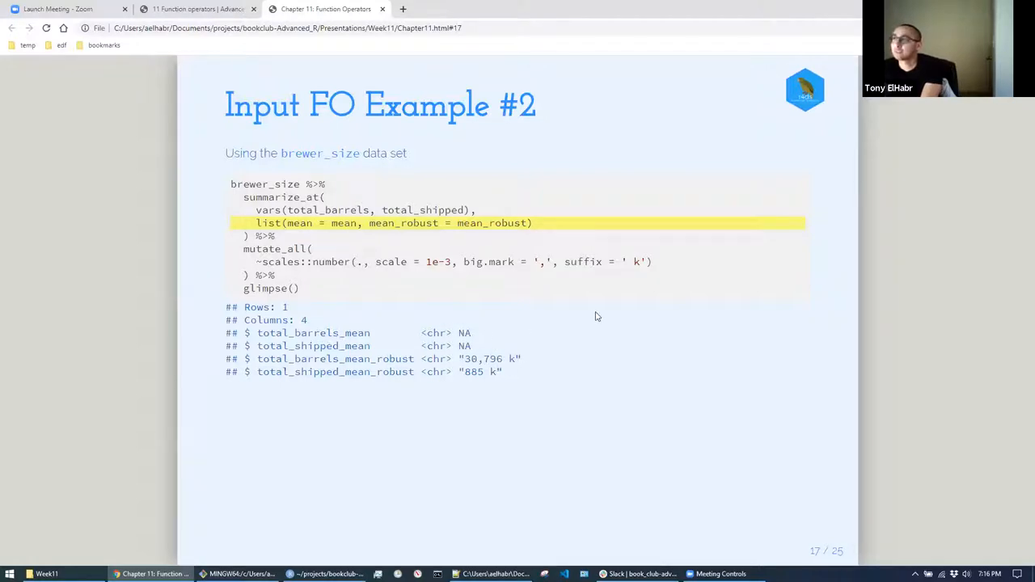
{"action": "mouse_move", "coordinate": [605, 299]}
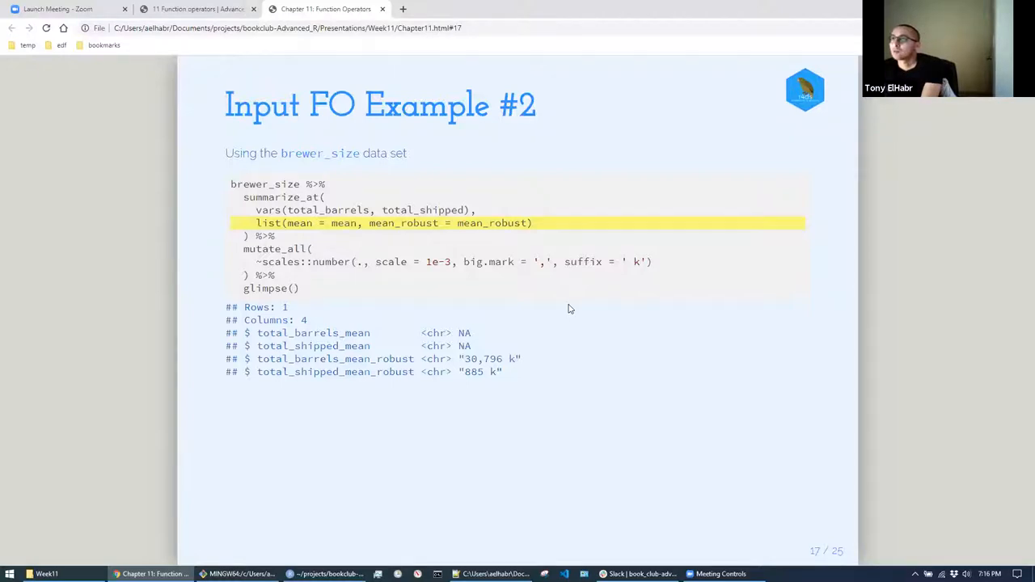
- Advance to slide 18, Output FO Example #1 wrapping download_beers with purrr::safely()
{"action": "key", "text": "Right"}
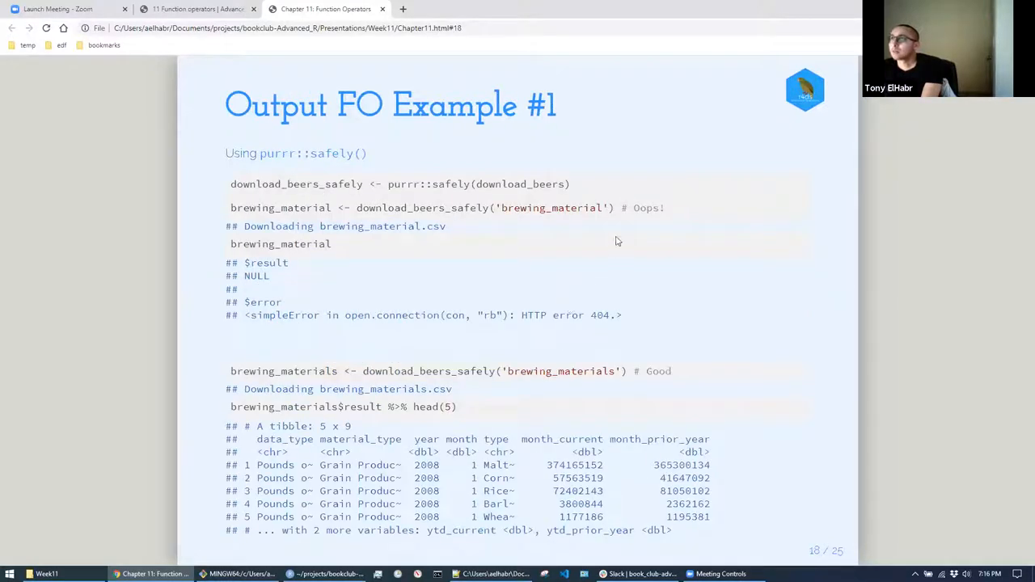
{"action": "mouse_move", "coordinate": [768, 296]}
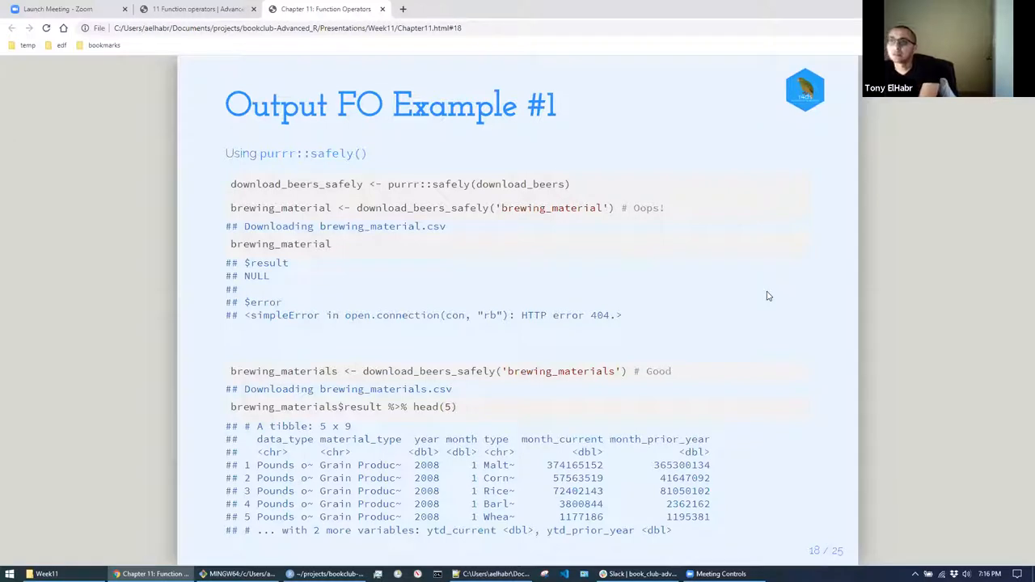
{"action": "mouse_move", "coordinate": [585, 204]}
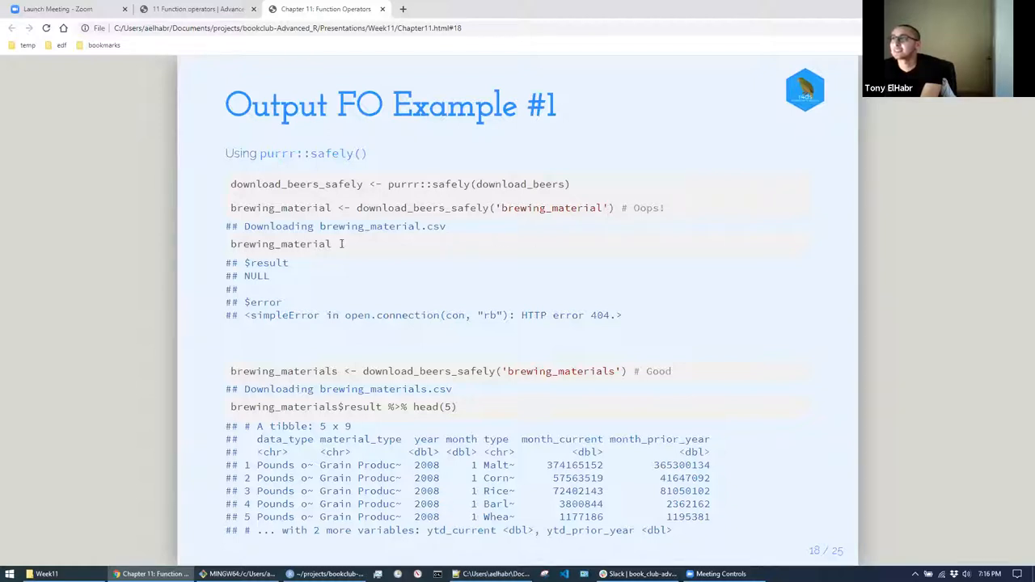
{"action": "mouse_move", "coordinate": [411, 309]}
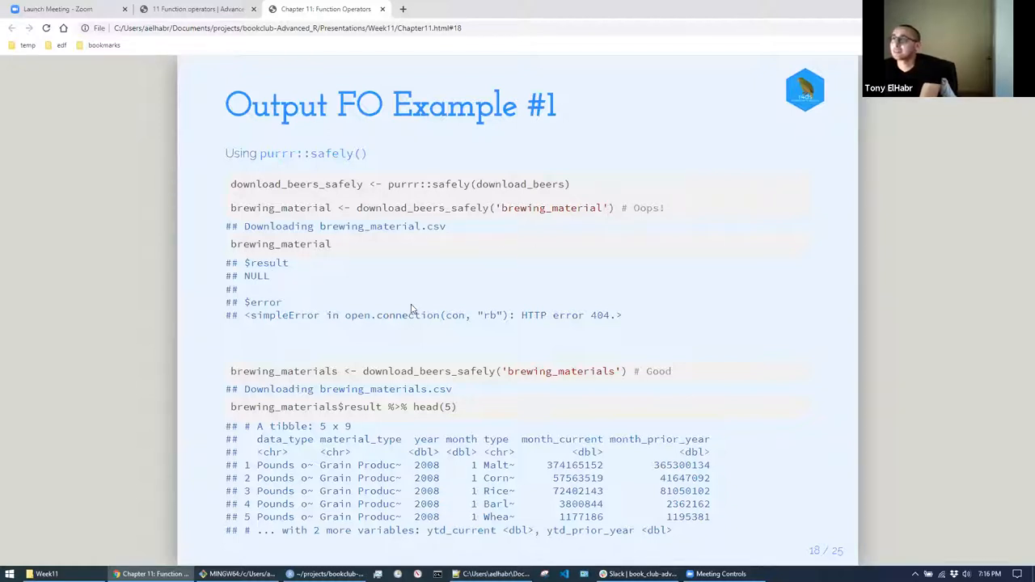
{"action": "mouse_move", "coordinate": [592, 297]}
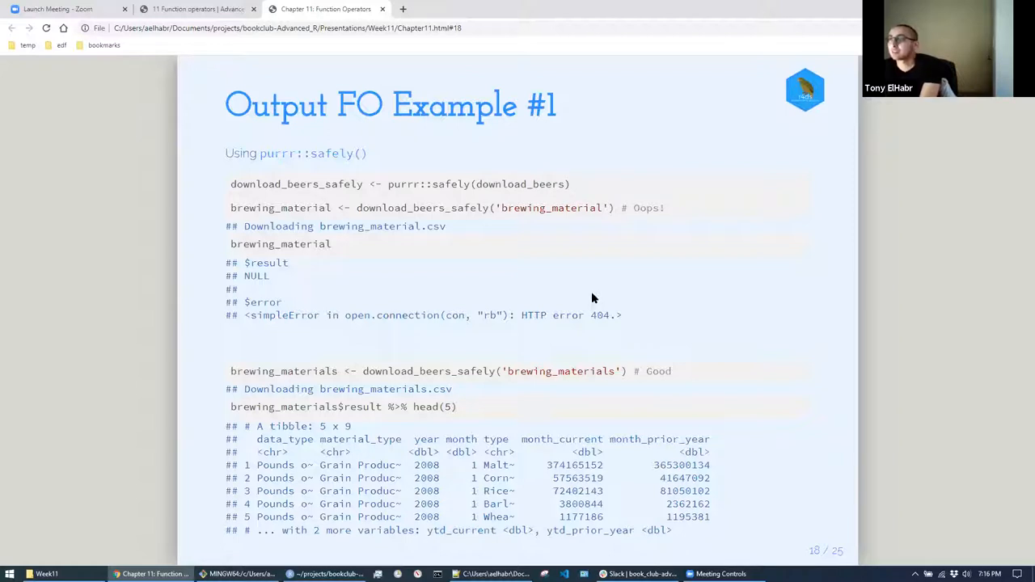
{"action": "mouse_move", "coordinate": [579, 338]}
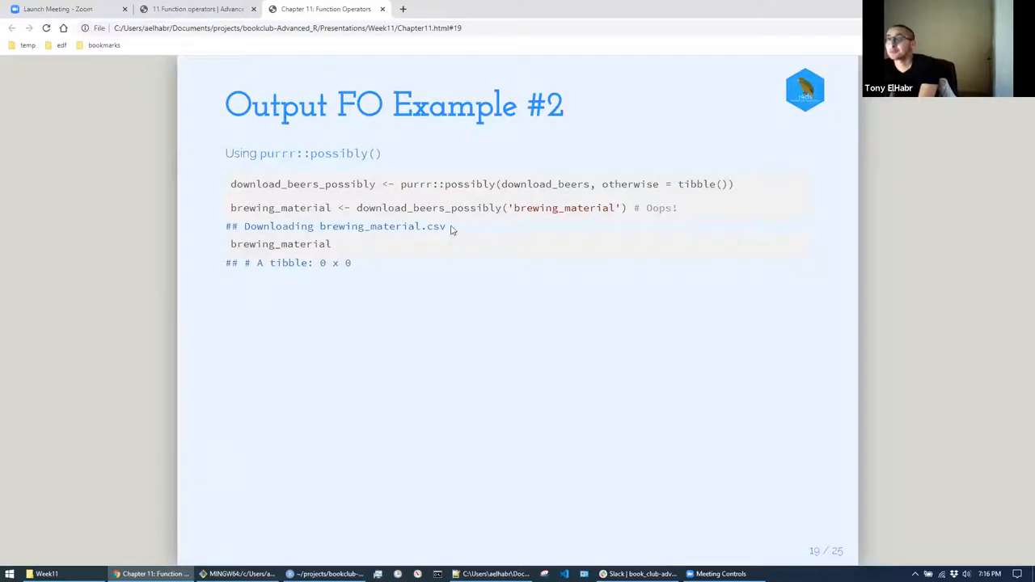
{"action": "mouse_move", "coordinate": [715, 162]}
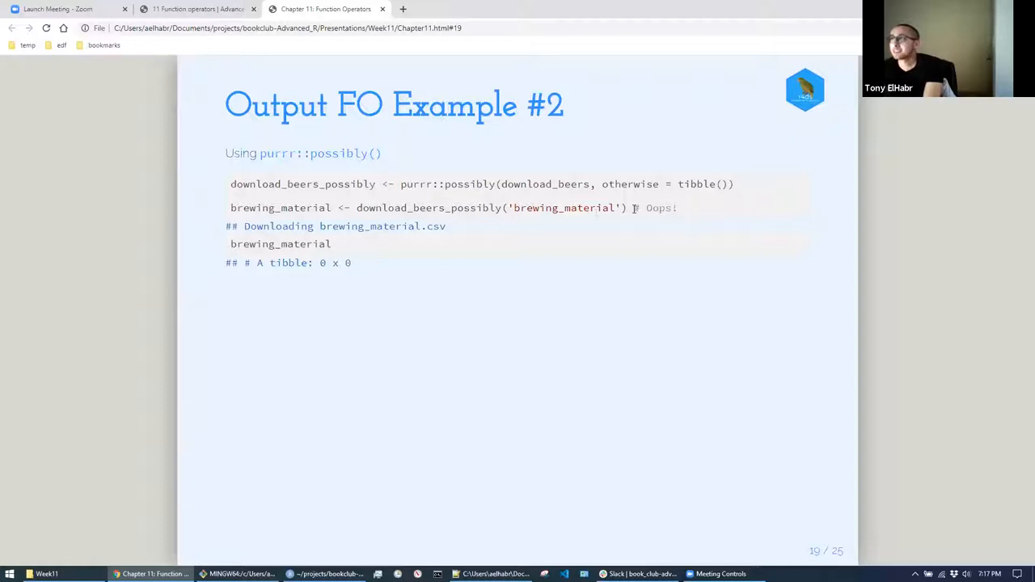
{"action": "mouse_move", "coordinate": [647, 236]}
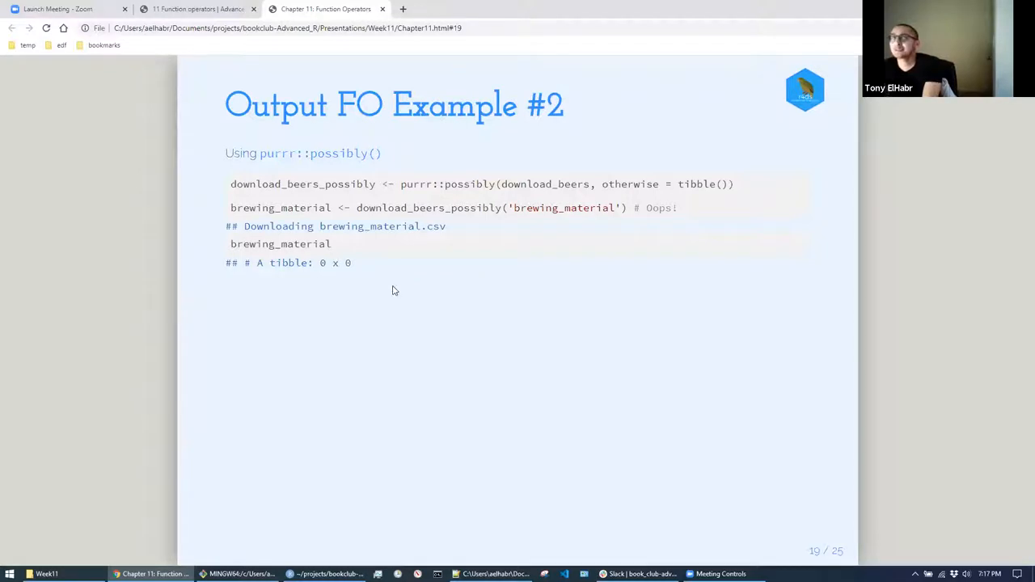
{"action": "mouse_move", "coordinate": [396, 294]}
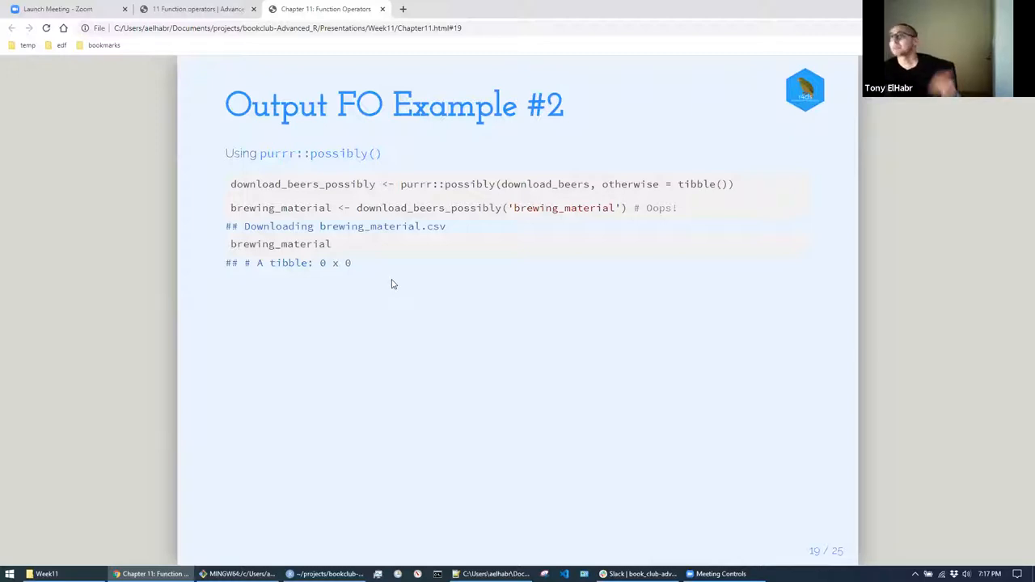
{"action": "mouse_move", "coordinate": [359, 376]}
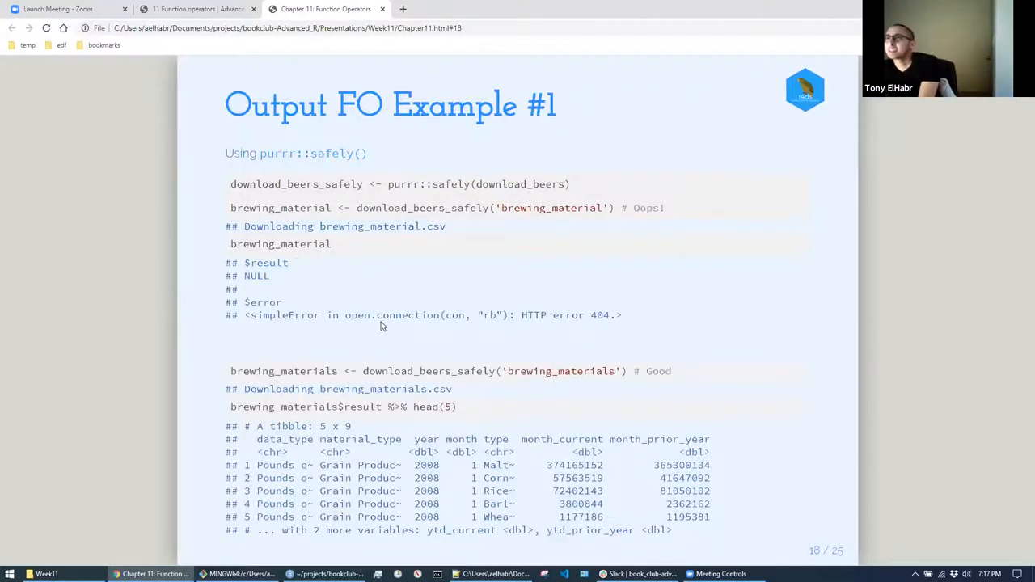
{"action": "key", "text": "right"}
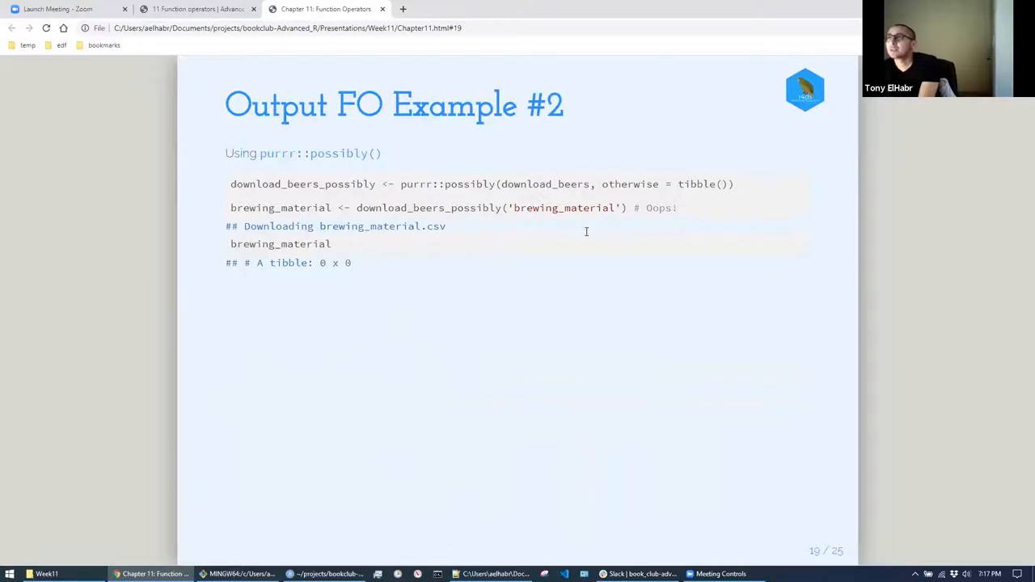
{"action": "mouse_move", "coordinate": [516, 275]}
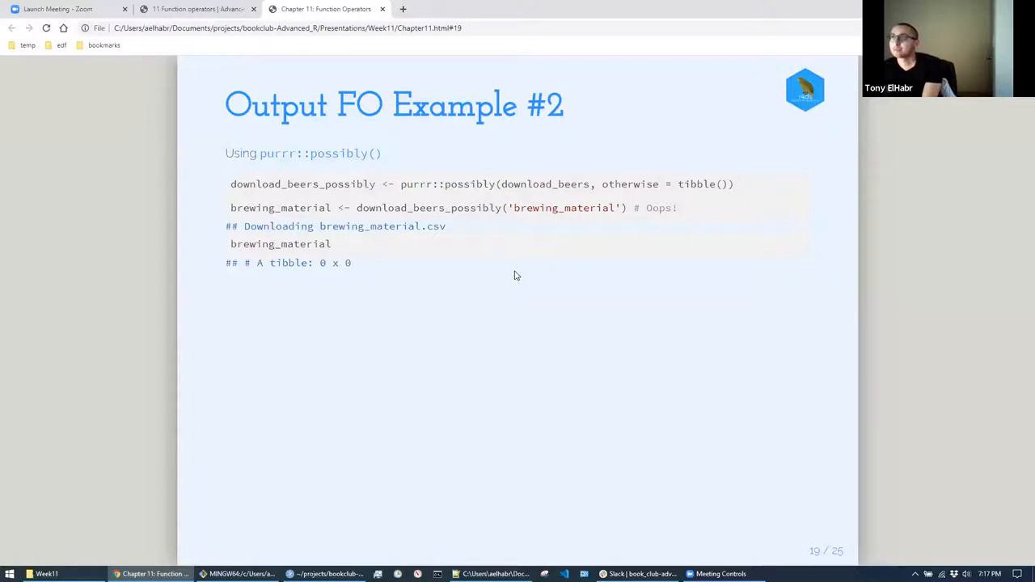
{"action": "mouse_move", "coordinate": [521, 257]}
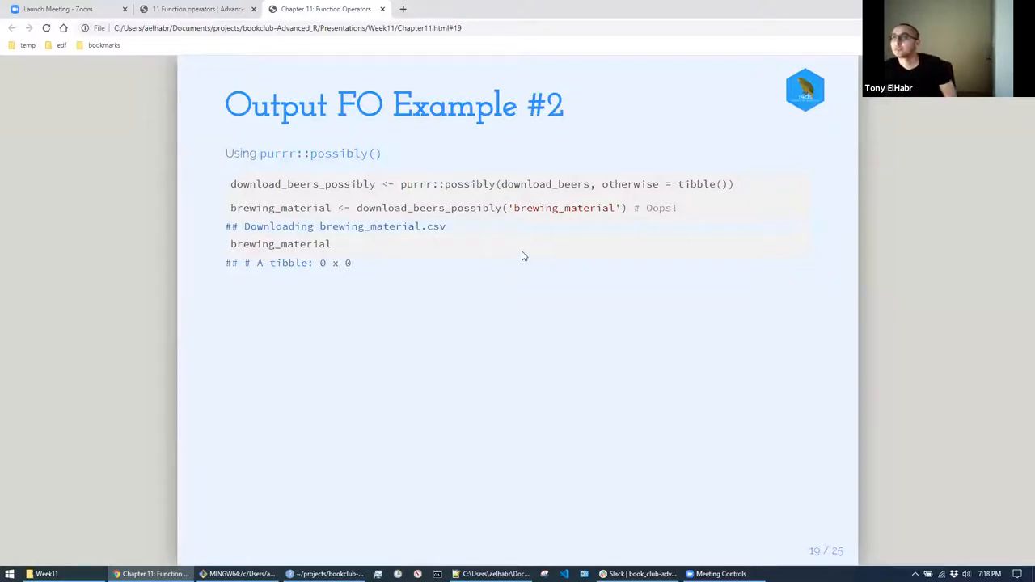
- Advance to slide 20, Output FO Example #3 with purrr::quietly(), after revisiting the possibly slide
{"action": "key", "text": "right"}
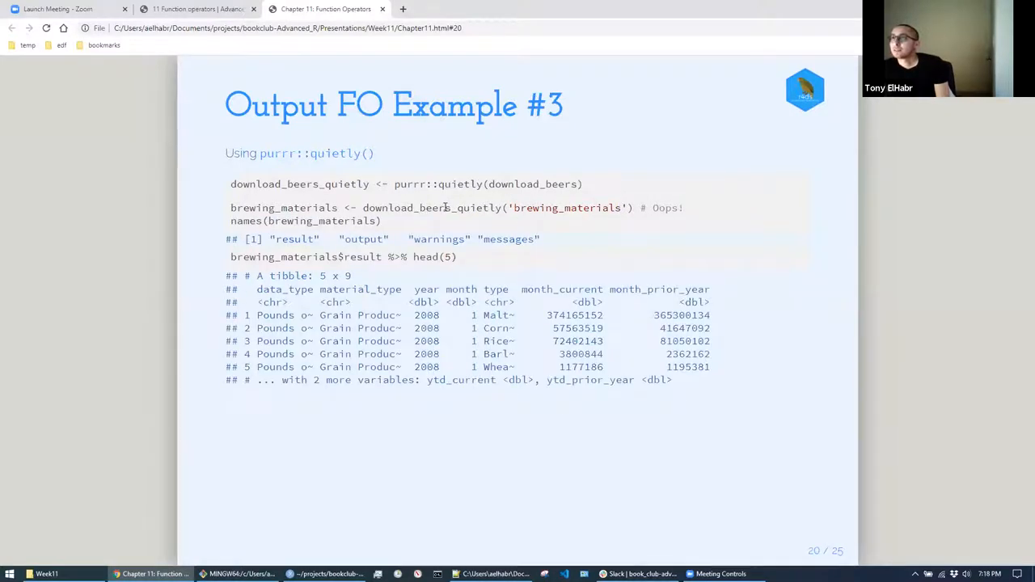
{"action": "key", "text": "Left"}
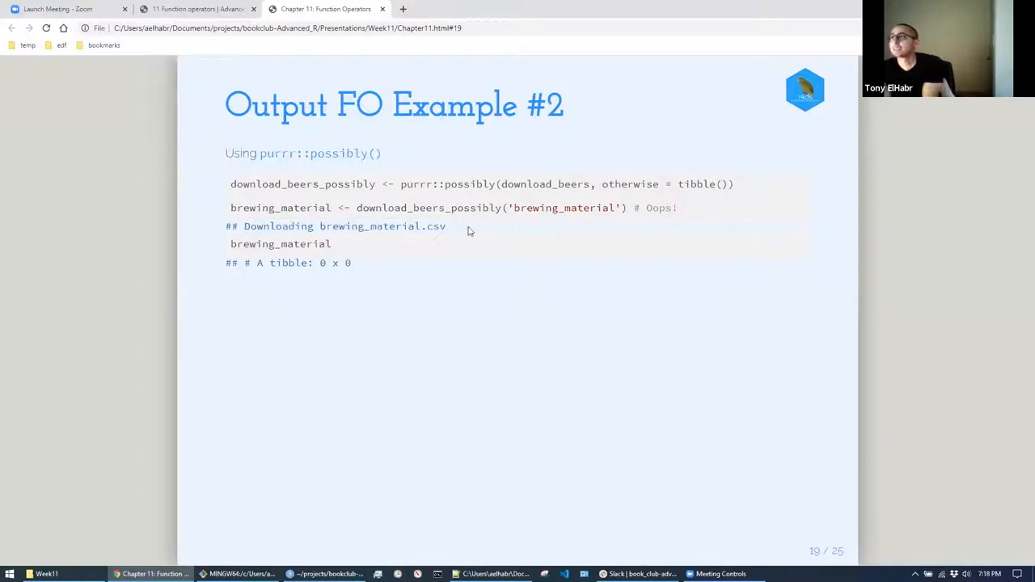
{"action": "key", "text": "right"}
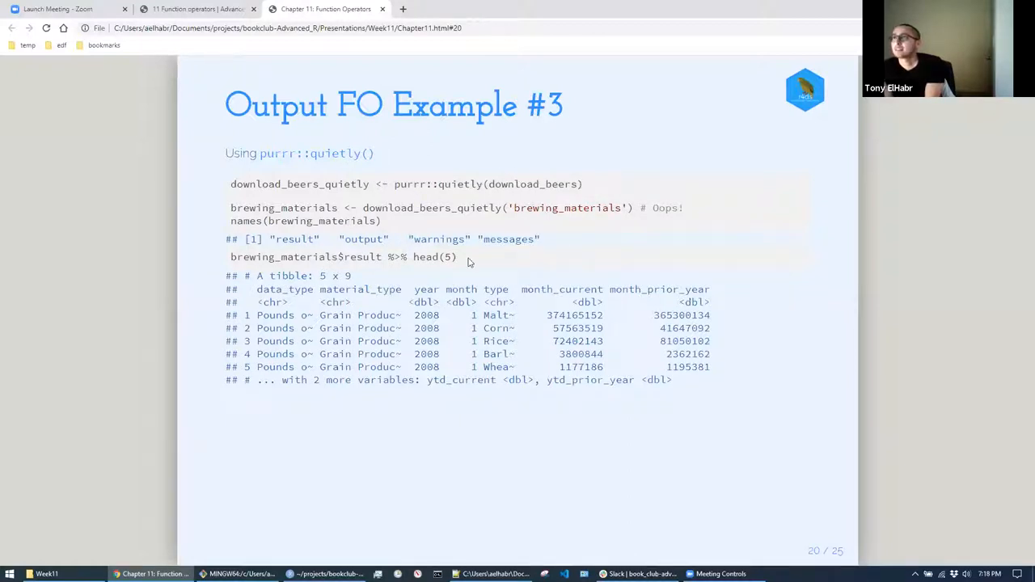
{"action": "double_click", "coordinate": [663, 207]}
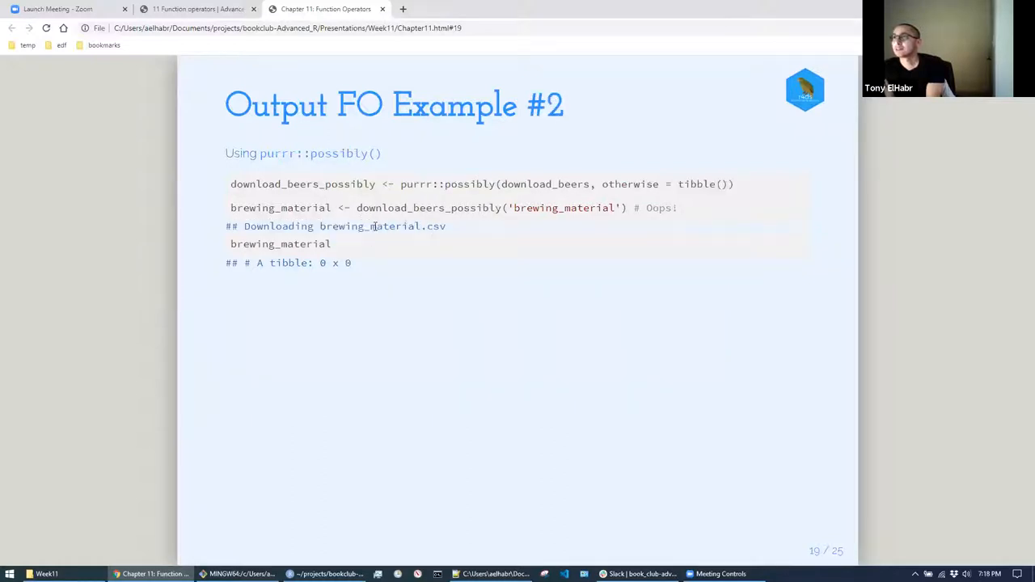
{"action": "key", "text": "right"}
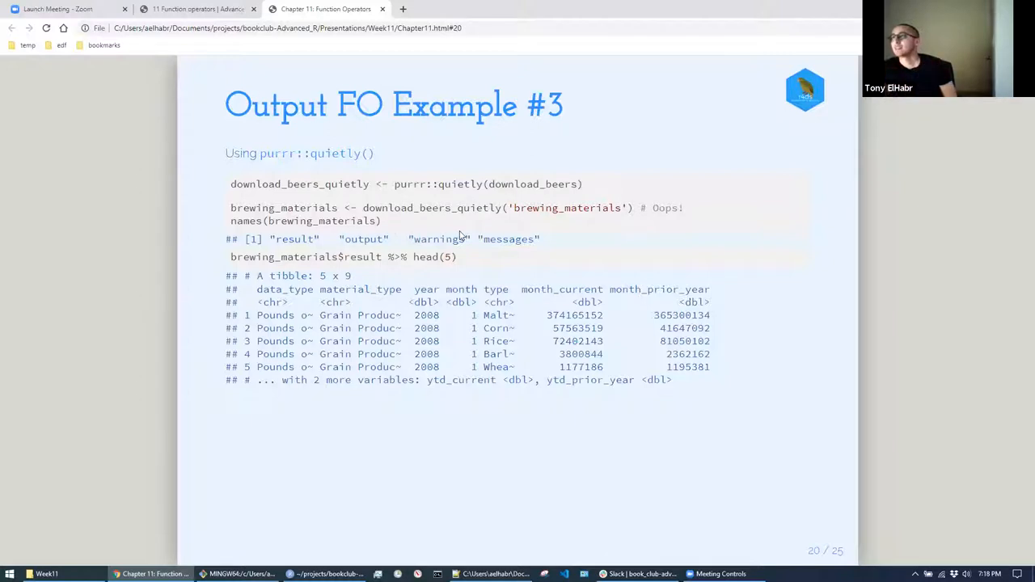
{"action": "mouse_move", "coordinate": [460, 201]}
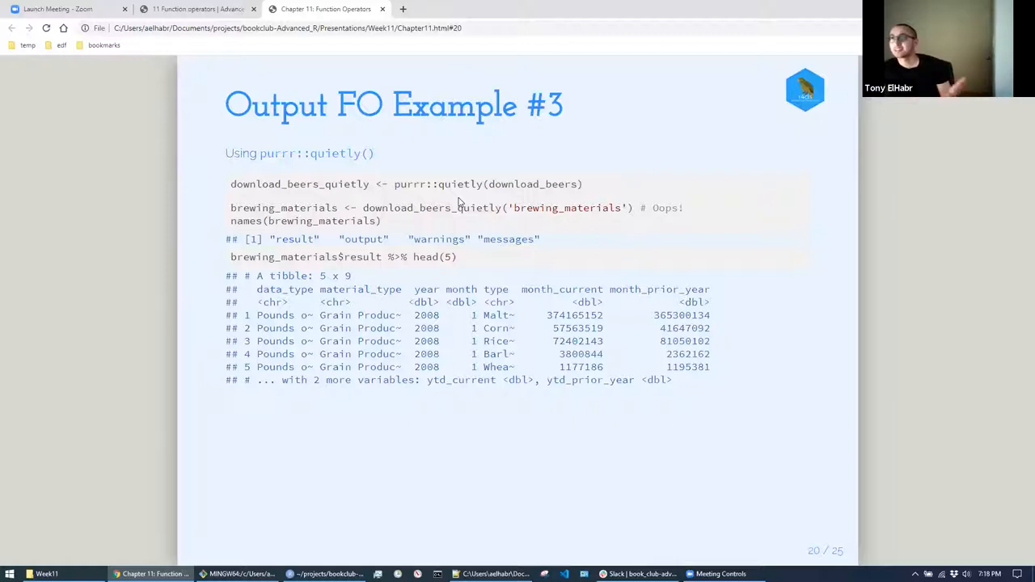
{"action": "mouse_move", "coordinate": [418, 211]}
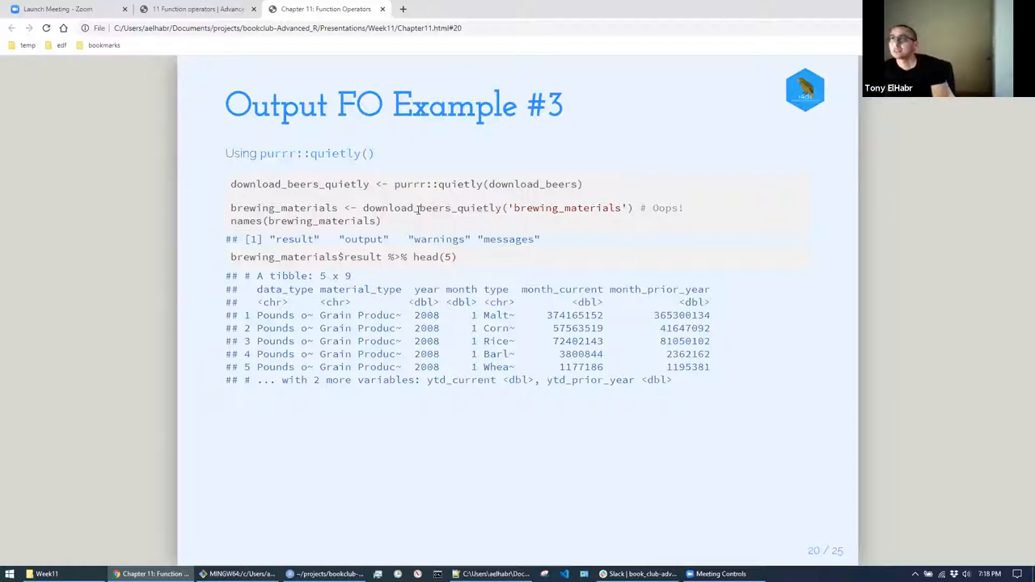
{"action": "mouse_move", "coordinate": [374, 237]}
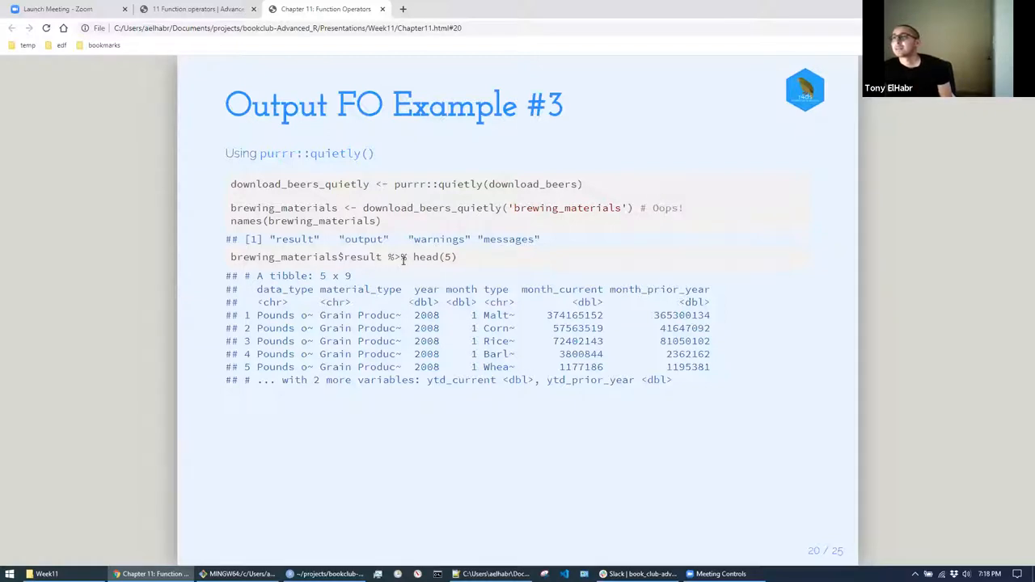
{"action": "mouse_move", "coordinate": [453, 236]}
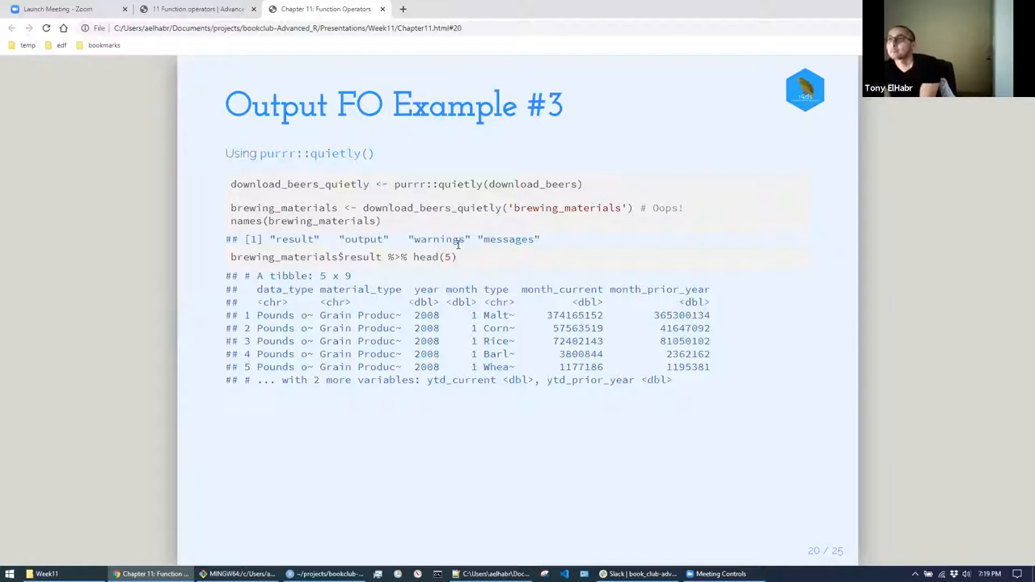
{"action": "mouse_move", "coordinate": [459, 249]}
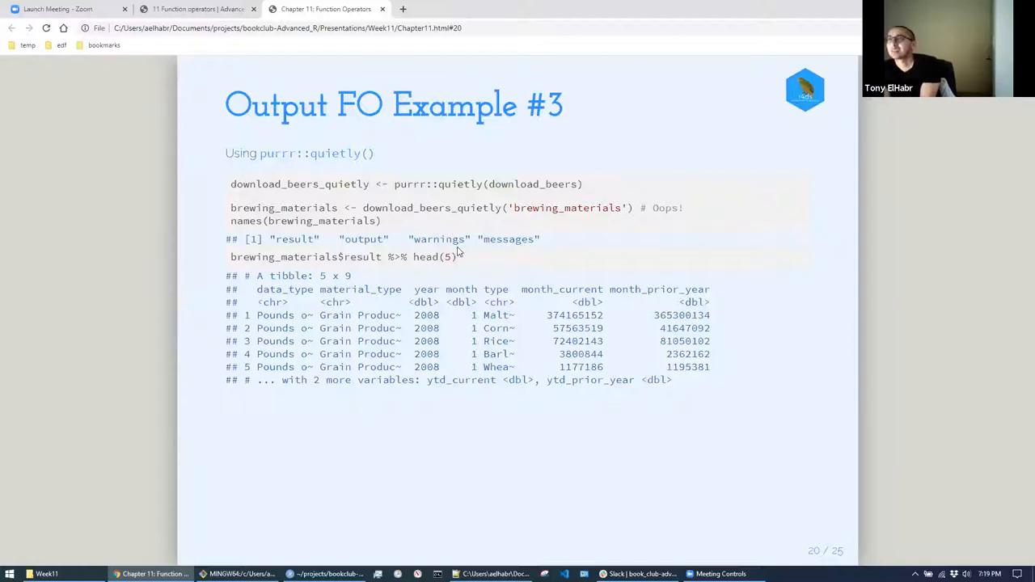
{"action": "mouse_move", "coordinate": [427, 229]}
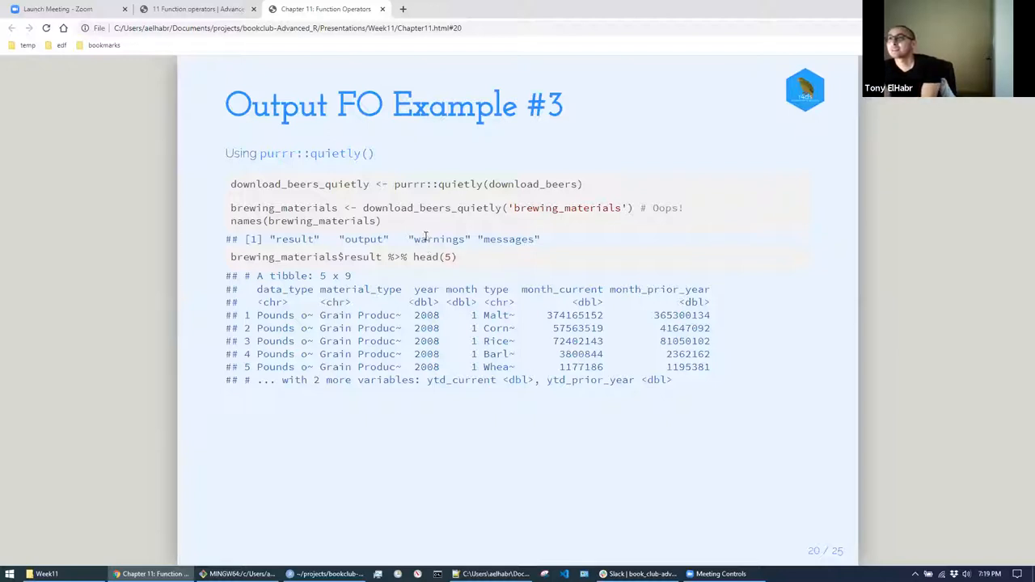
{"action": "key", "text": "right"}
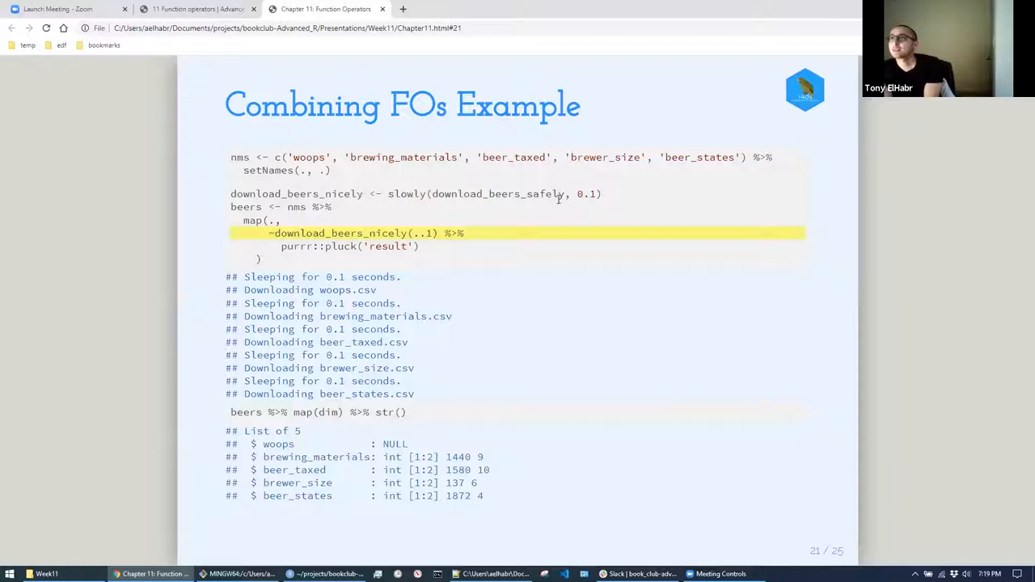
{"action": "mouse_move", "coordinate": [576, 202]}
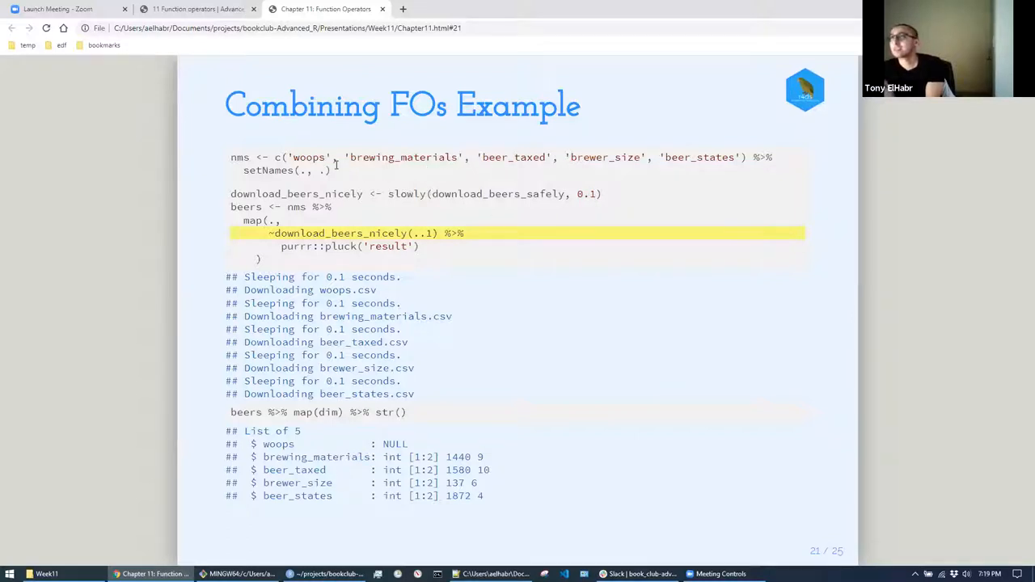
{"action": "double_click", "coordinate": [309, 157]}
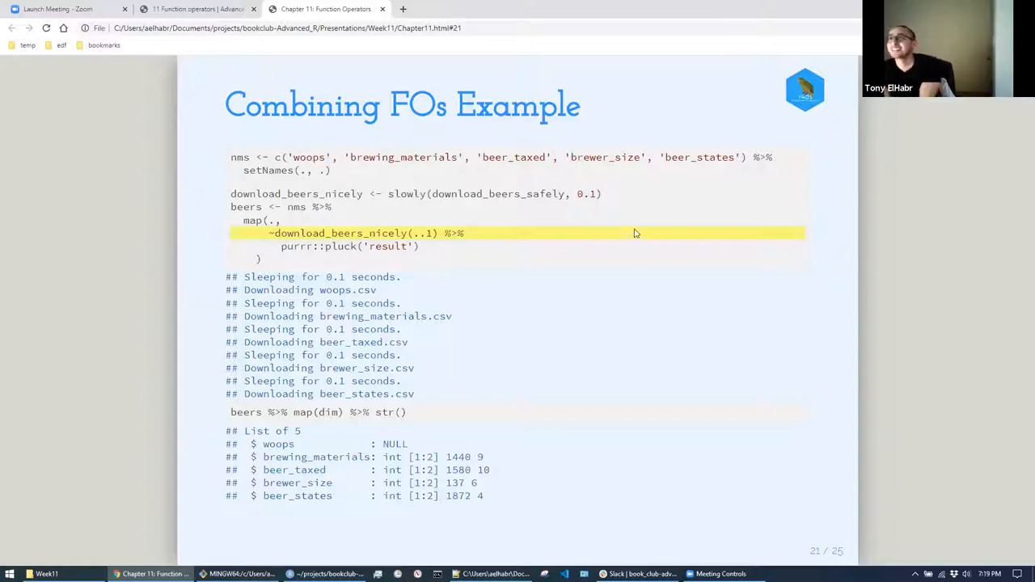
{"action": "mouse_move", "coordinate": [611, 242]}
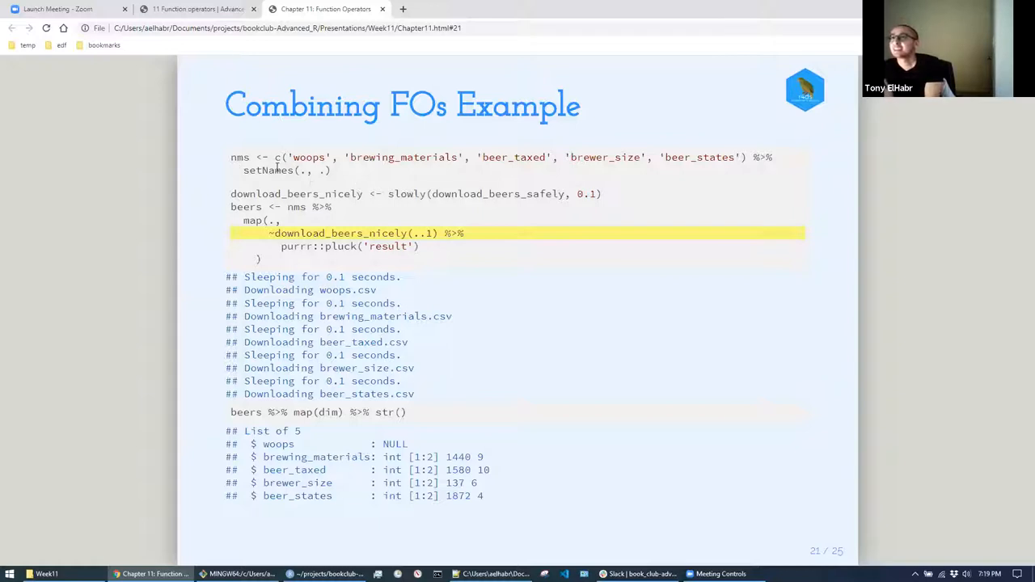
{"action": "mouse_move", "coordinate": [273, 216]}
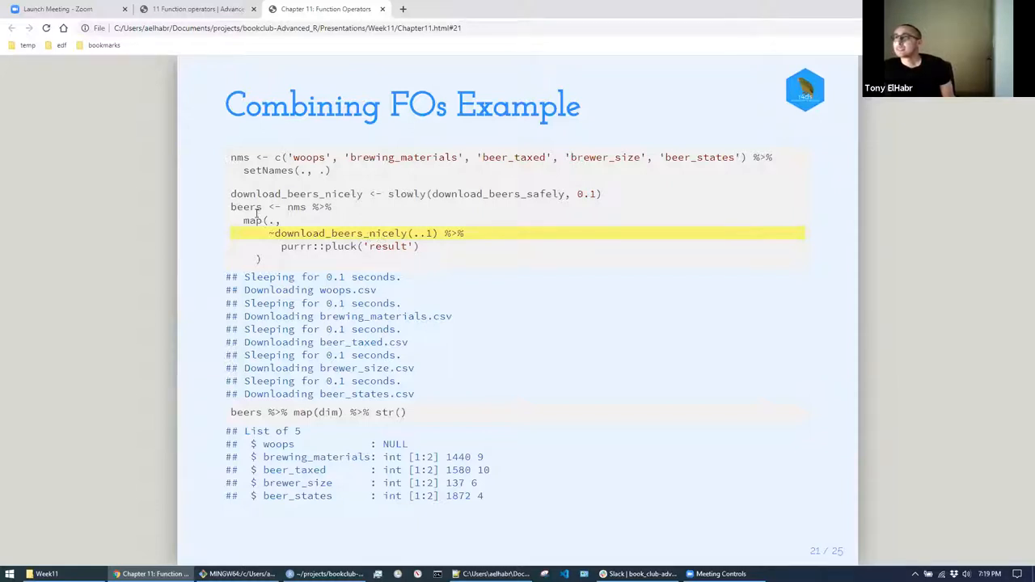
{"action": "mouse_move", "coordinate": [291, 453]}
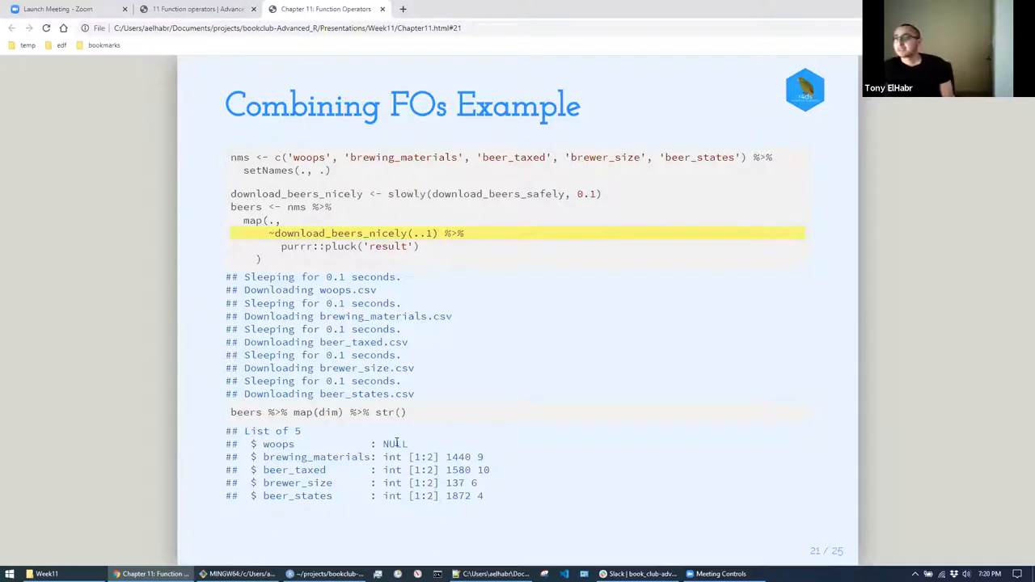
{"action": "mouse_move", "coordinate": [343, 408]}
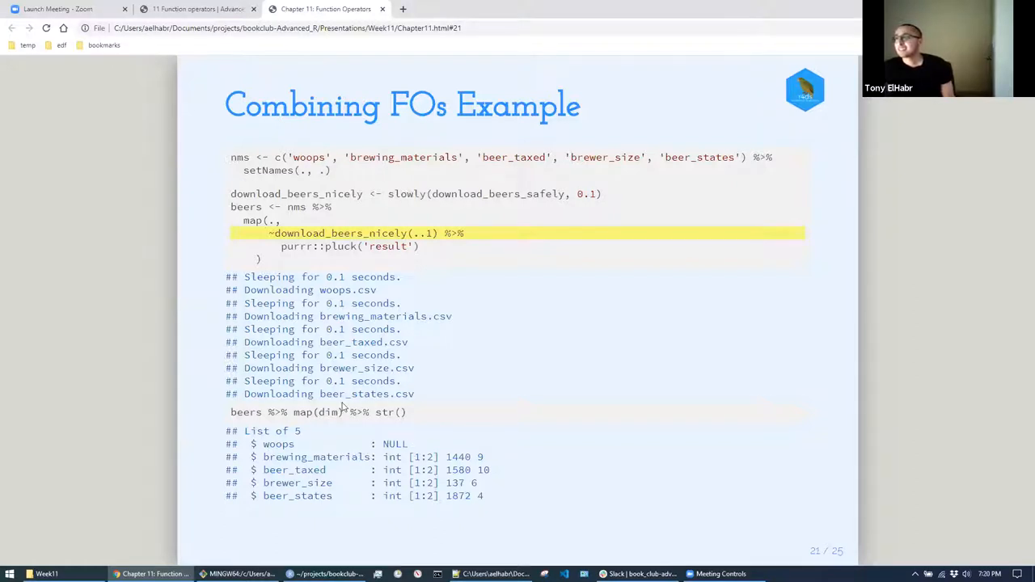
{"action": "mouse_move", "coordinate": [413, 446]}
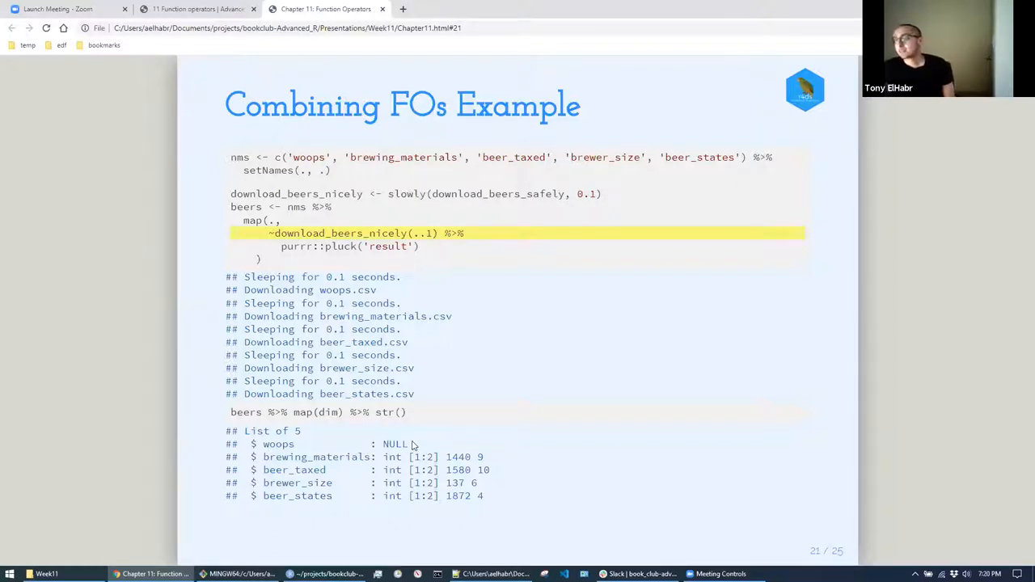
{"action": "mouse_move", "coordinate": [397, 327]}
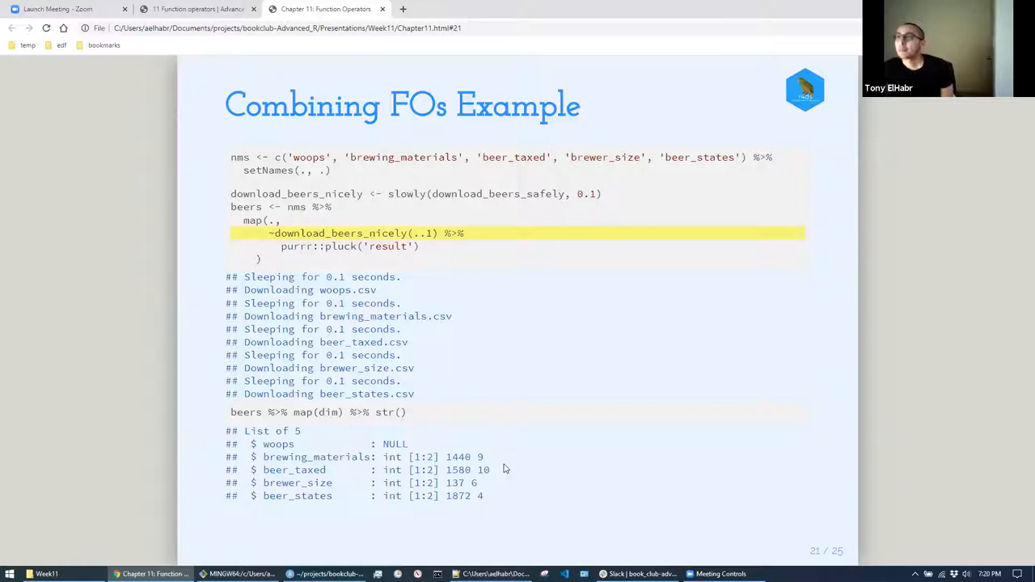
{"action": "mouse_move", "coordinate": [508, 437]}
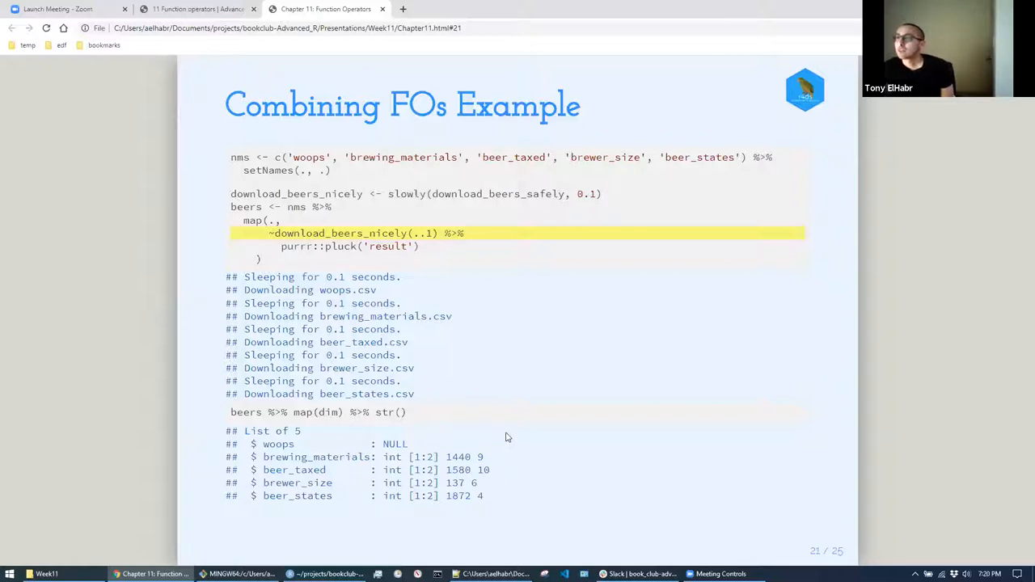
- Advance to slide 22, the purrr::reduce left_join example combining the beer tables
{"action": "key", "text": "Right"}
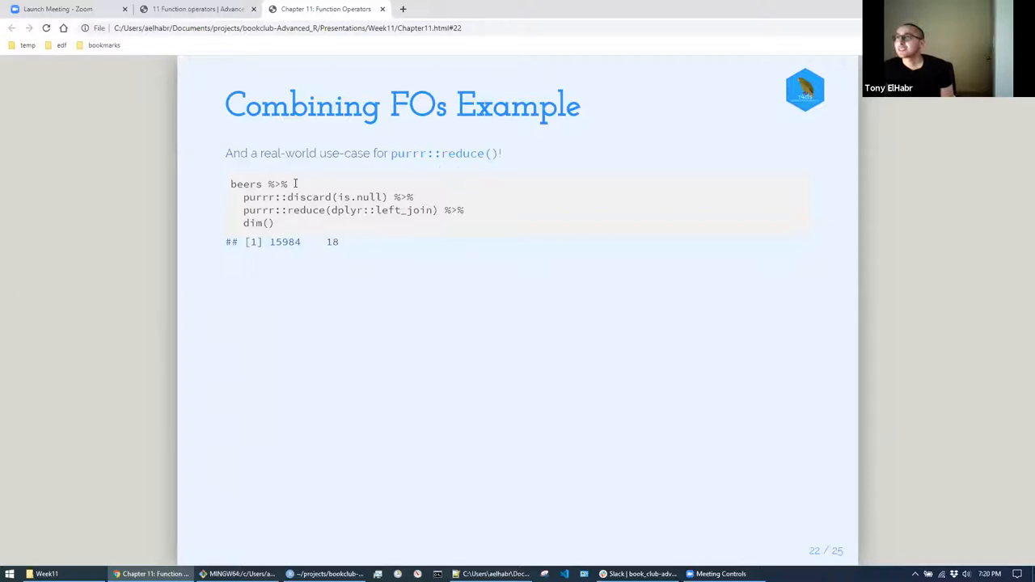
{"action": "mouse_move", "coordinate": [313, 194]}
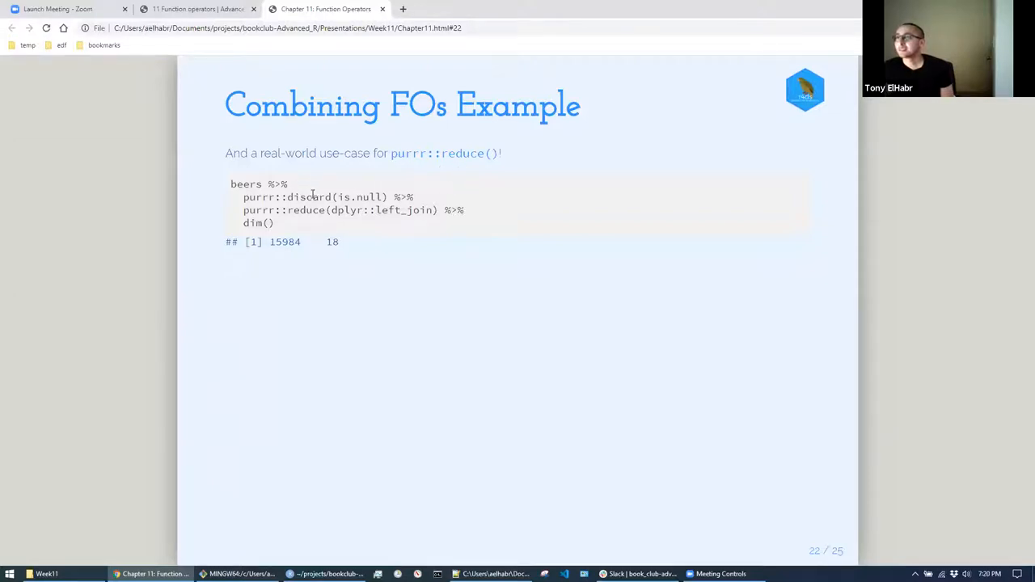
{"action": "mouse_move", "coordinate": [362, 267]}
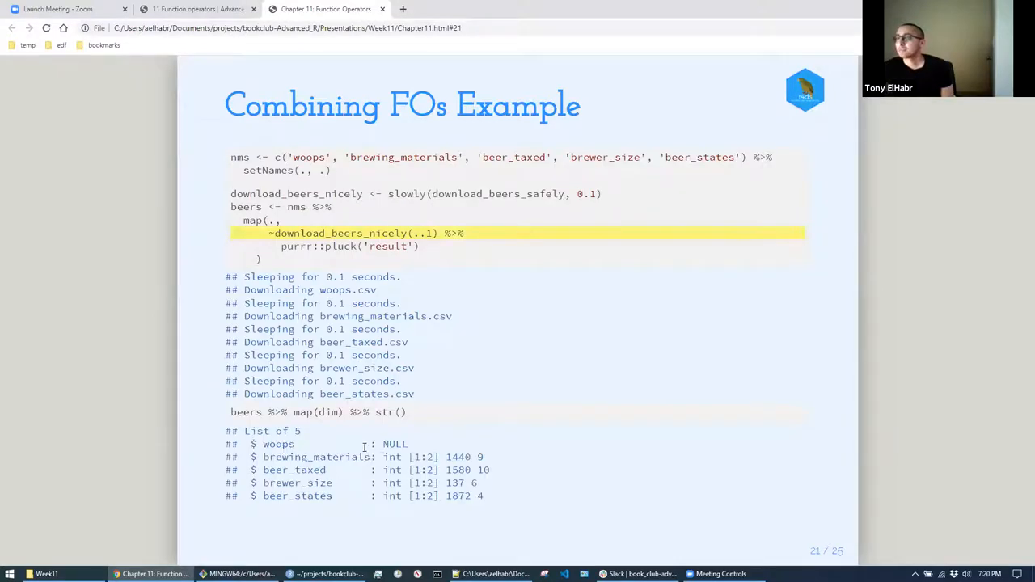
{"action": "mouse_move", "coordinate": [274, 440]}
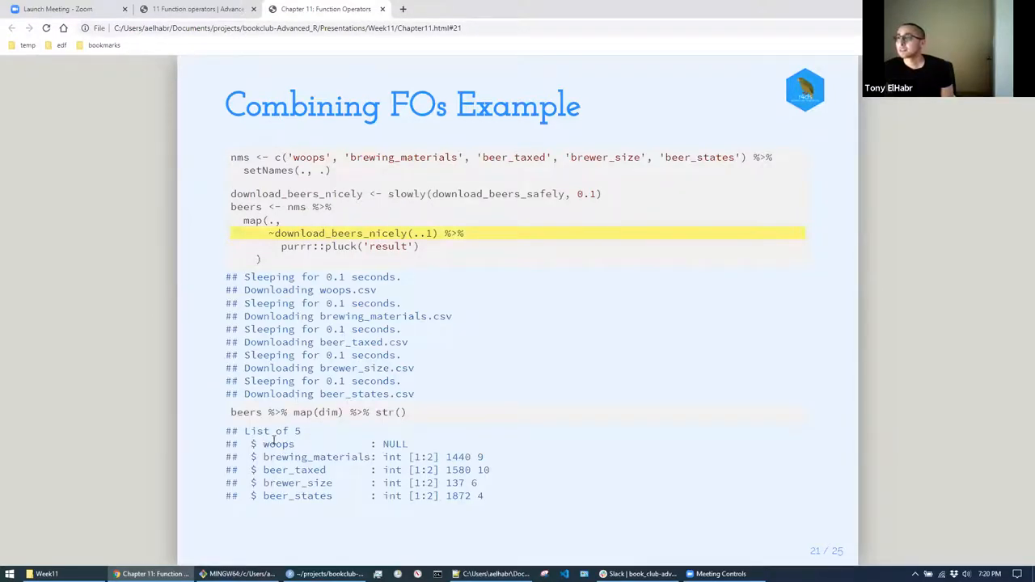
{"action": "key", "text": "Right"}
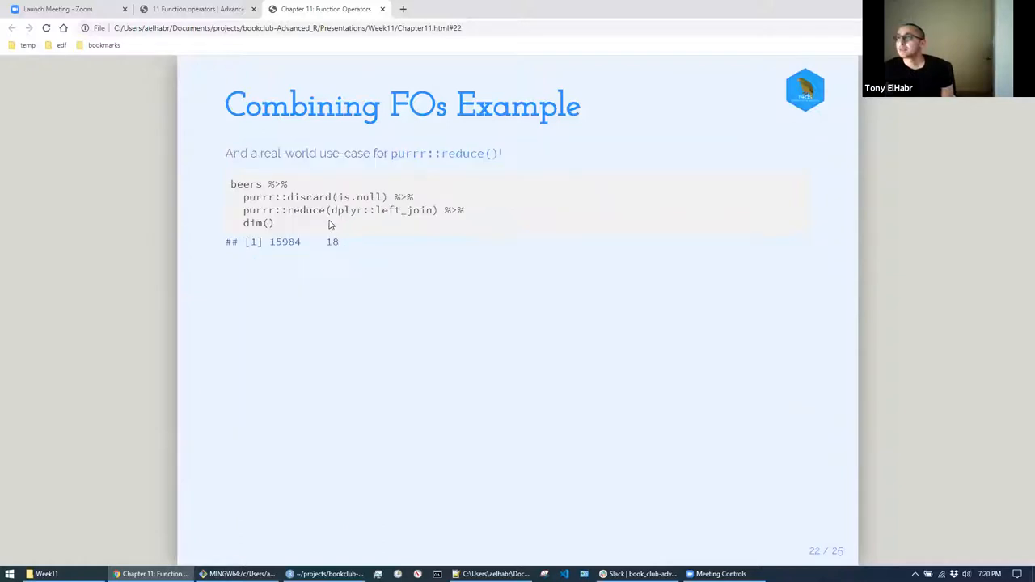
{"action": "mouse_move", "coordinate": [285, 199]}
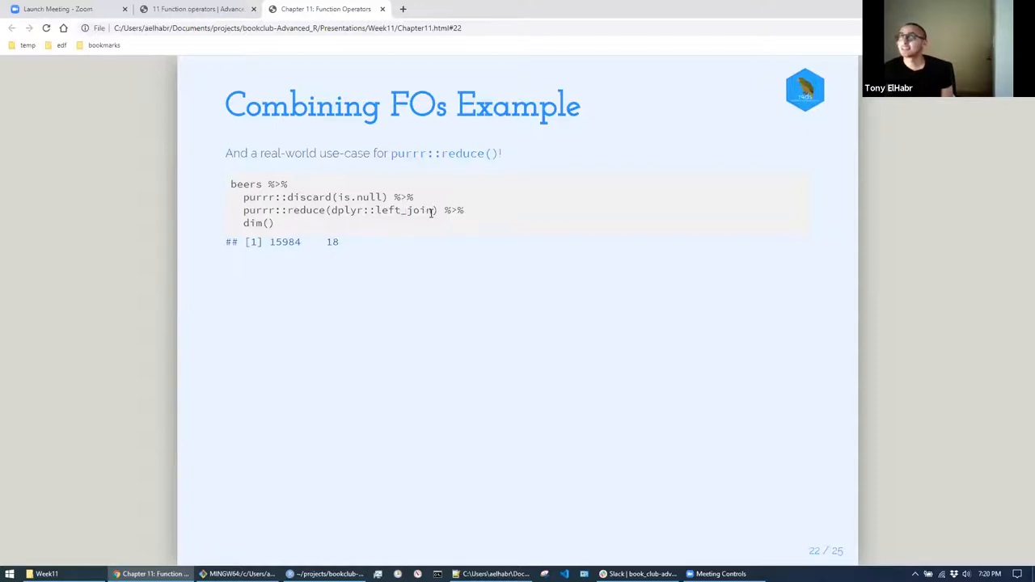
{"action": "mouse_move", "coordinate": [353, 216]}
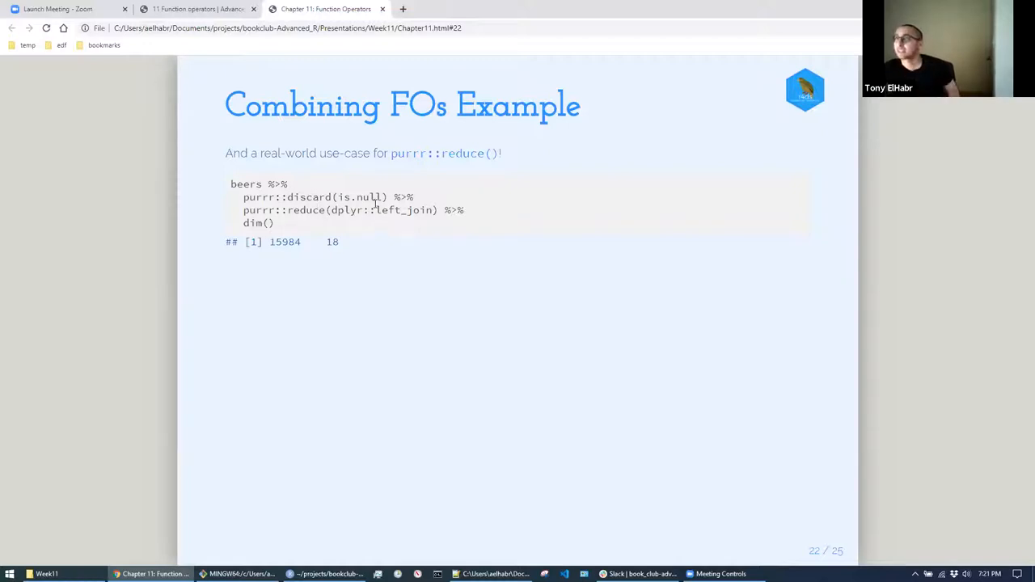
{"action": "mouse_move", "coordinate": [313, 254]}
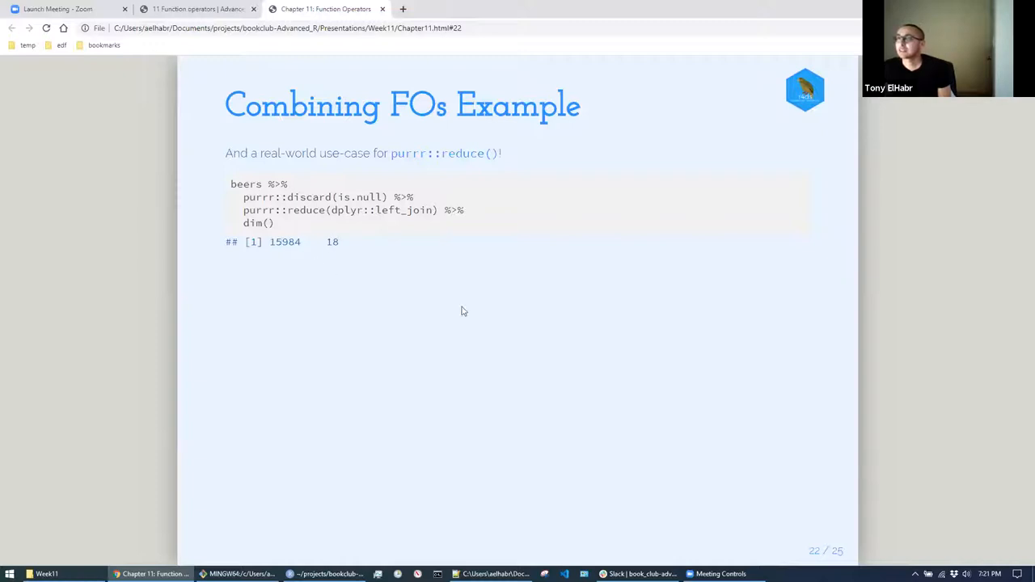
- Page through the FOs in the Wild slides to slide 24, which adds {plumber} using R6
{"action": "key", "text": "Right"}
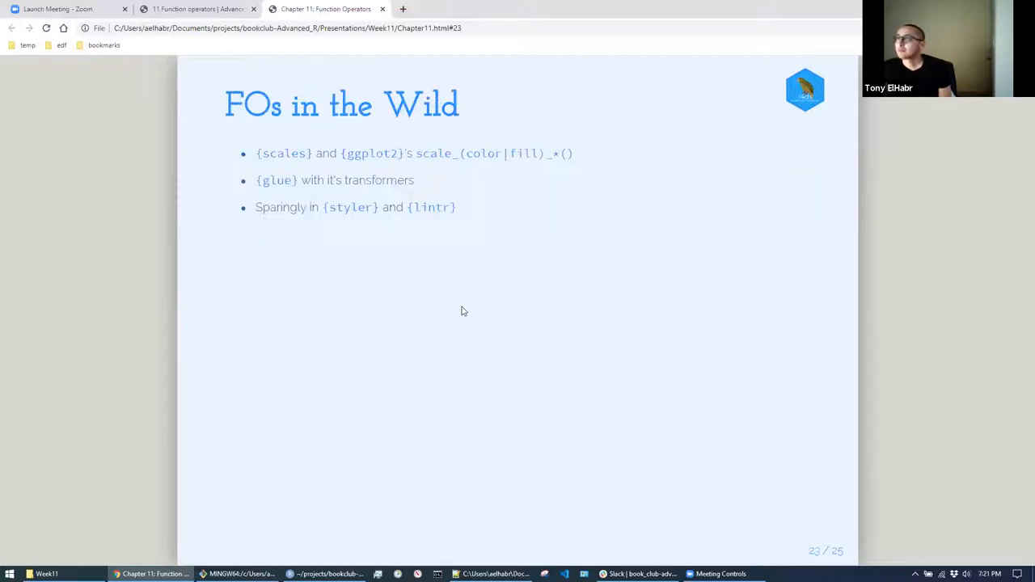
{"action": "mouse_move", "coordinate": [678, 245]}
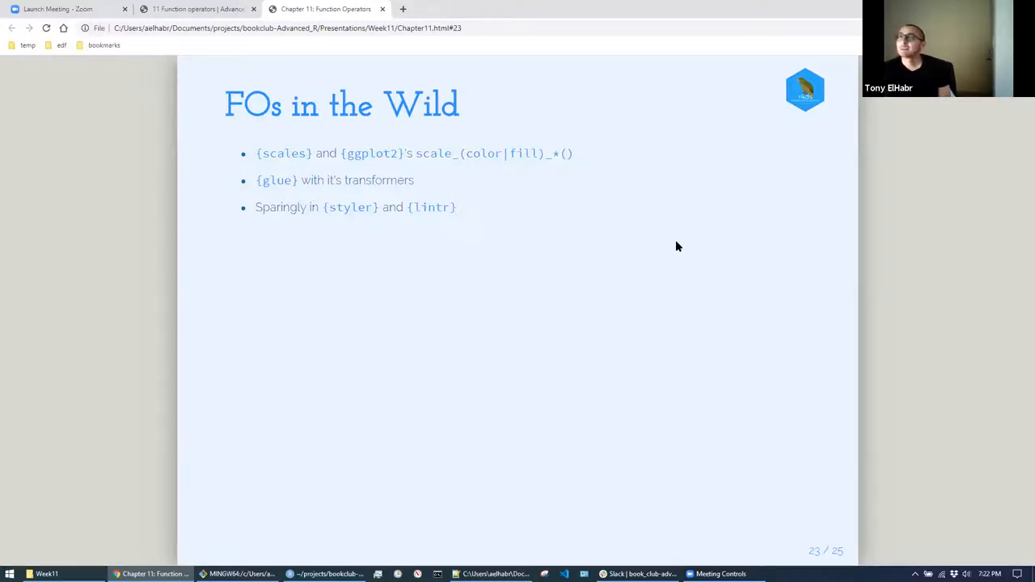
{"action": "key", "text": "right"}
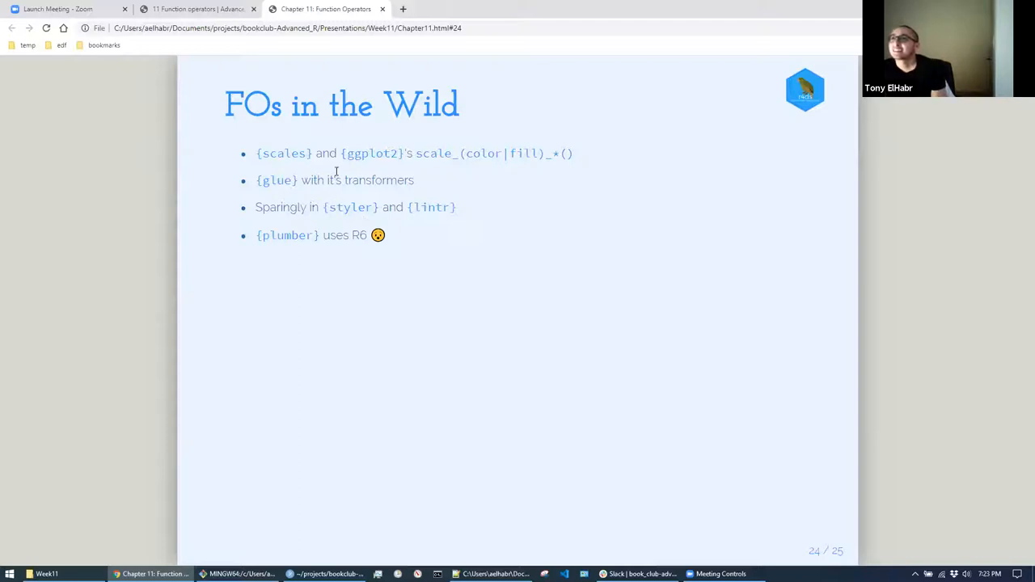
{"action": "mouse_move", "coordinate": [301, 203]}
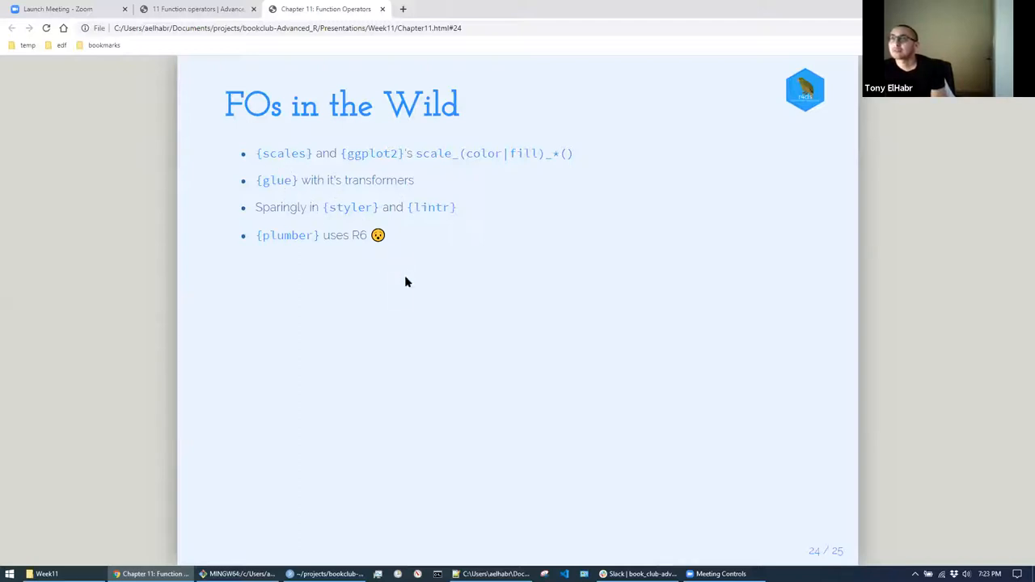
- Advance to slide 25, the closing FIN slide
{"action": "key", "text": "Right"}
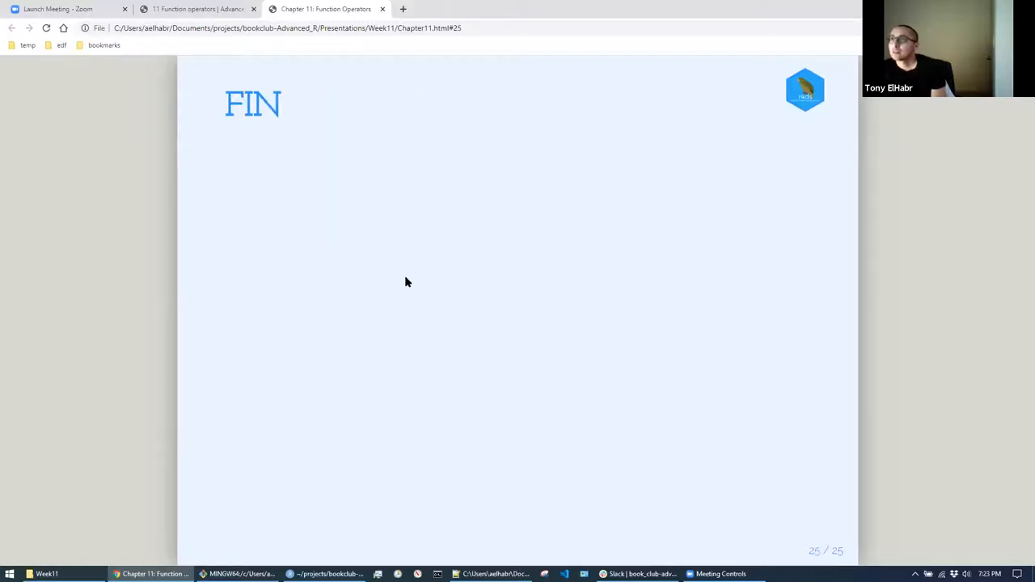
{"action": "mouse_move", "coordinate": [528, 295]}
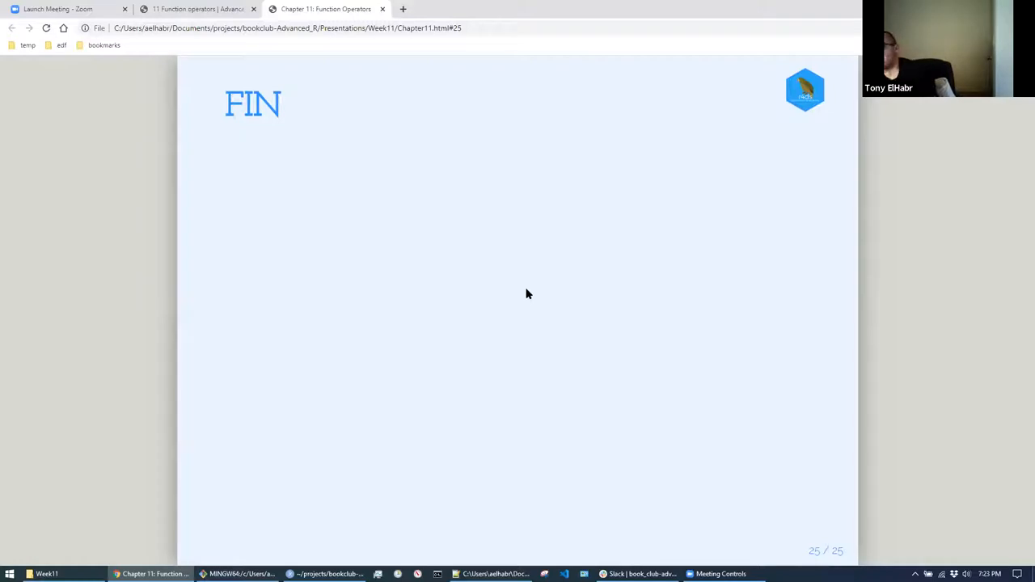
{"action": "mouse_move", "coordinate": [541, 427]}
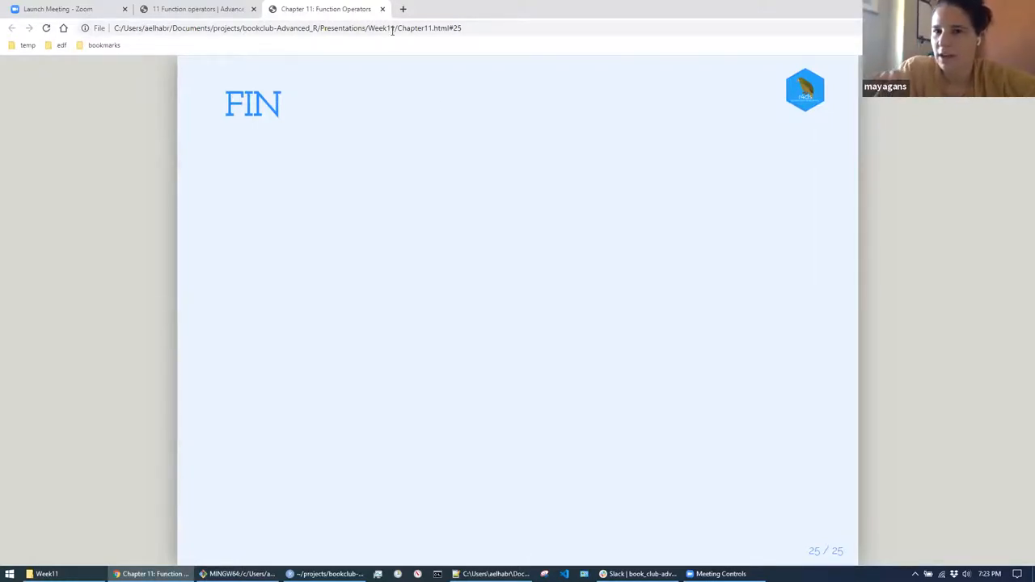
{"action": "mouse_move", "coordinate": [547, 437]}
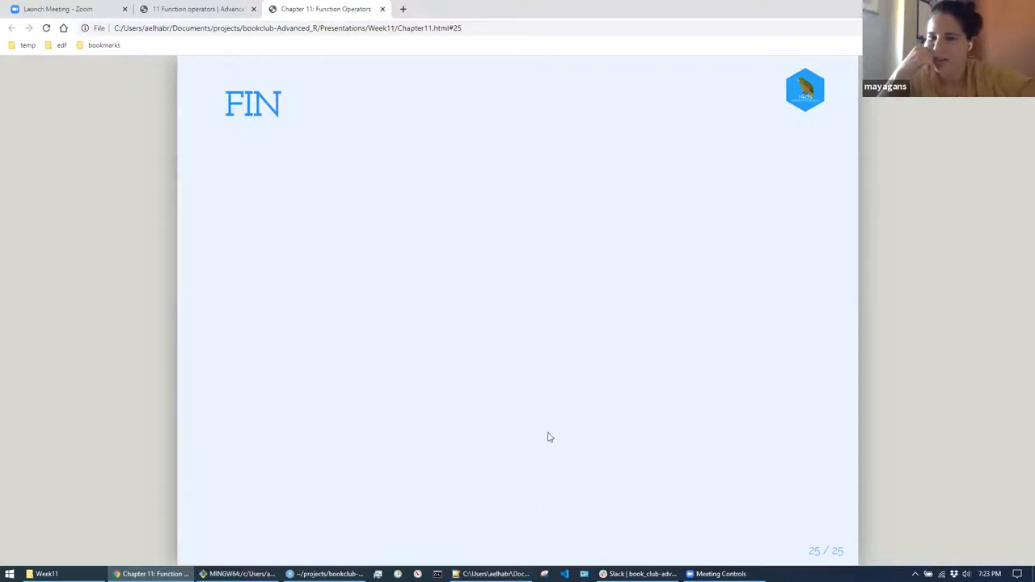
{"action": "mouse_move", "coordinate": [870, 199]}
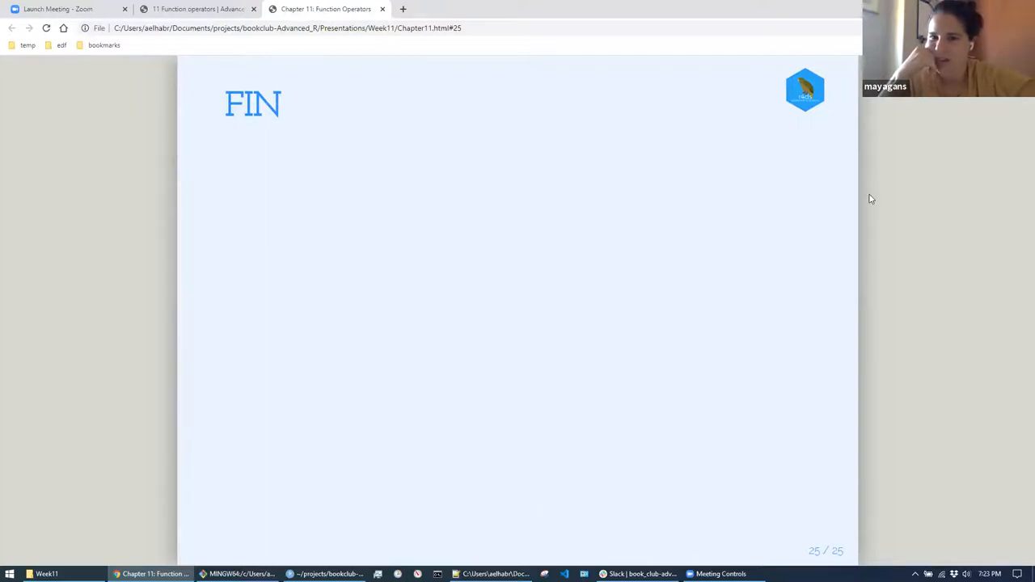
{"action": "mouse_move", "coordinate": [597, 125]}
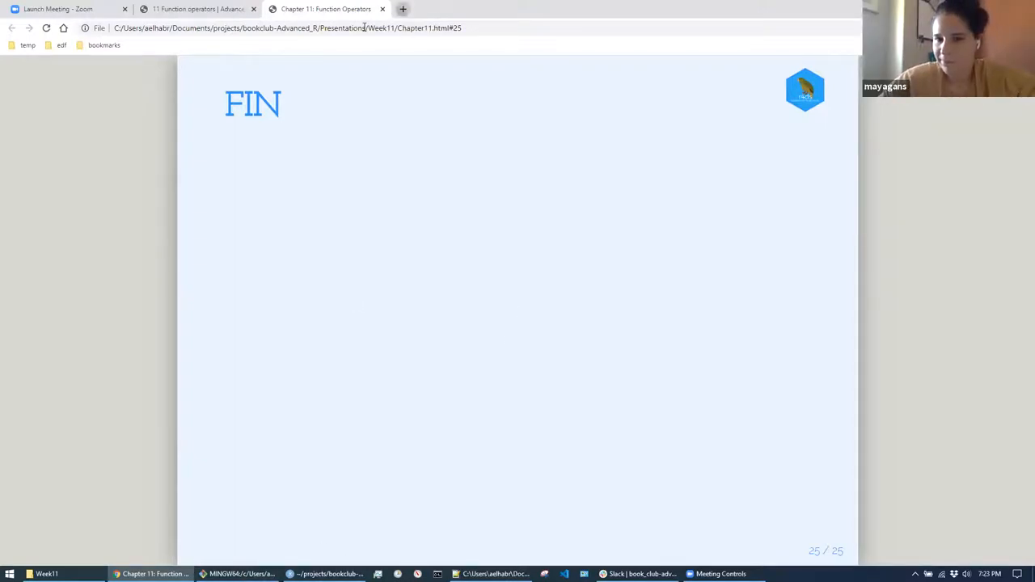
- Search Google for 'glue github' and open the tidyverse/glue repository result
{"action": "type", "text": "glue github"}
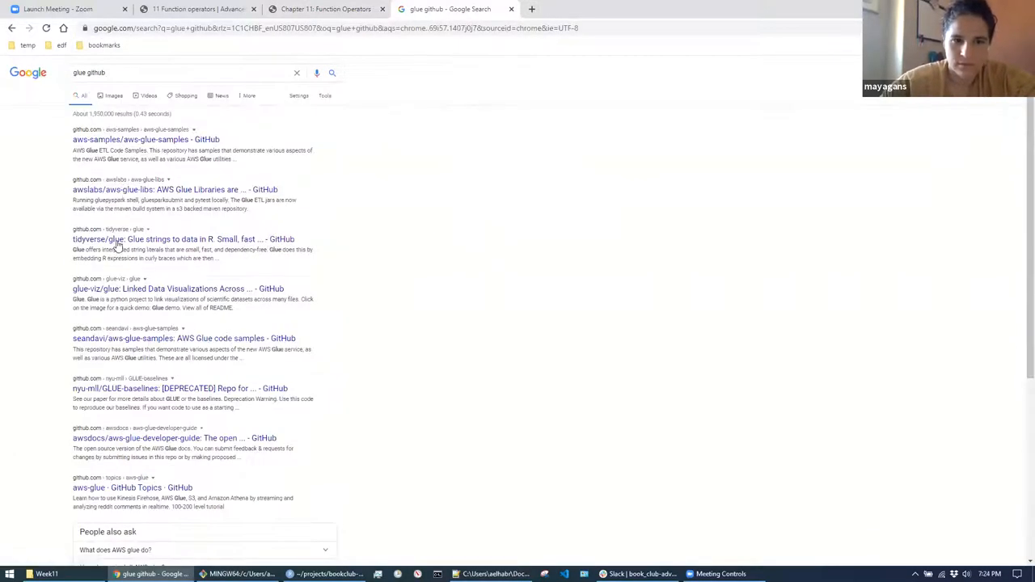
{"action": "left_click", "coordinate": [184, 240]}
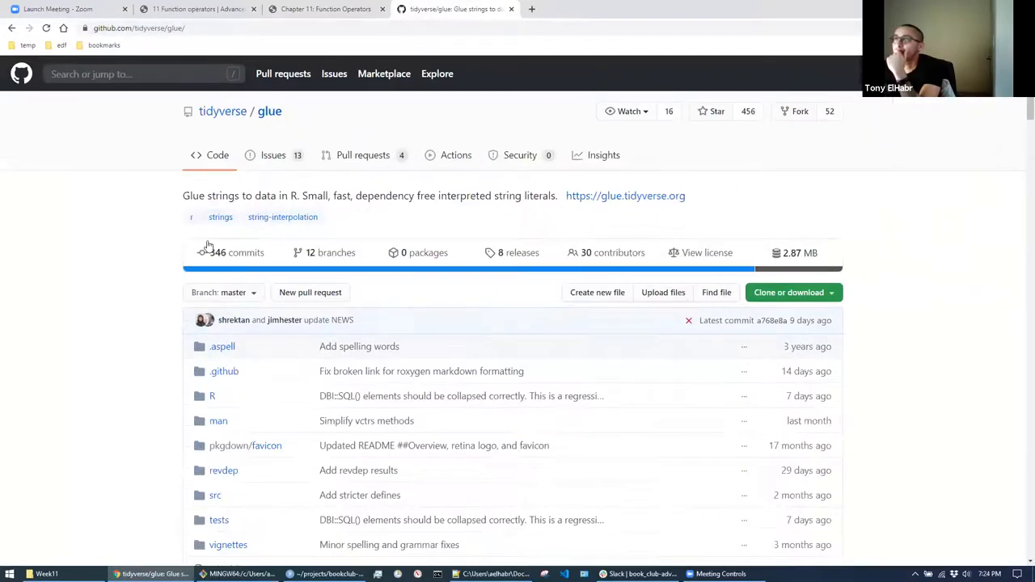
- Open the R folder, search the repo code for 'function(func', then return to the R folder listing
{"action": "left_click", "coordinate": [212, 395]}
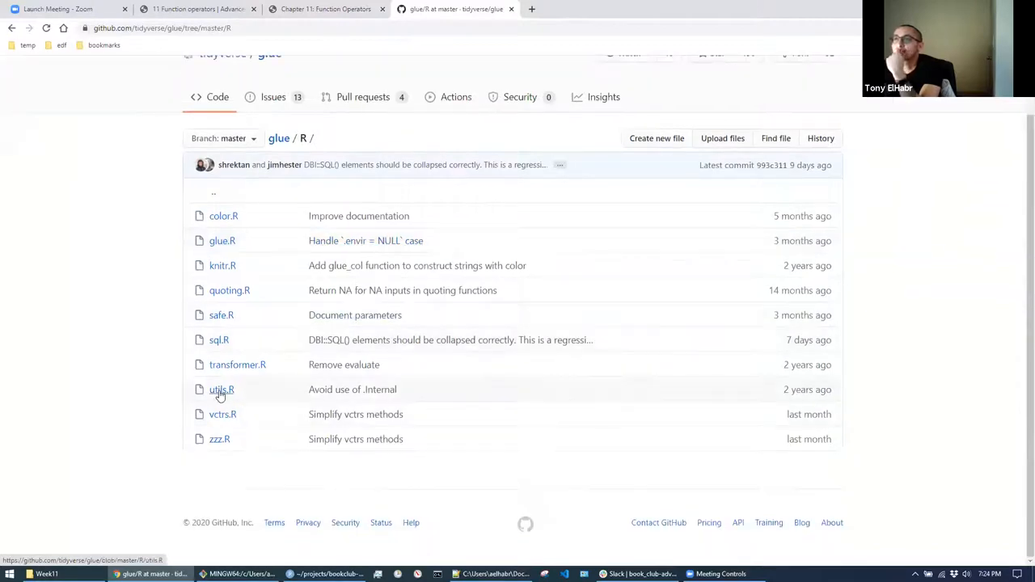
{"action": "left_click", "coordinate": [222, 389]}
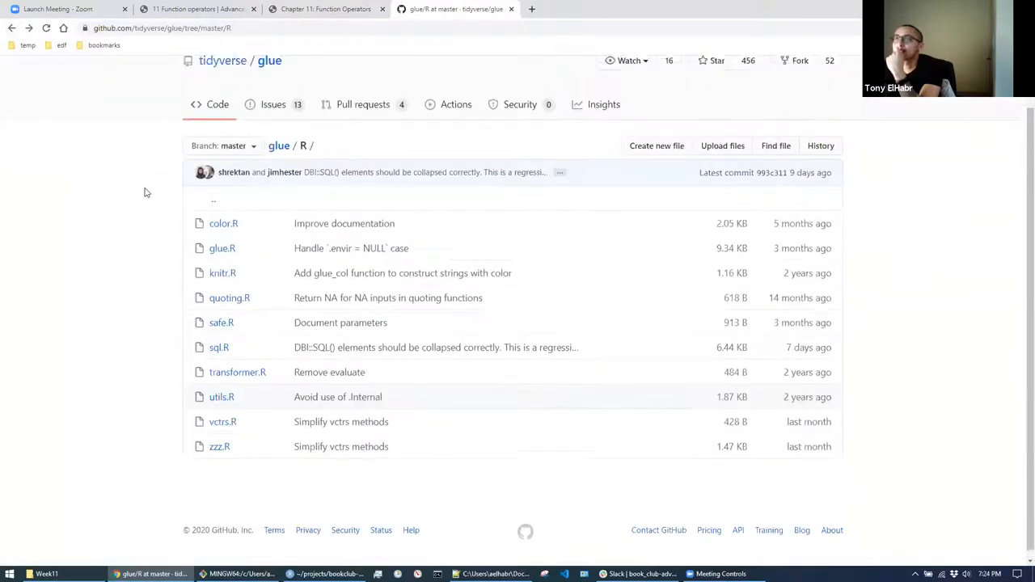
{"action": "type", "text": "function(func"}
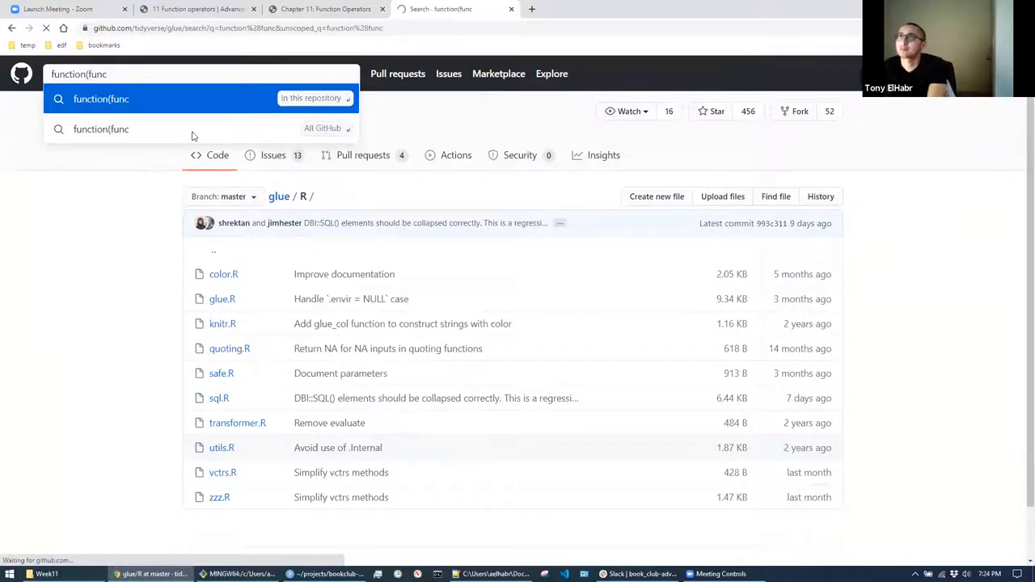
{"action": "left_click", "coordinate": [100, 98]}
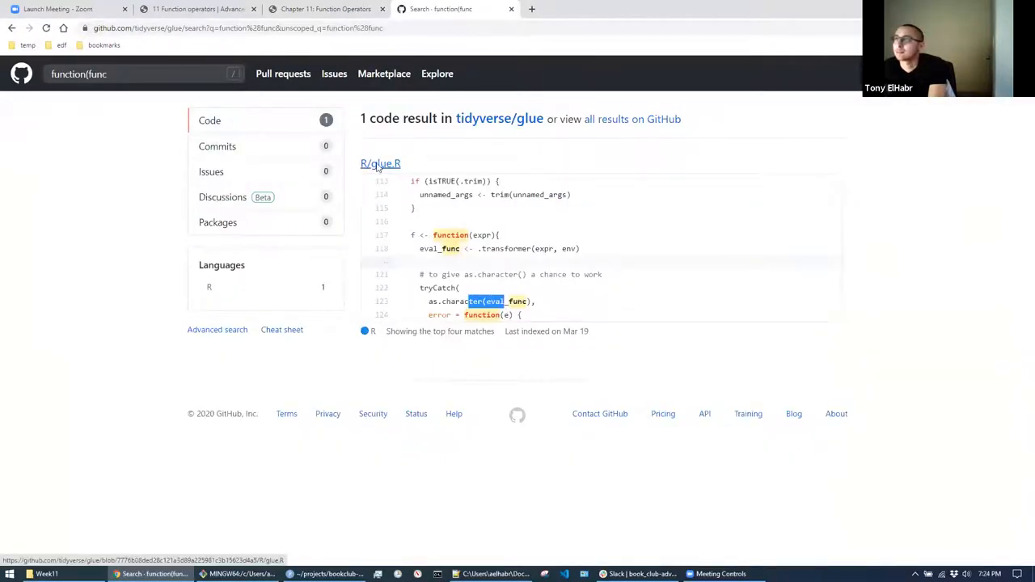
{"action": "left_click", "coordinate": [380, 163]}
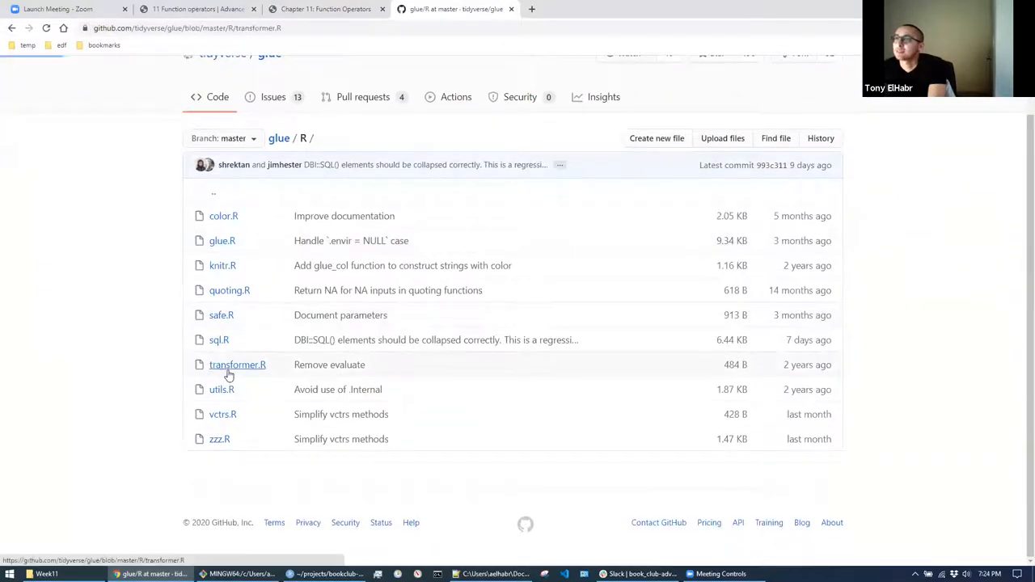
{"action": "left_click", "coordinate": [238, 365]}
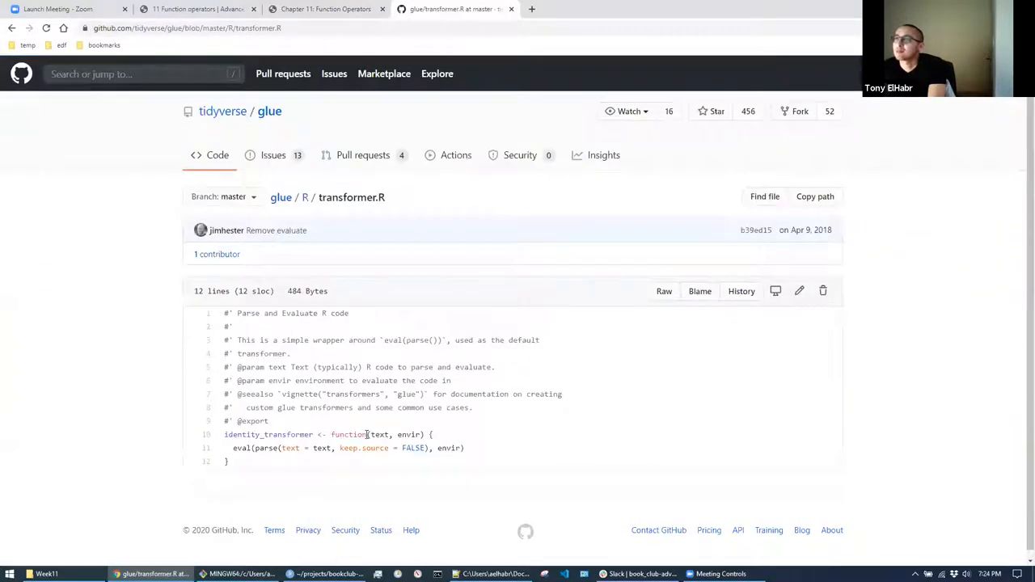
{"action": "double_click", "coordinate": [411, 434]}
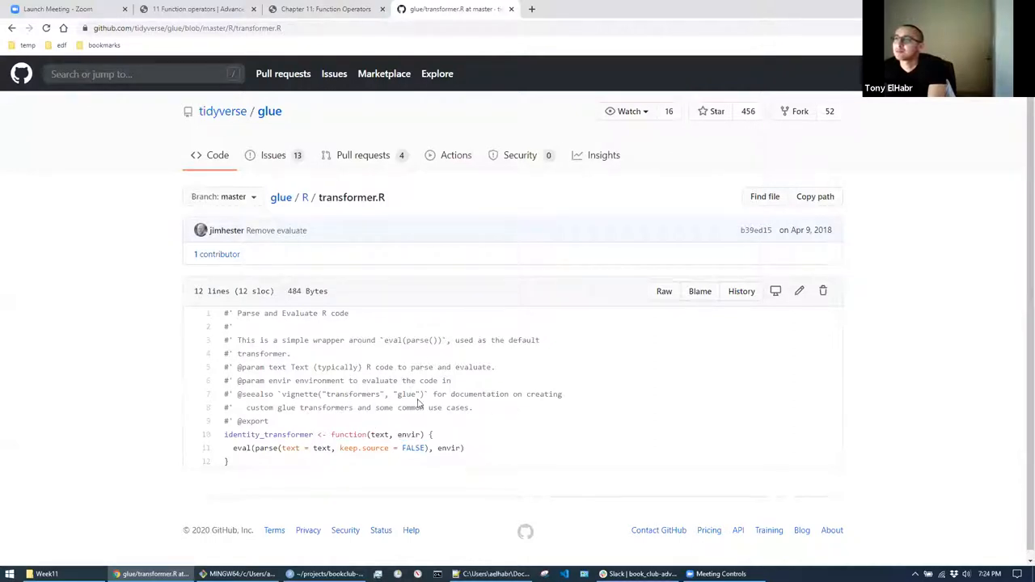
{"action": "mouse_move", "coordinate": [445, 487]}
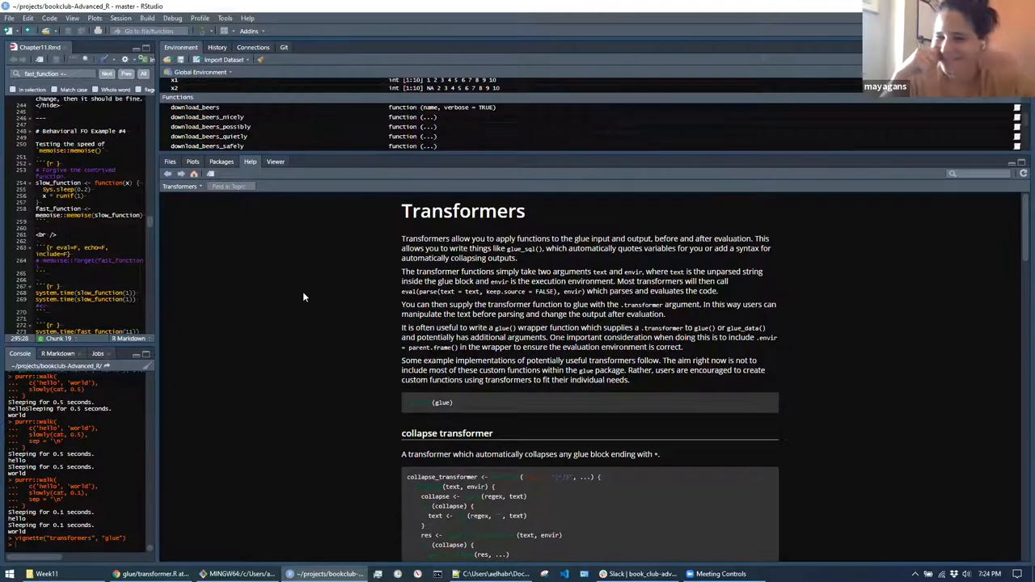
- Scroll the Transformers vignette down to the collapse_transformer code and its example outputs
{"action": "scroll", "scroll_direction": "down", "scroll_amount": 3}
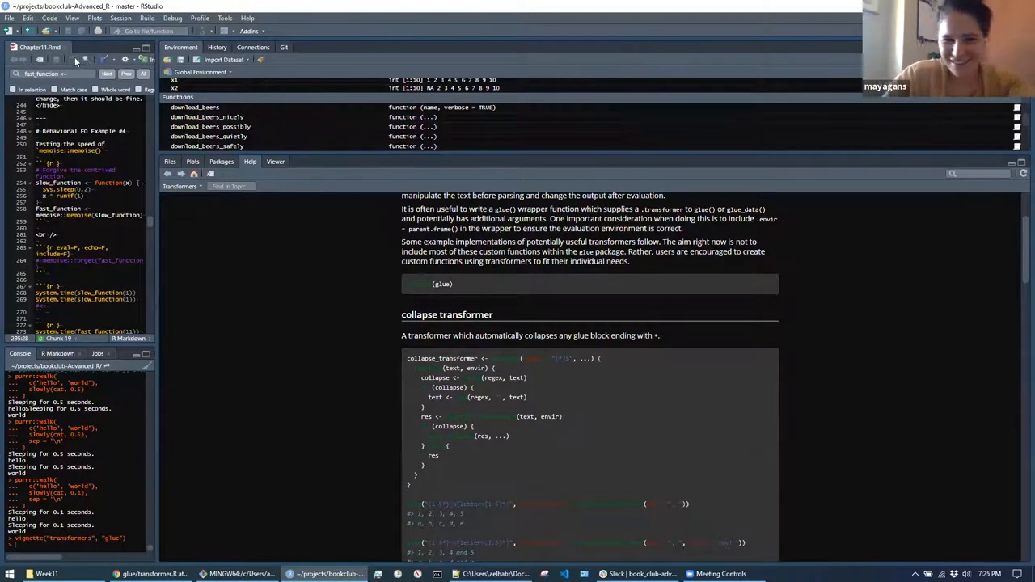
{"action": "left_click", "coordinate": [71, 18]}
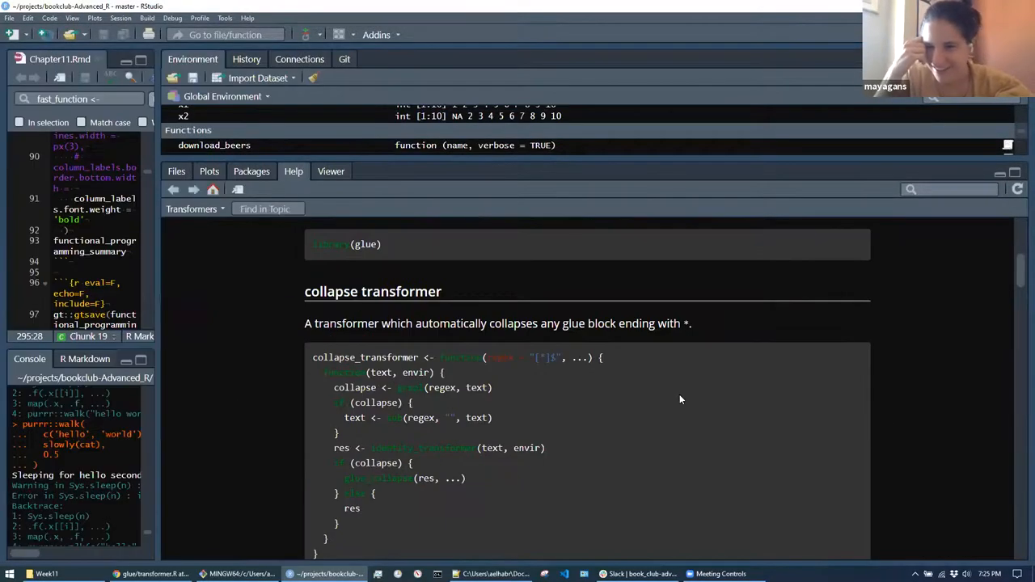
{"action": "scroll", "scroll_direction": "down", "scroll_amount": 3}
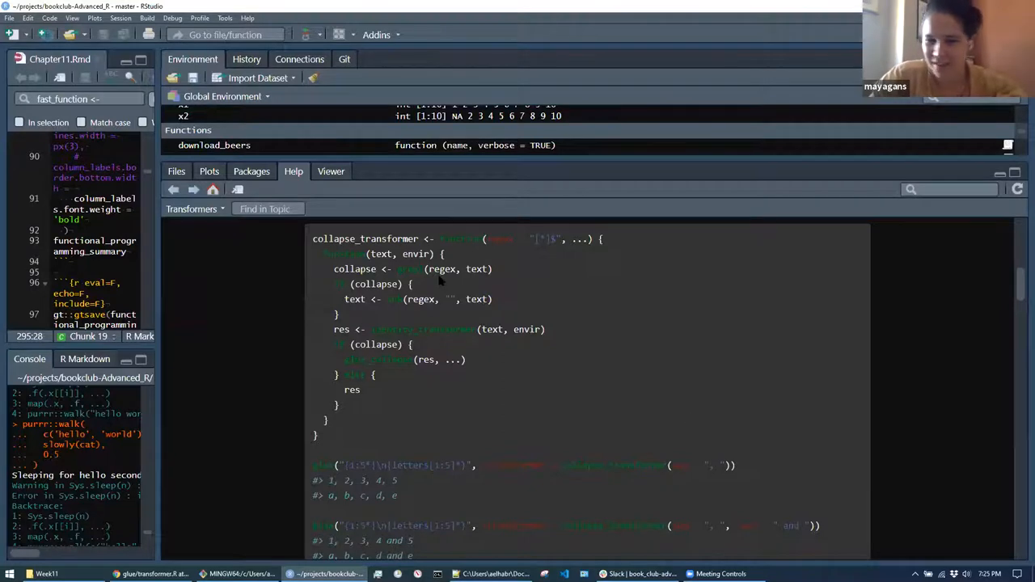
{"action": "mouse_move", "coordinate": [550, 333]}
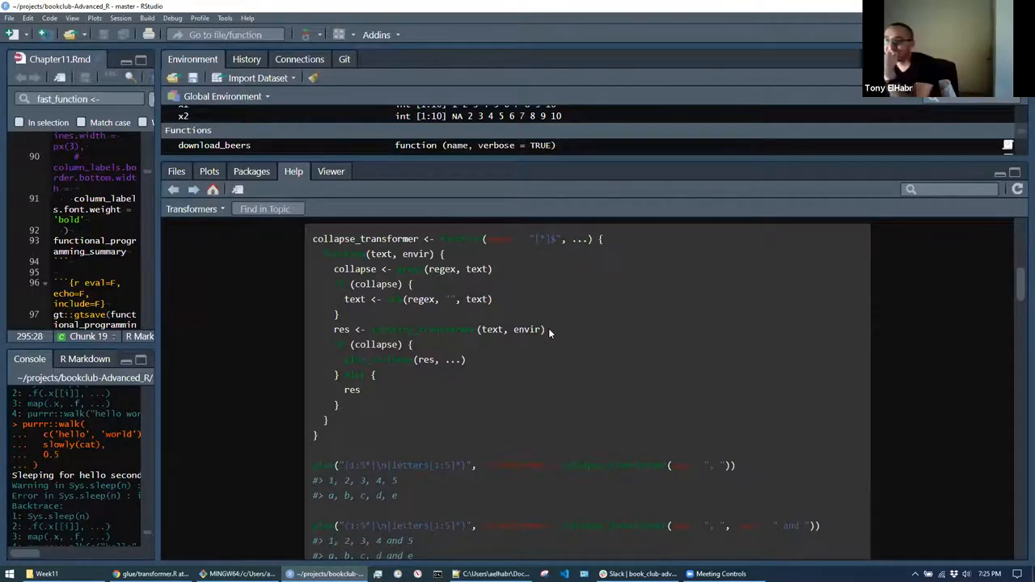
{"action": "scroll", "scroll_direction": "down", "scroll_amount": 3}
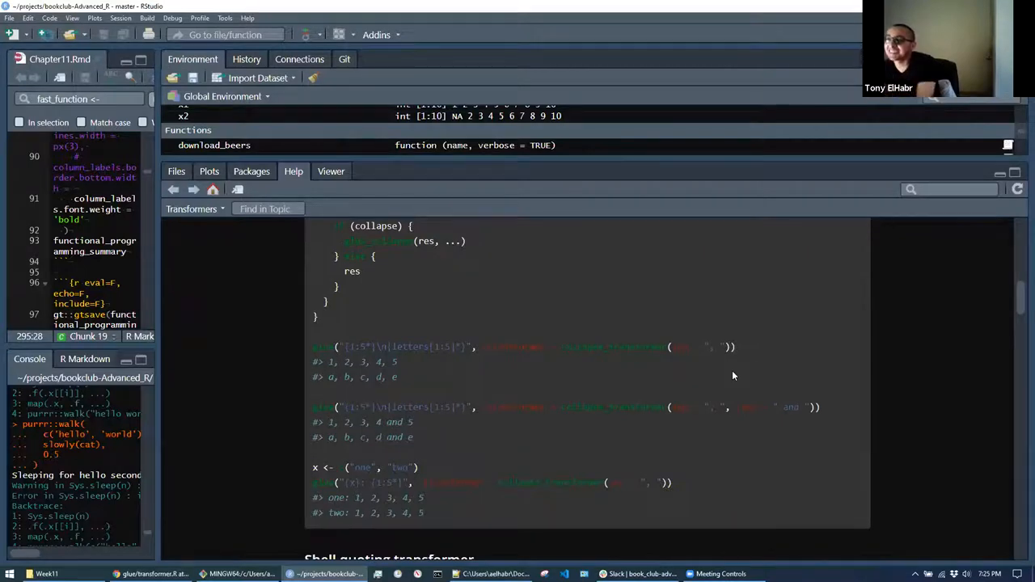
{"action": "mouse_move", "coordinate": [741, 382]}
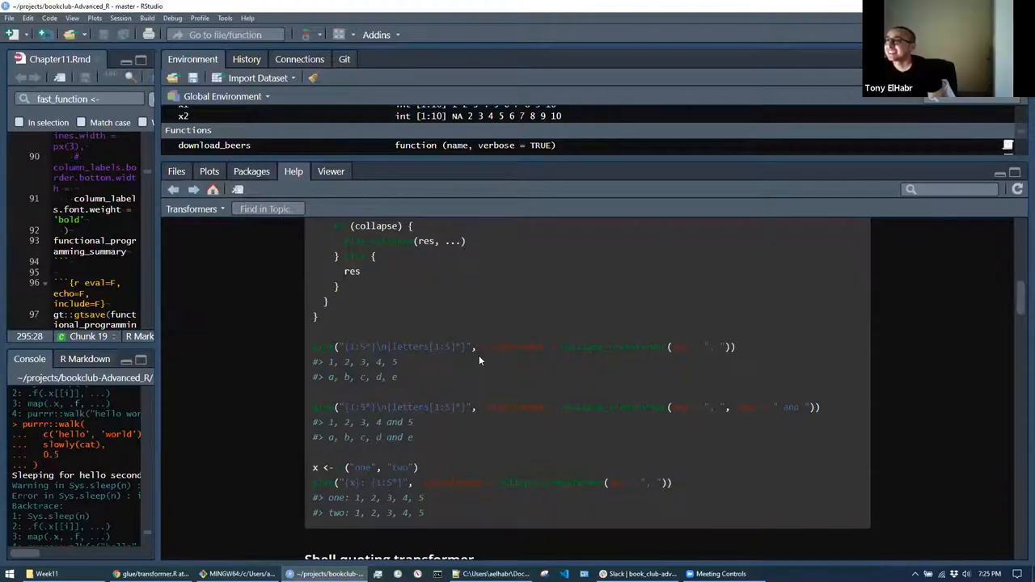
{"action": "mouse_move", "coordinate": [521, 366]}
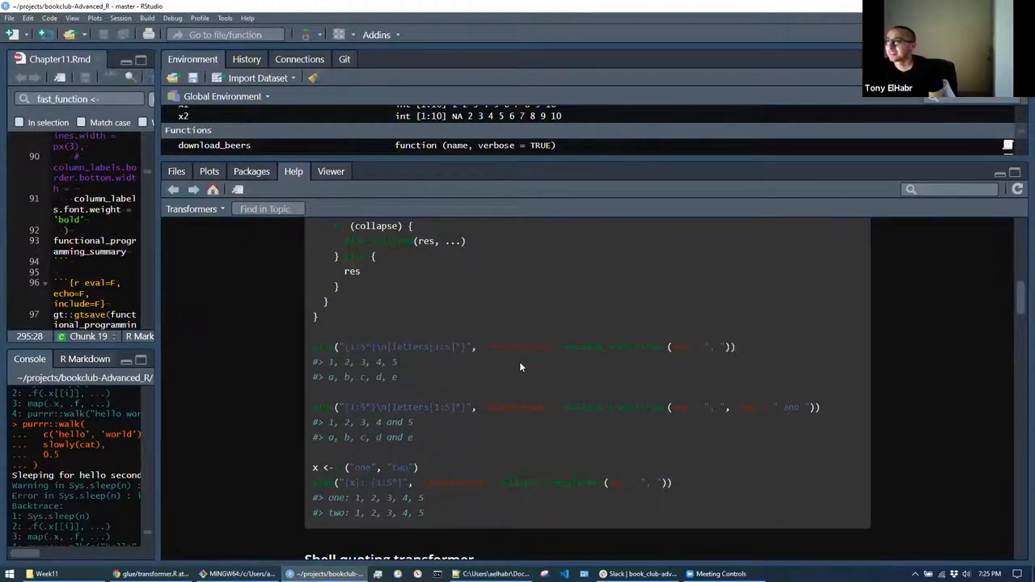
{"action": "scroll", "scroll_direction": "down", "scroll_amount": 3}
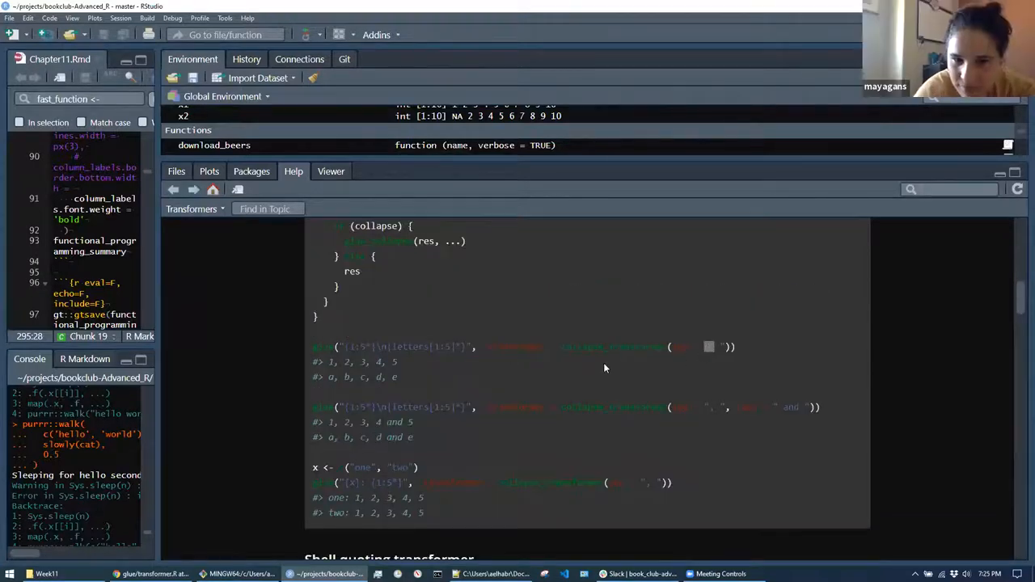
{"action": "mouse_move", "coordinate": [459, 369]}
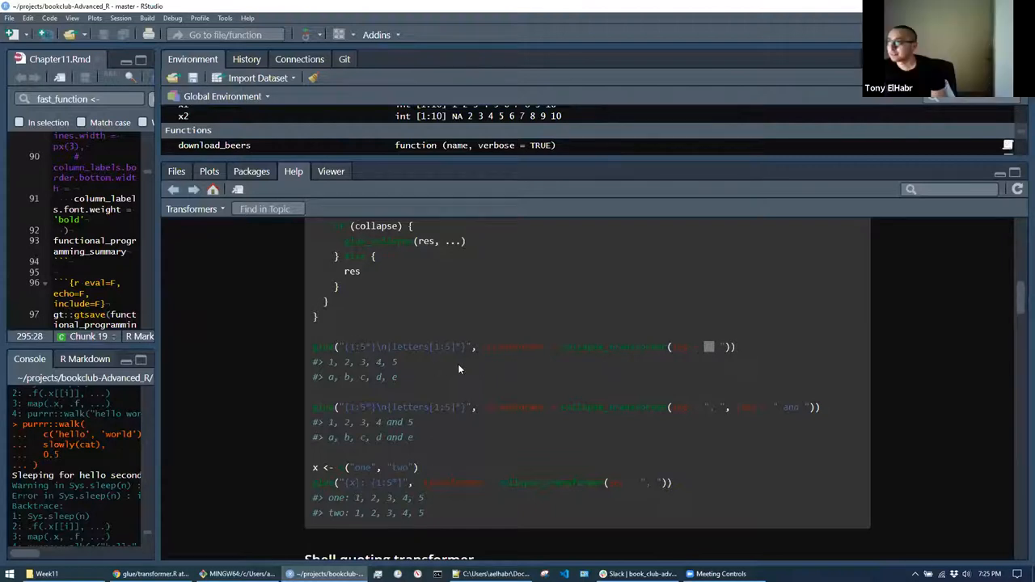
{"action": "mouse_move", "coordinate": [670, 431]}
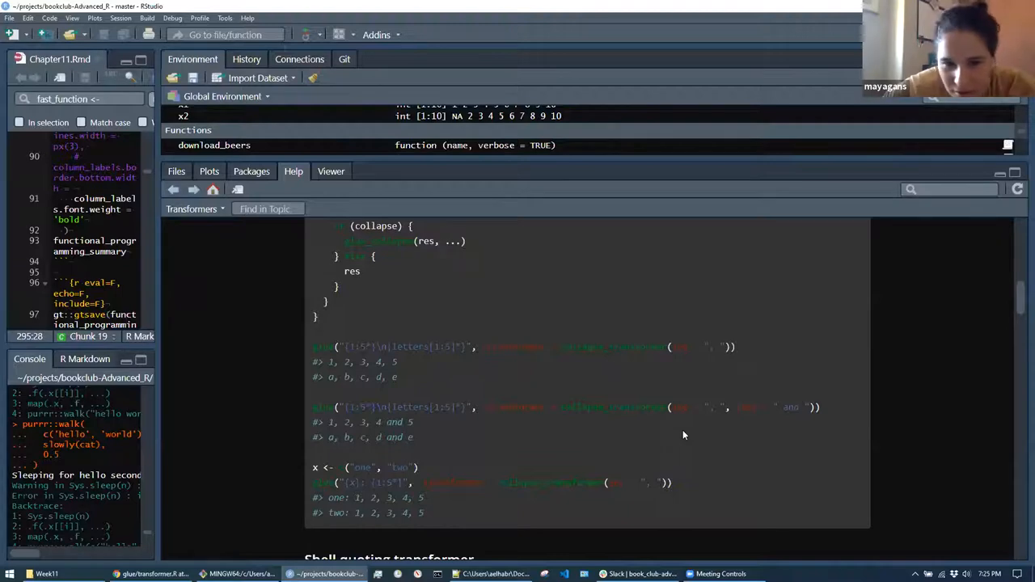
{"action": "mouse_move", "coordinate": [674, 452]}
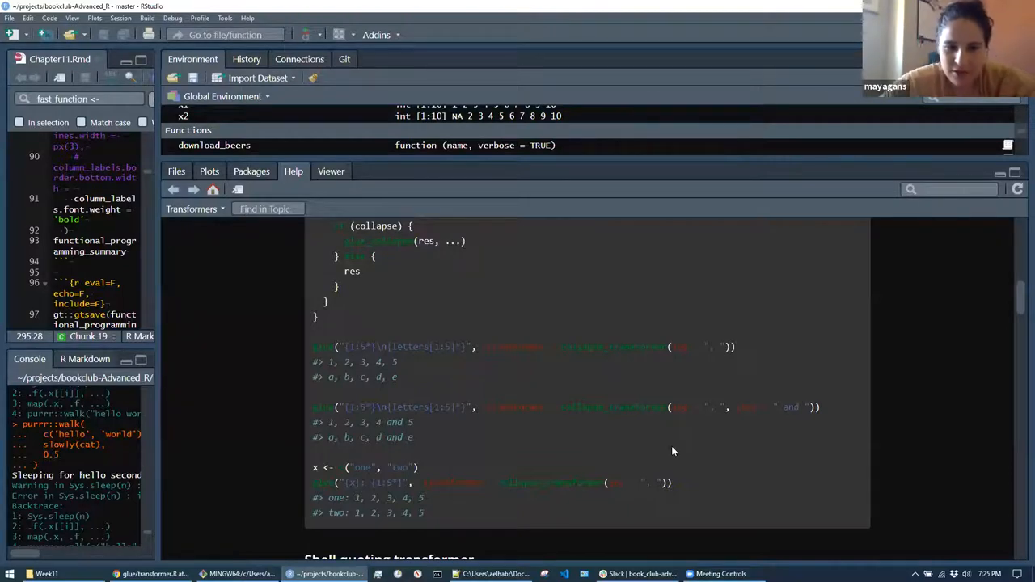
- Scroll on to the shell quoting transformer section with shell_transformer and glue_sh
{"action": "scroll", "scroll_direction": "down", "scroll_amount": 3}
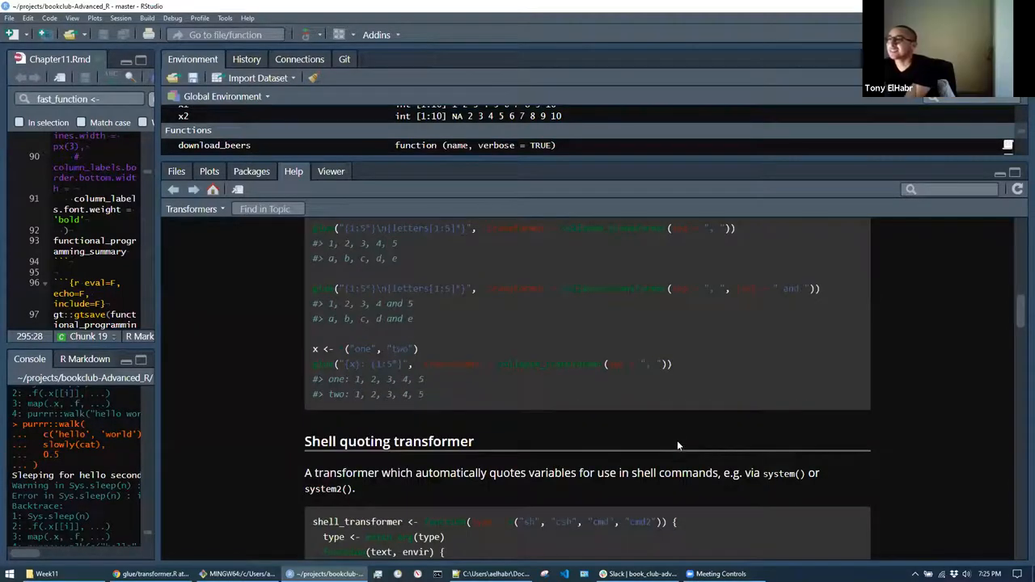
{"action": "scroll", "scroll_direction": "down", "scroll_amount": 3}
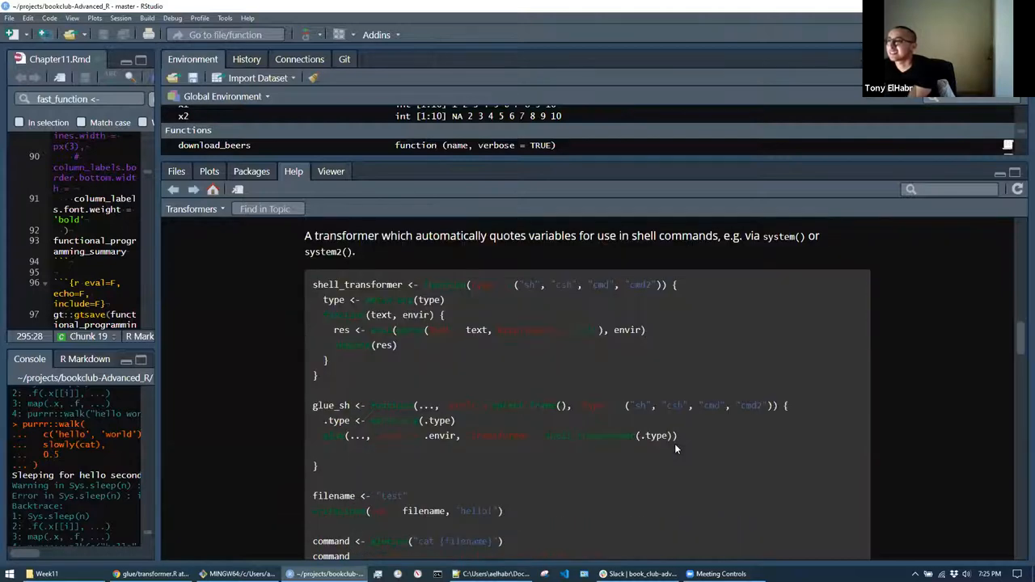
{"action": "scroll", "scroll_direction": "down", "scroll_amount": 3}
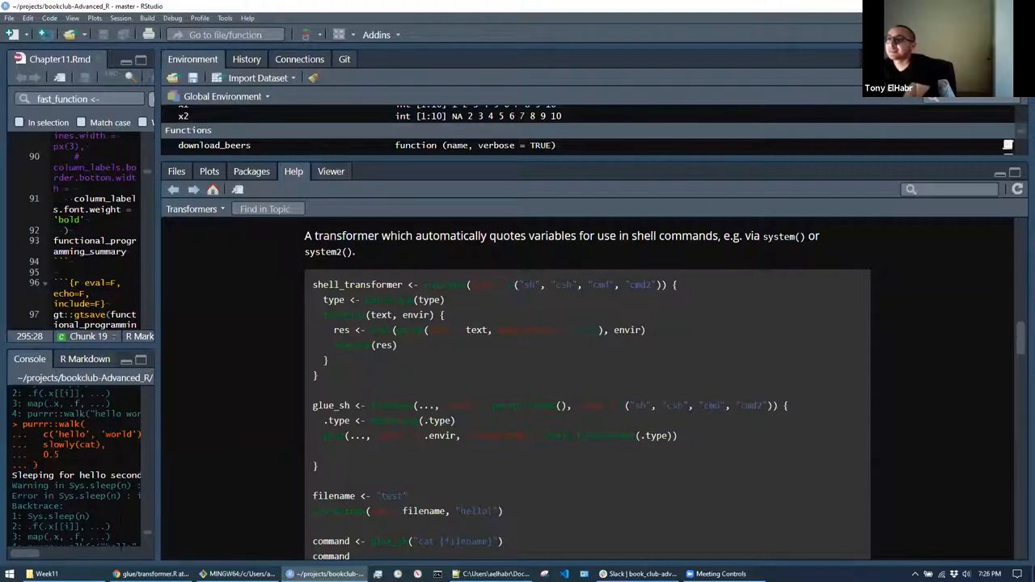
{"action": "mouse_move", "coordinate": [257, 498]}
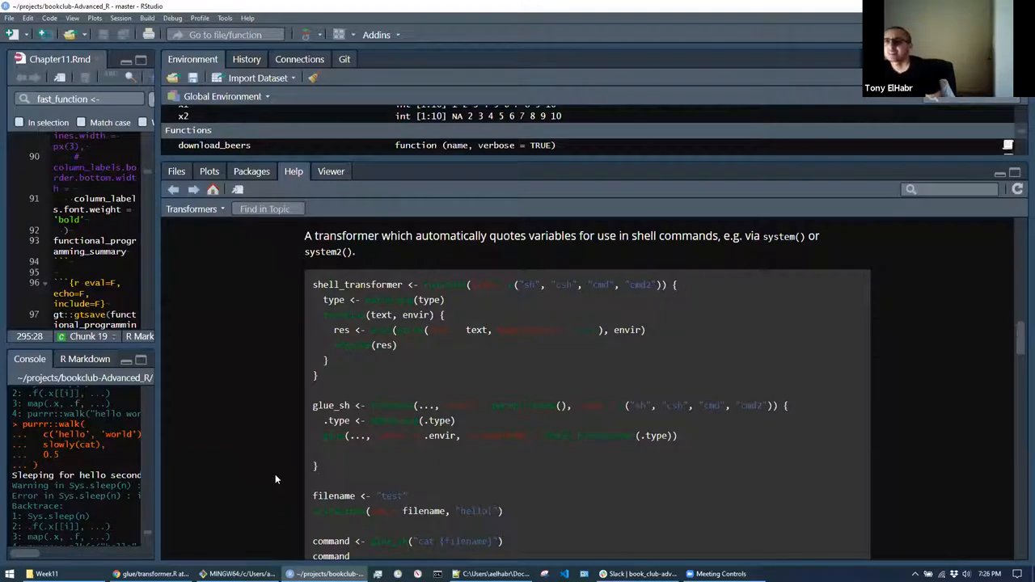
{"action": "mouse_move", "coordinate": [270, 546]}
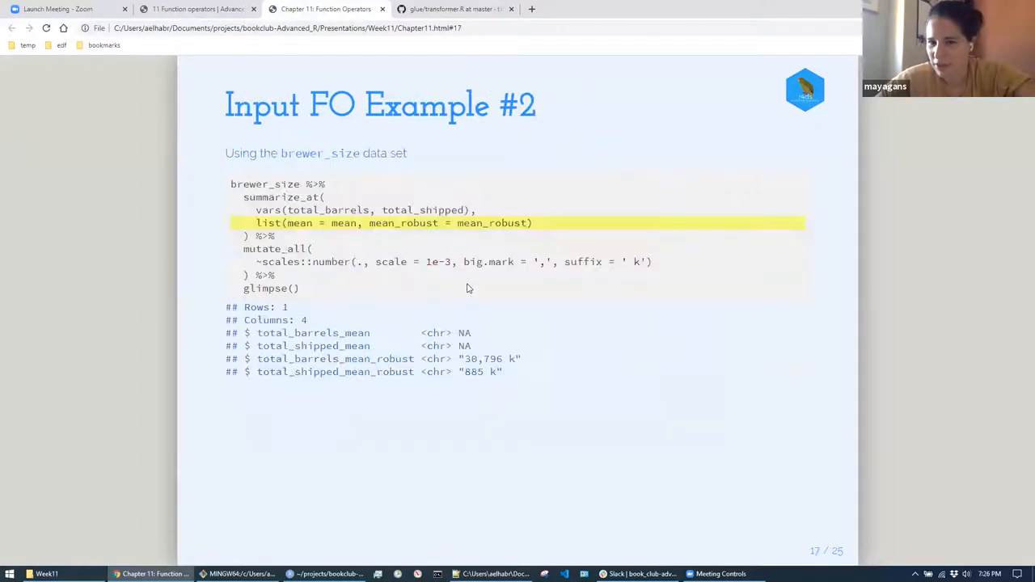
{"action": "mouse_move", "coordinate": [476, 275]}
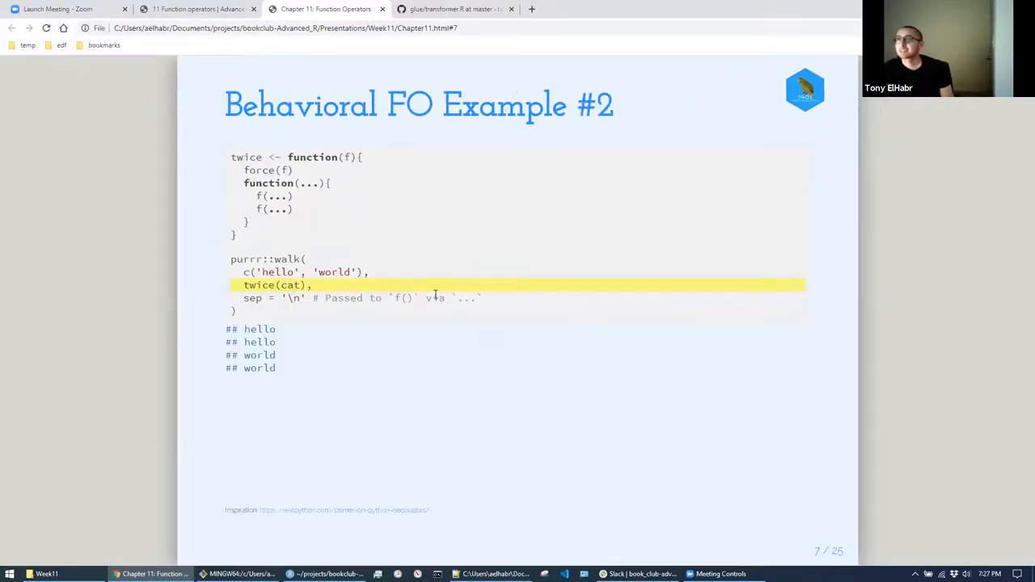
- Advance past the python version to slide 9, Behavioral FO Example #3 on memoise()
{"action": "key", "text": "right"}
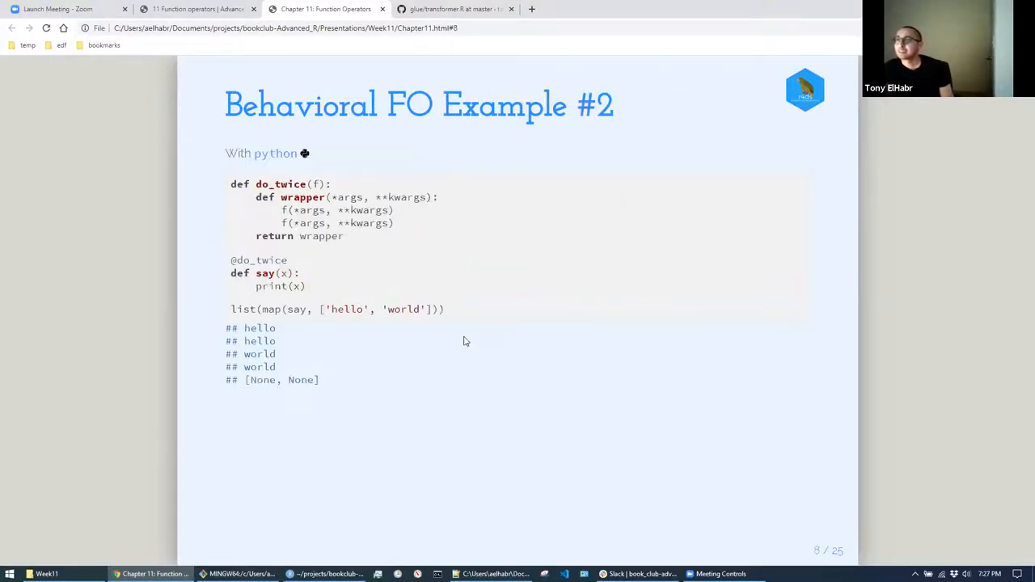
{"action": "key", "text": "right"}
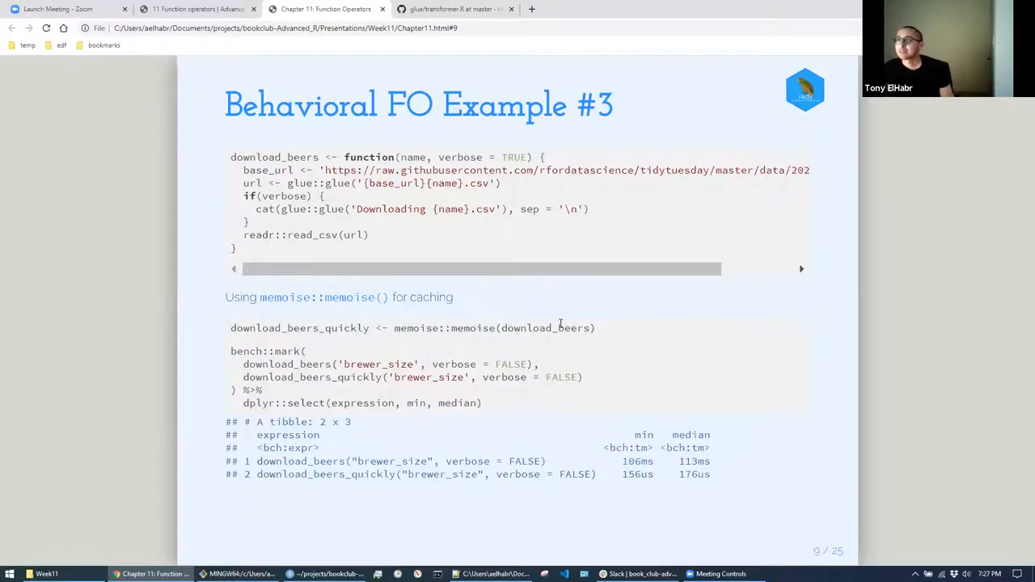
{"action": "mouse_move", "coordinate": [594, 289]}
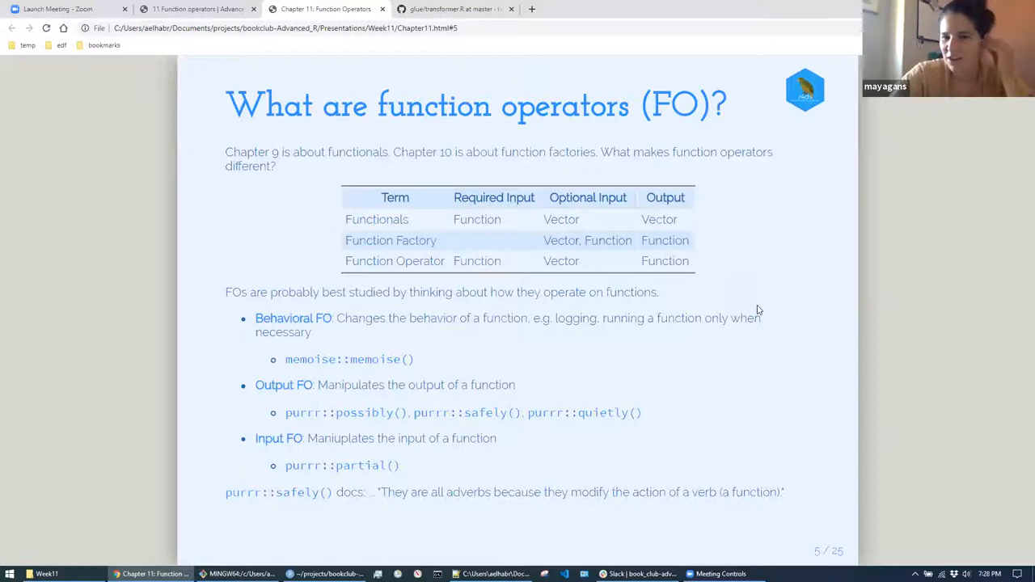
{"action": "mouse_move", "coordinate": [641, 113]}
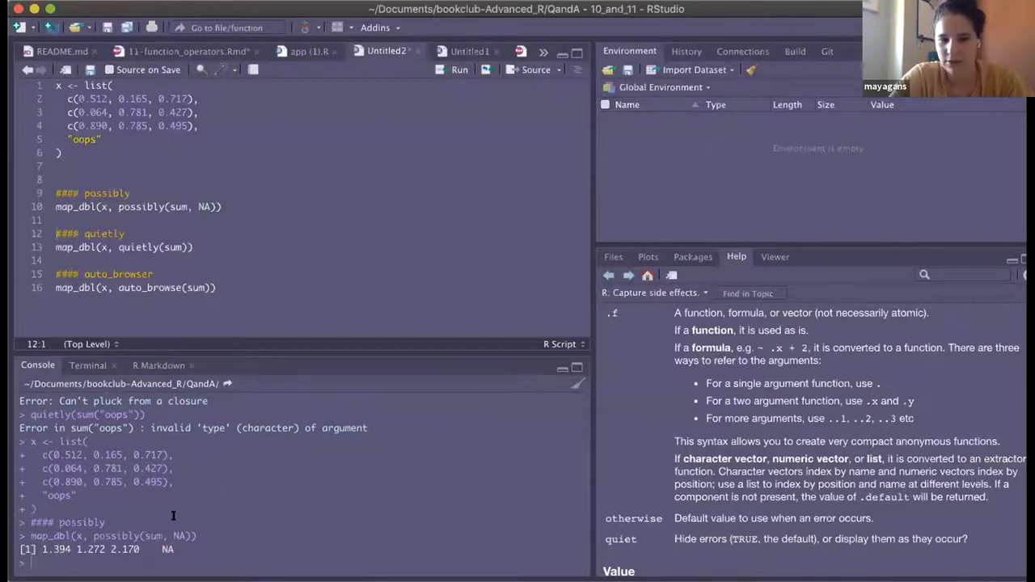
- Edit line 13 to map(x, quietly(sum)) and run it
{"action": "left_click", "coordinate": [113, 247]}
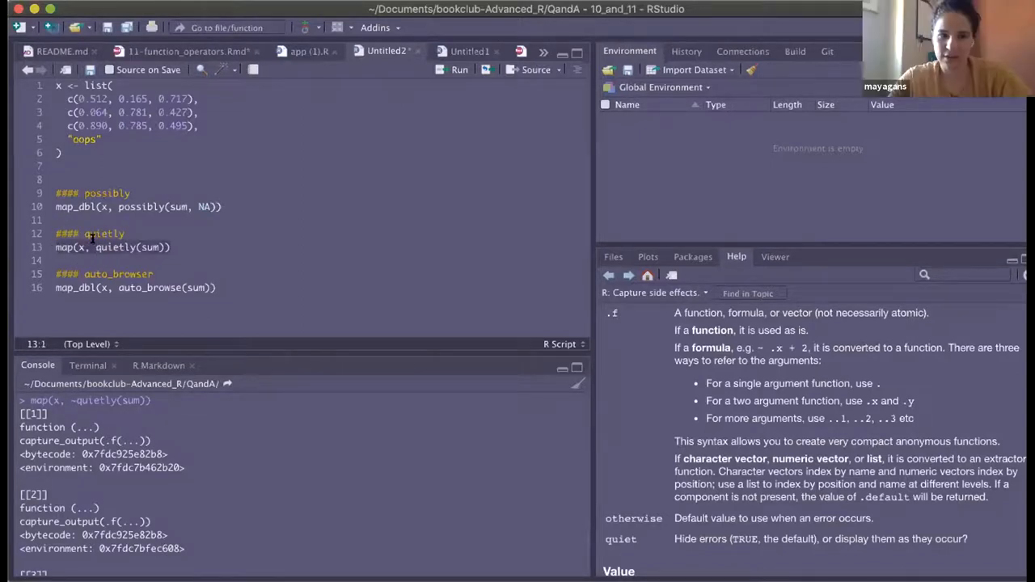
- Write test <- quietly(sum) in the script so the map uses test
{"action": "type", "text": "test"}
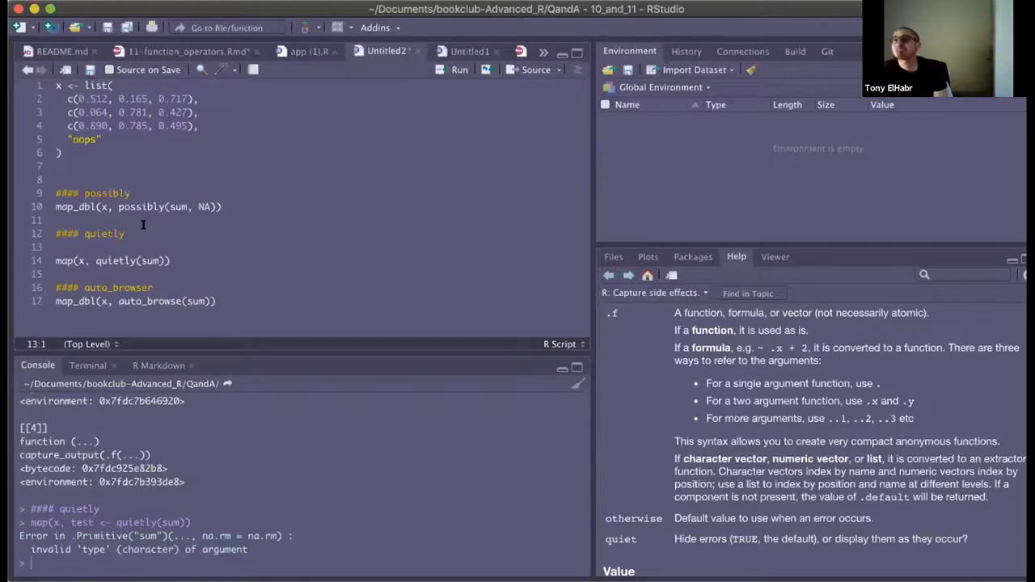
{"action": "type", "text": "test <- qu"}
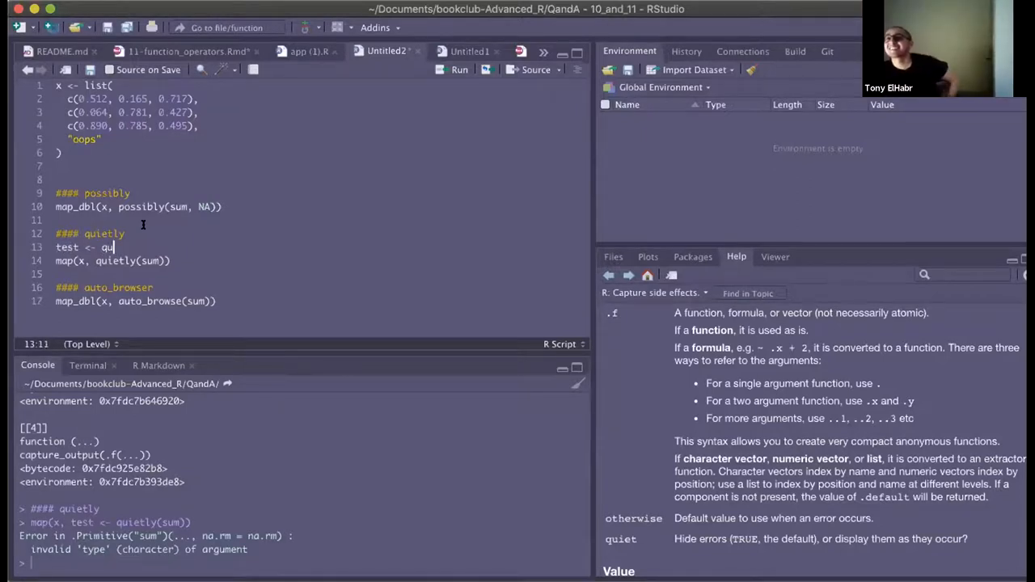
{"action": "type", "text": "ietly(sum"}
{"action": "left_click", "coordinate": [113, 260]}
{"action": "type", "text": "tes"}
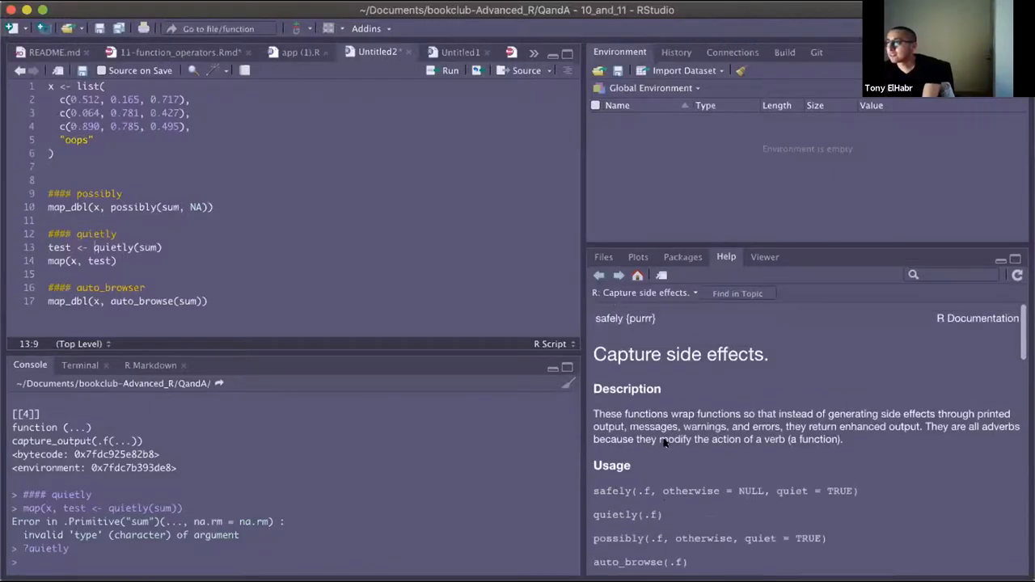
- Scroll the quietly help page down to its Value section describing the returned components
{"action": "scroll", "scroll_direction": "down", "scroll_amount": 3}
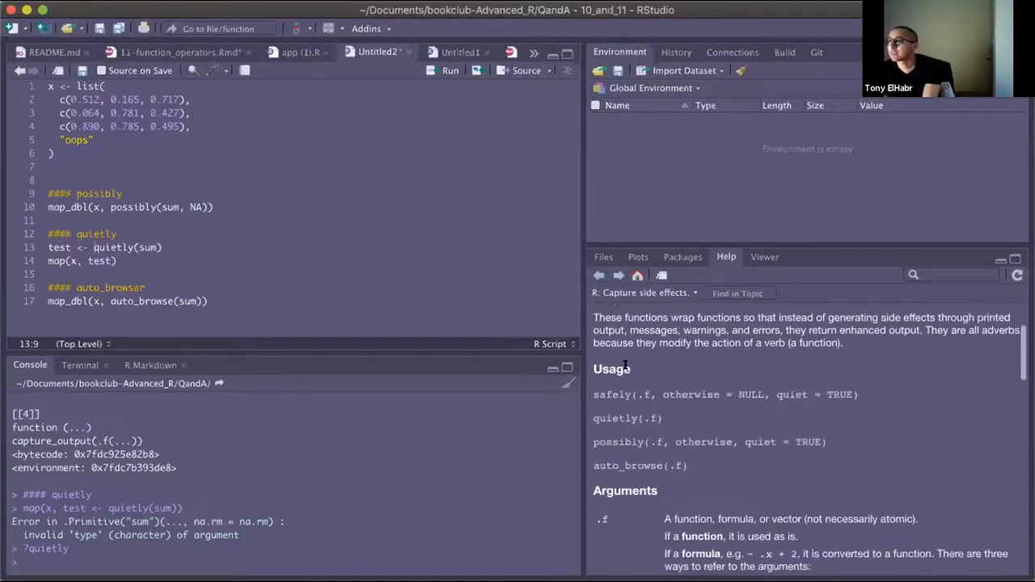
{"action": "scroll", "scroll_direction": "down", "scroll_amount": 3}
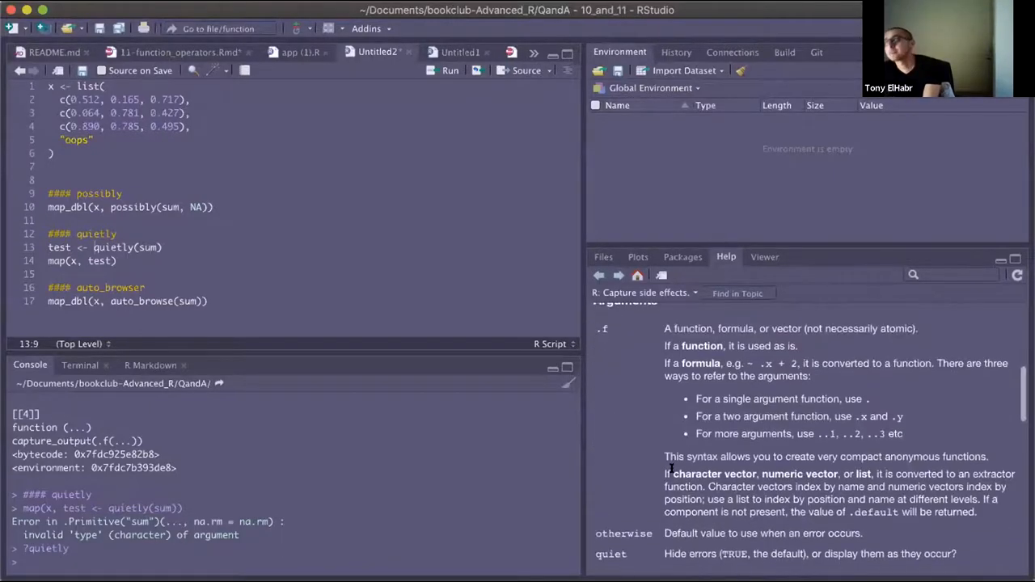
{"action": "scroll", "scroll_direction": "down", "scroll_amount": 3}
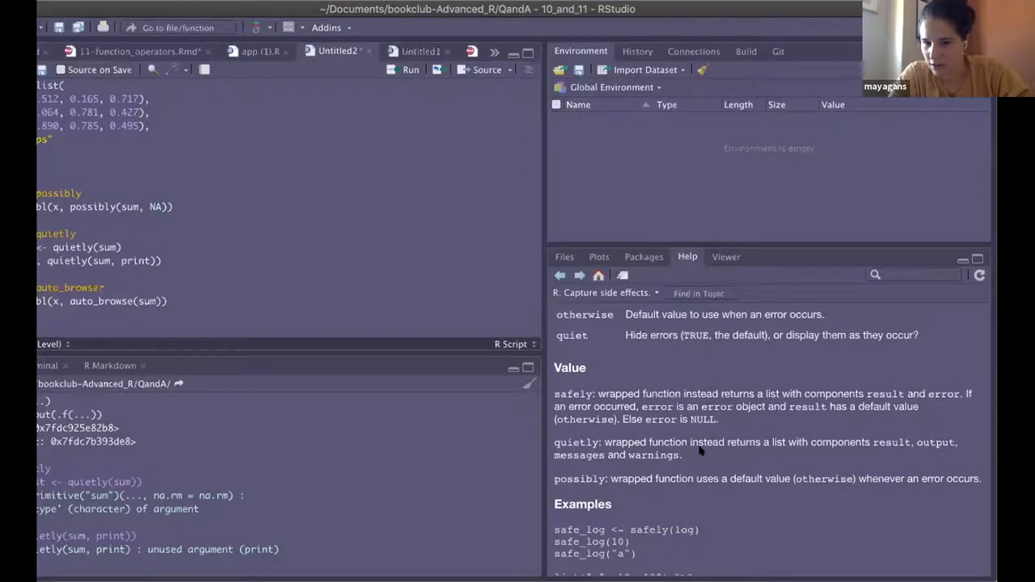
{"action": "mouse_move", "coordinate": [840, 81]}
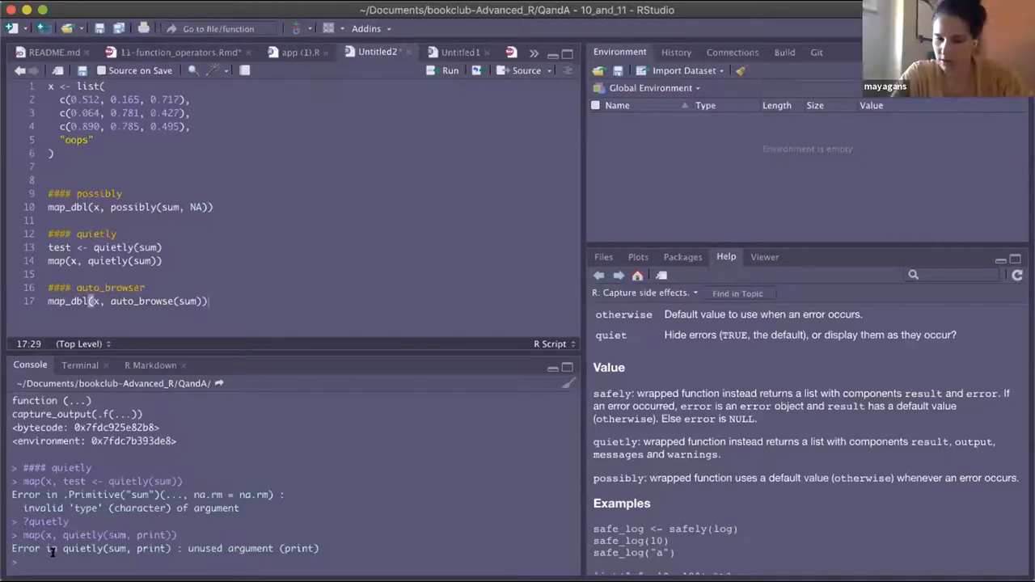
- Look up ?auto_browse help, then run map_dbl(x, auto_browse(sum)) which fails on a primitive
{"action": "type", "text": "?auto_browse"}
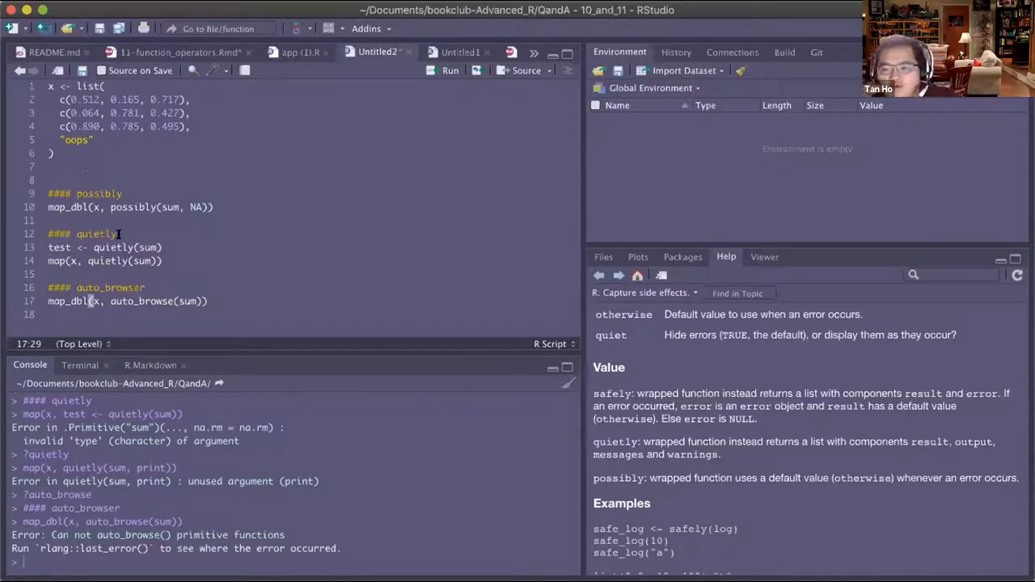
{"action": "left_click", "coordinate": [55, 154]}
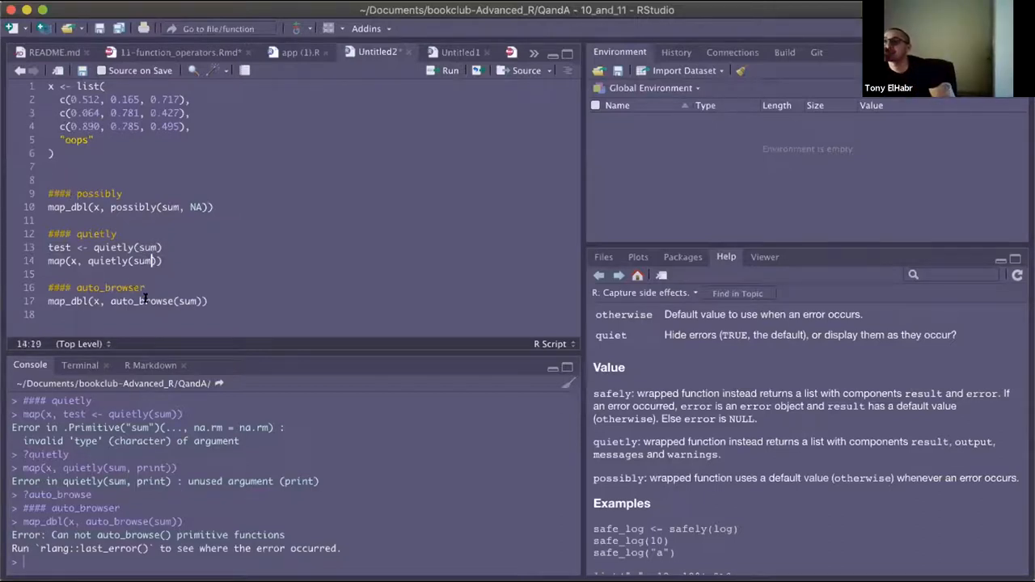
- Define add <- function(x) x + 1 and map quietly(add) over x, giving a non-numeric argument error
{"action": "type", "text": "add("}
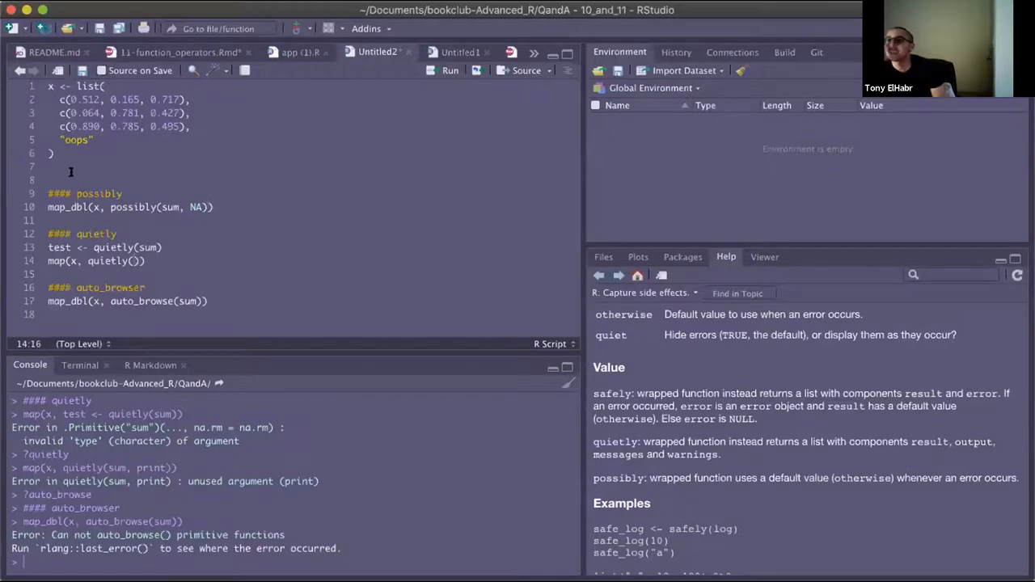
{"action": "type", "text": "add <-"}
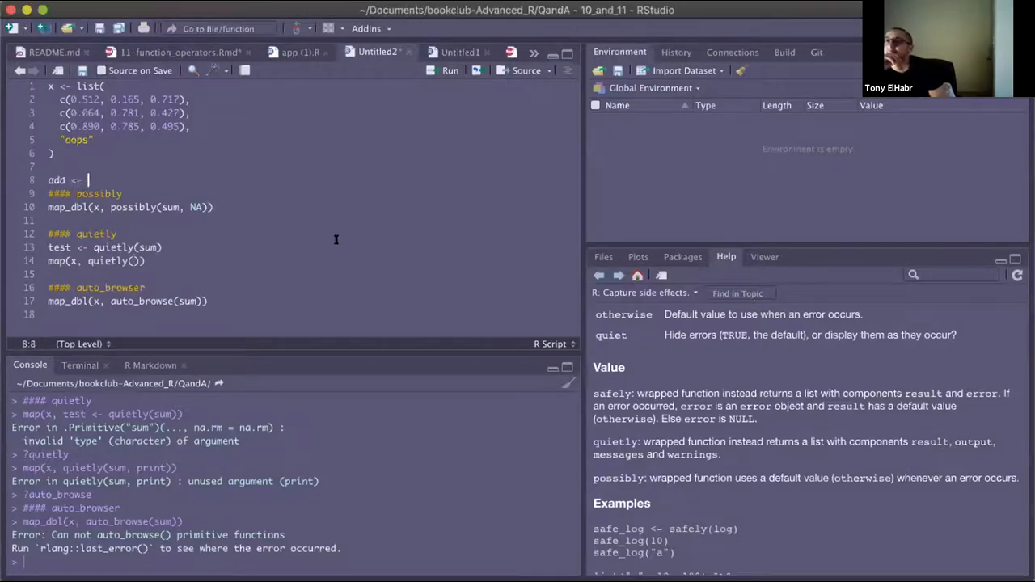
{"action": "type", "text": "x + 1"}
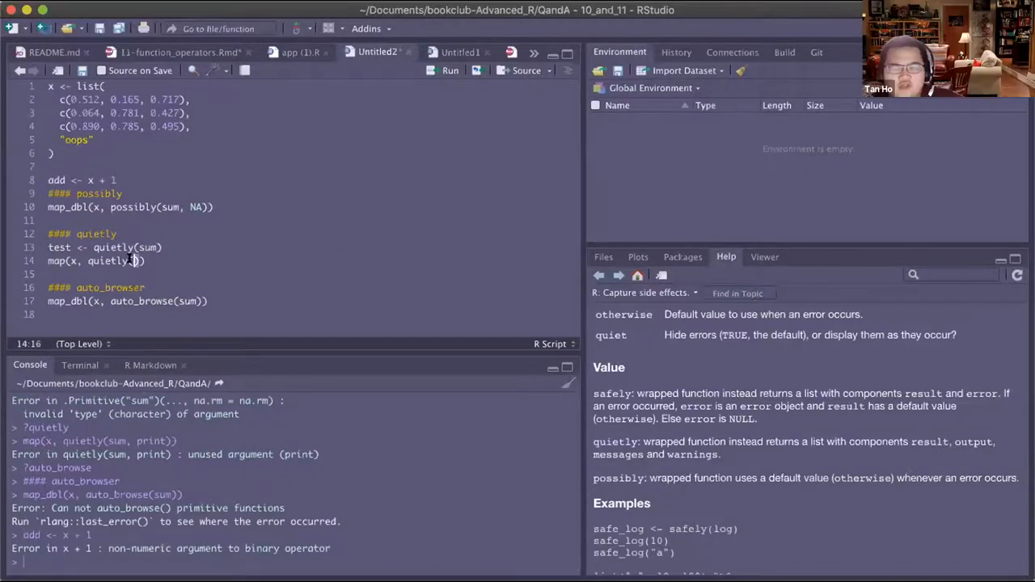
{"action": "type", "text": "add"}
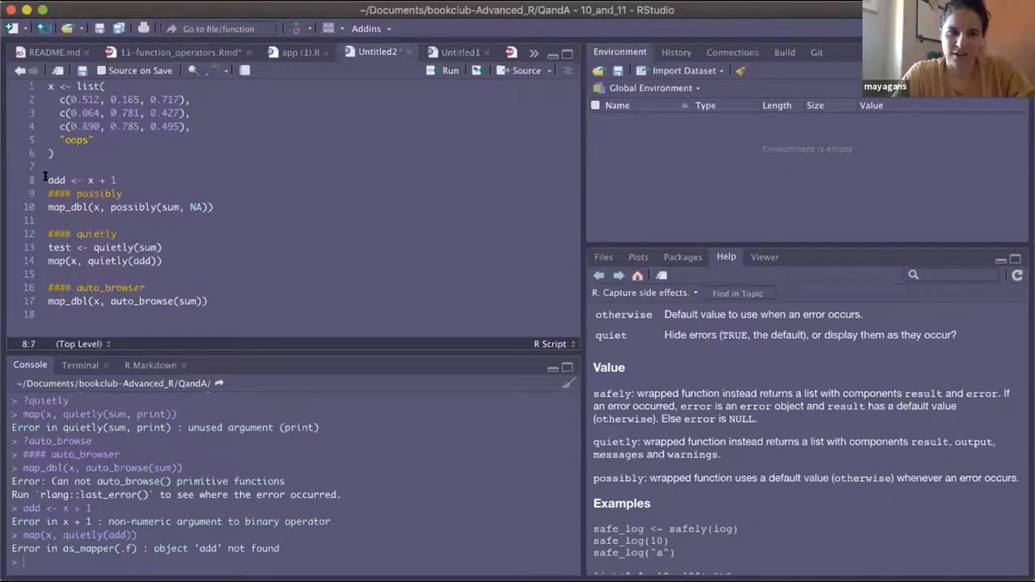
{"action": "type", "text": "function(x"}
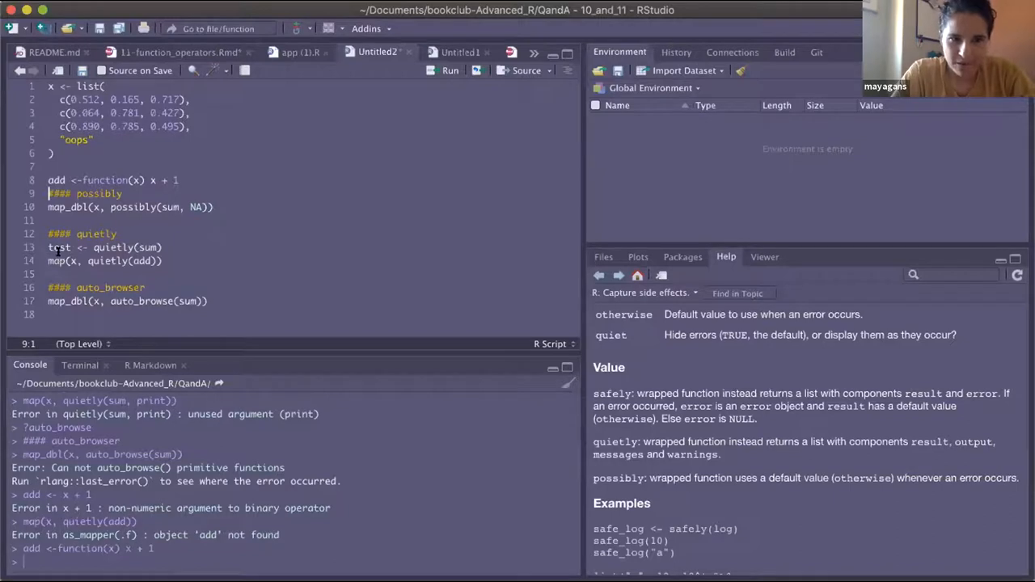
{"action": "left_click", "coordinate": [51, 261]}
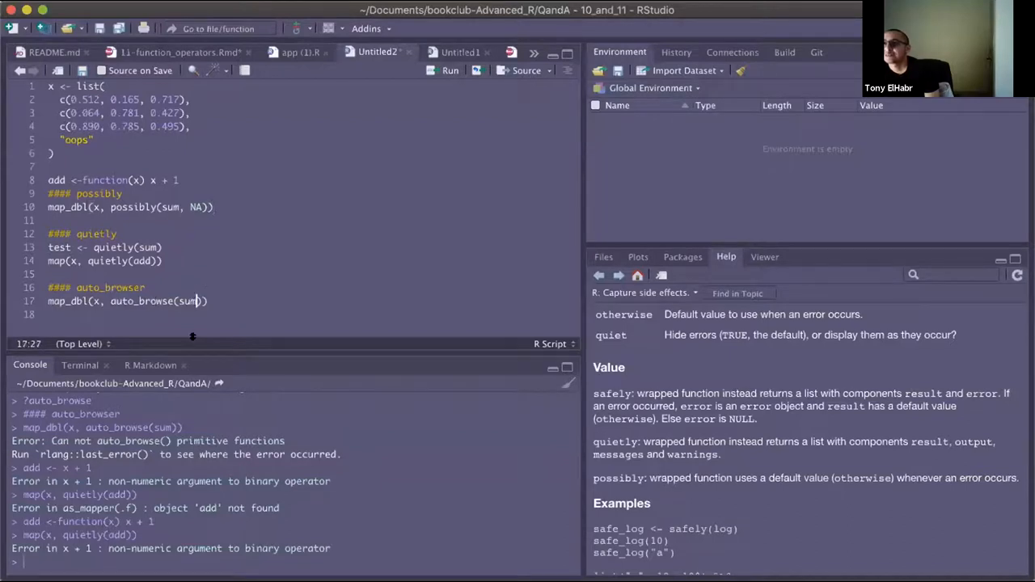
- Run map_dbl(x, auto_browse(add)) and auto_browse(add(x[[4]])), both erroring on the 'oops' element
{"action": "type", "text": "add"}
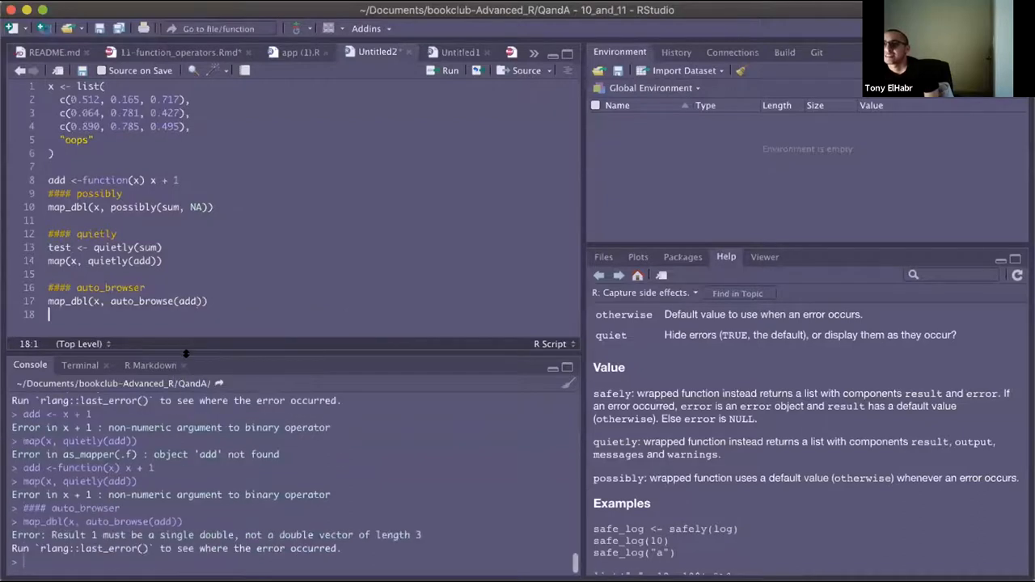
{"action": "type", "text": "ad"}
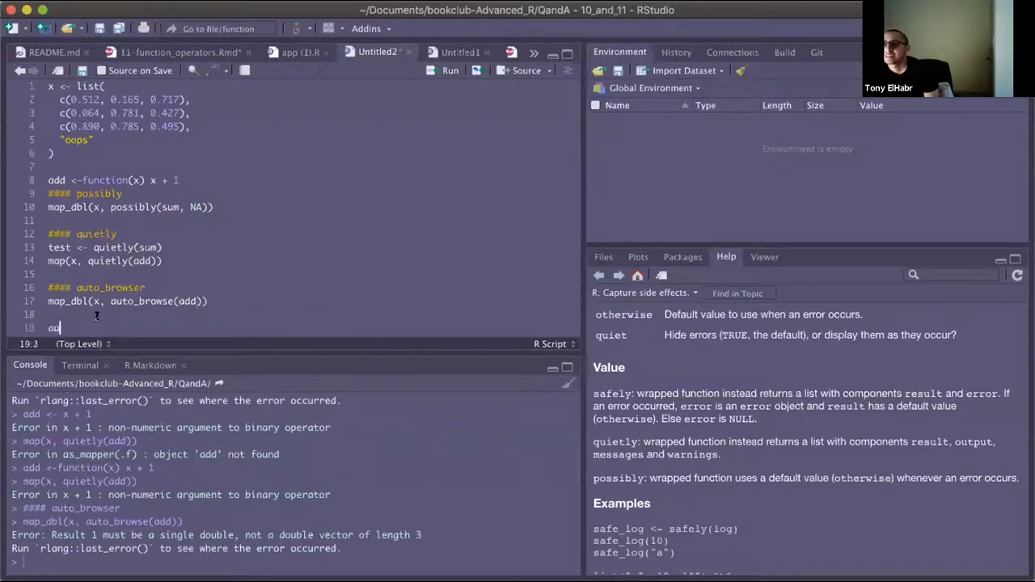
{"action": "type", "text": "uto_browse("}
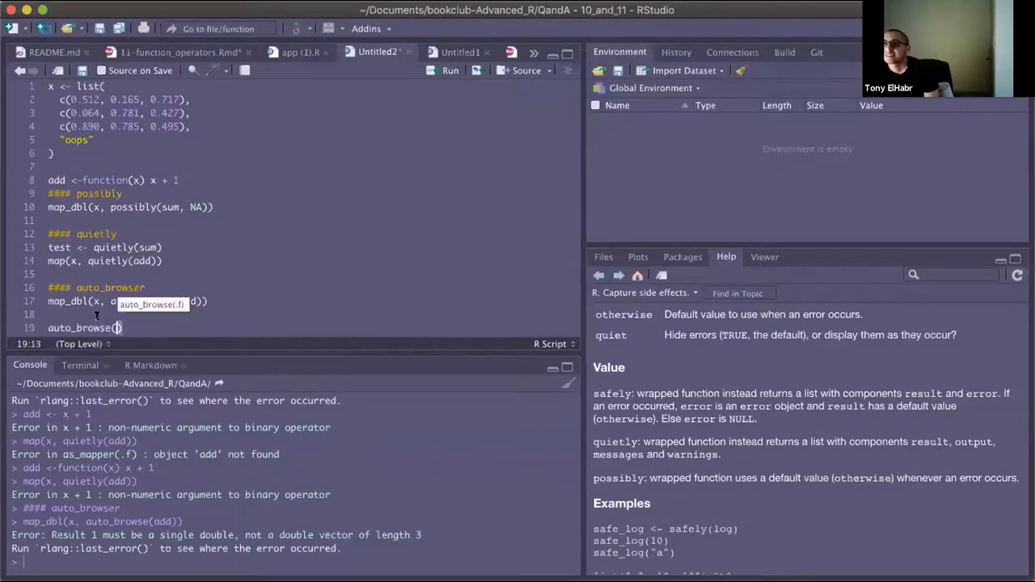
{"action": "type", "text": "add(x[[4"}
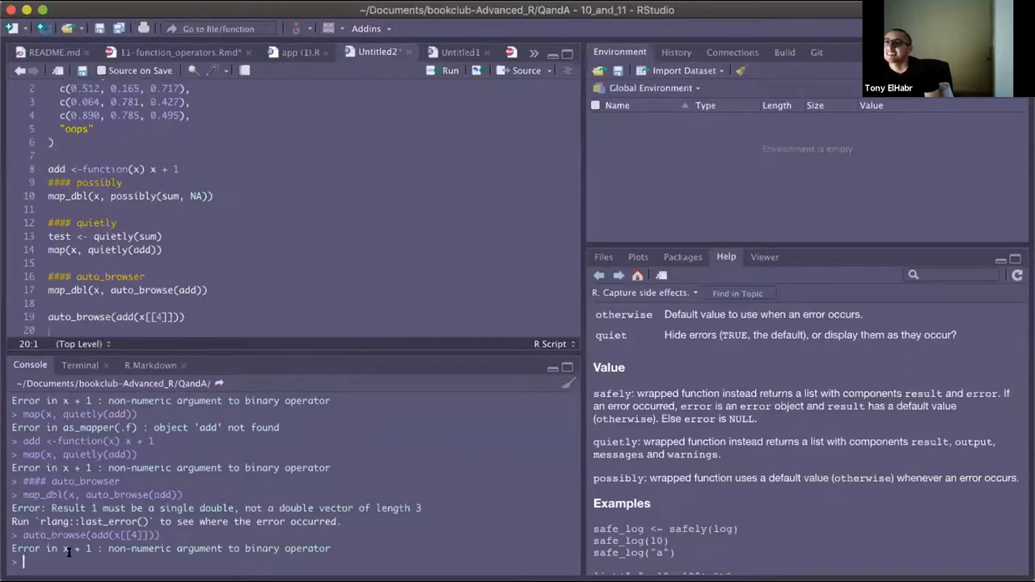
{"action": "left_click", "coordinate": [110, 315]}
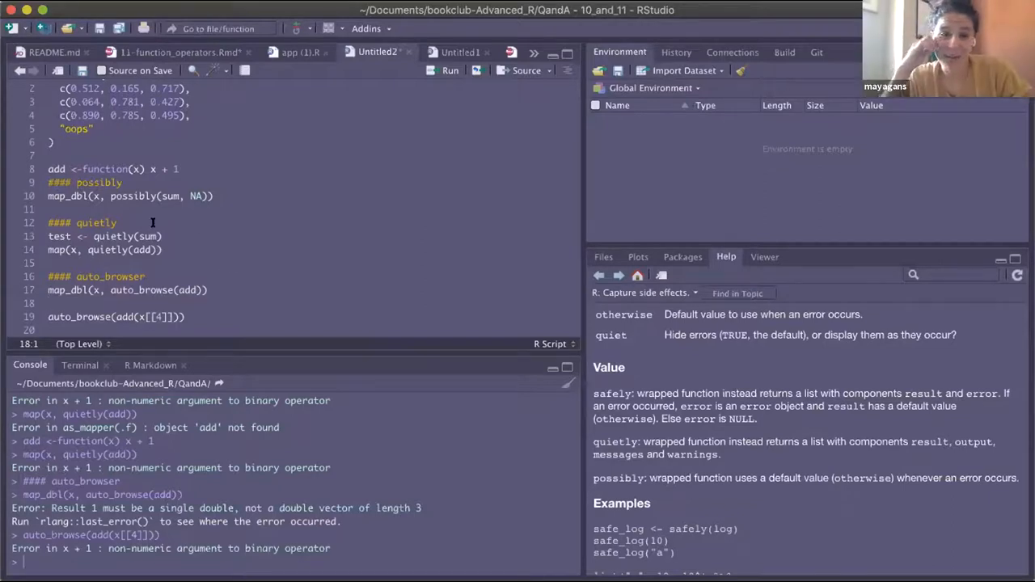
{"action": "mouse_move", "coordinate": [195, 170]}
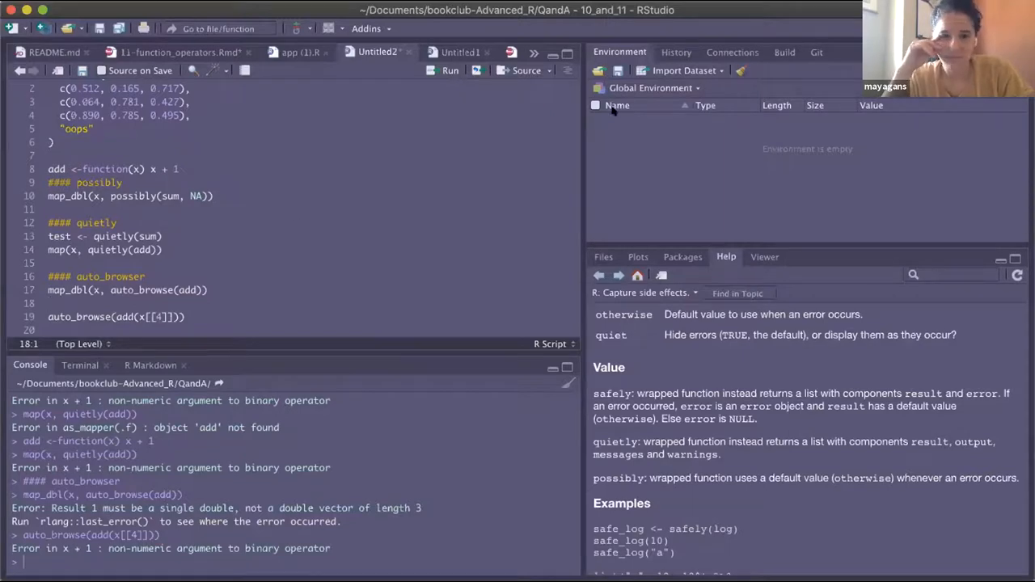
{"action": "mouse_move", "coordinate": [445, 159]}
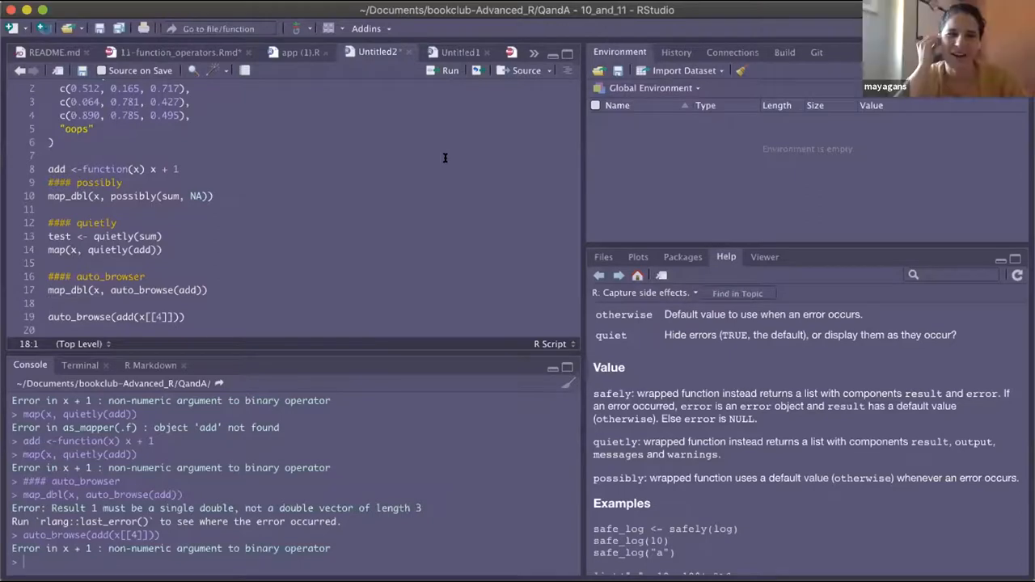
{"action": "mouse_move", "coordinate": [537, 85]}
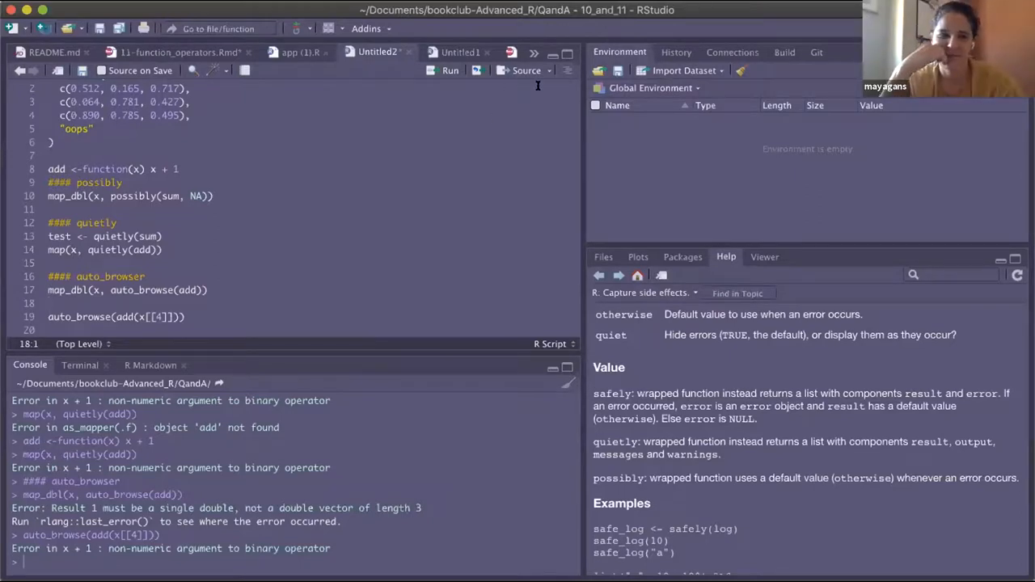